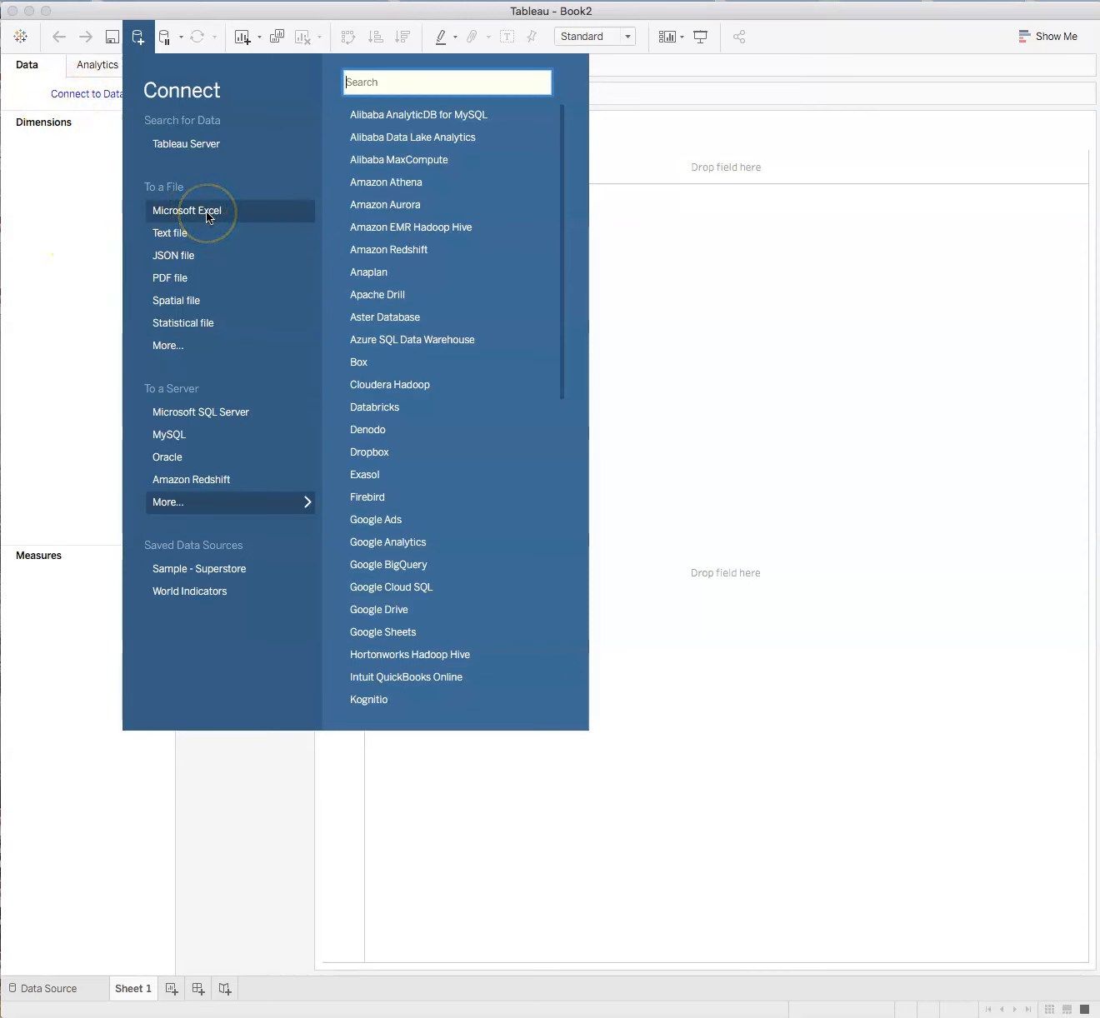
# - Connect to the NL HR 2018-2019.xlsx Excel workbook as the data source
pyautogui.click(186, 210)
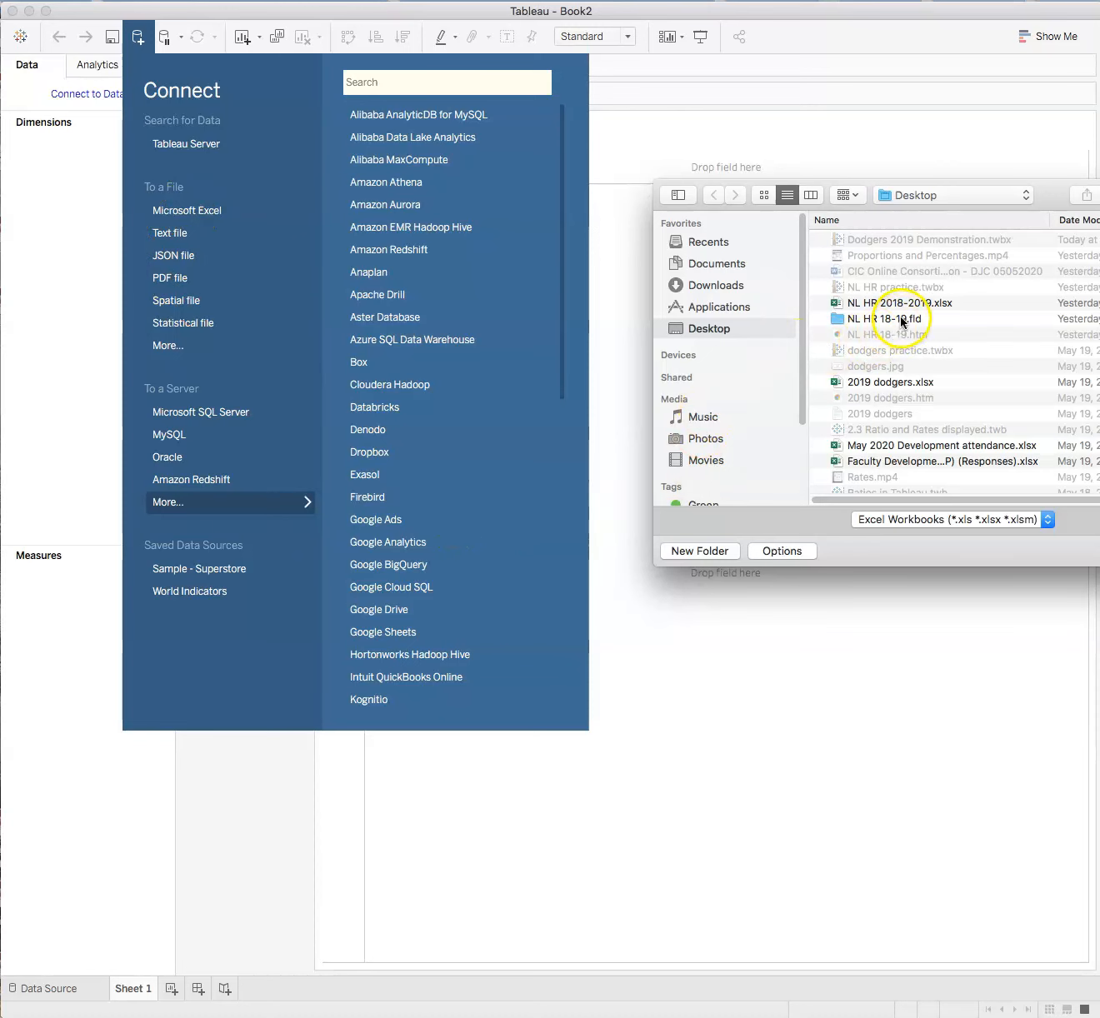
pyautogui.click(909, 303)
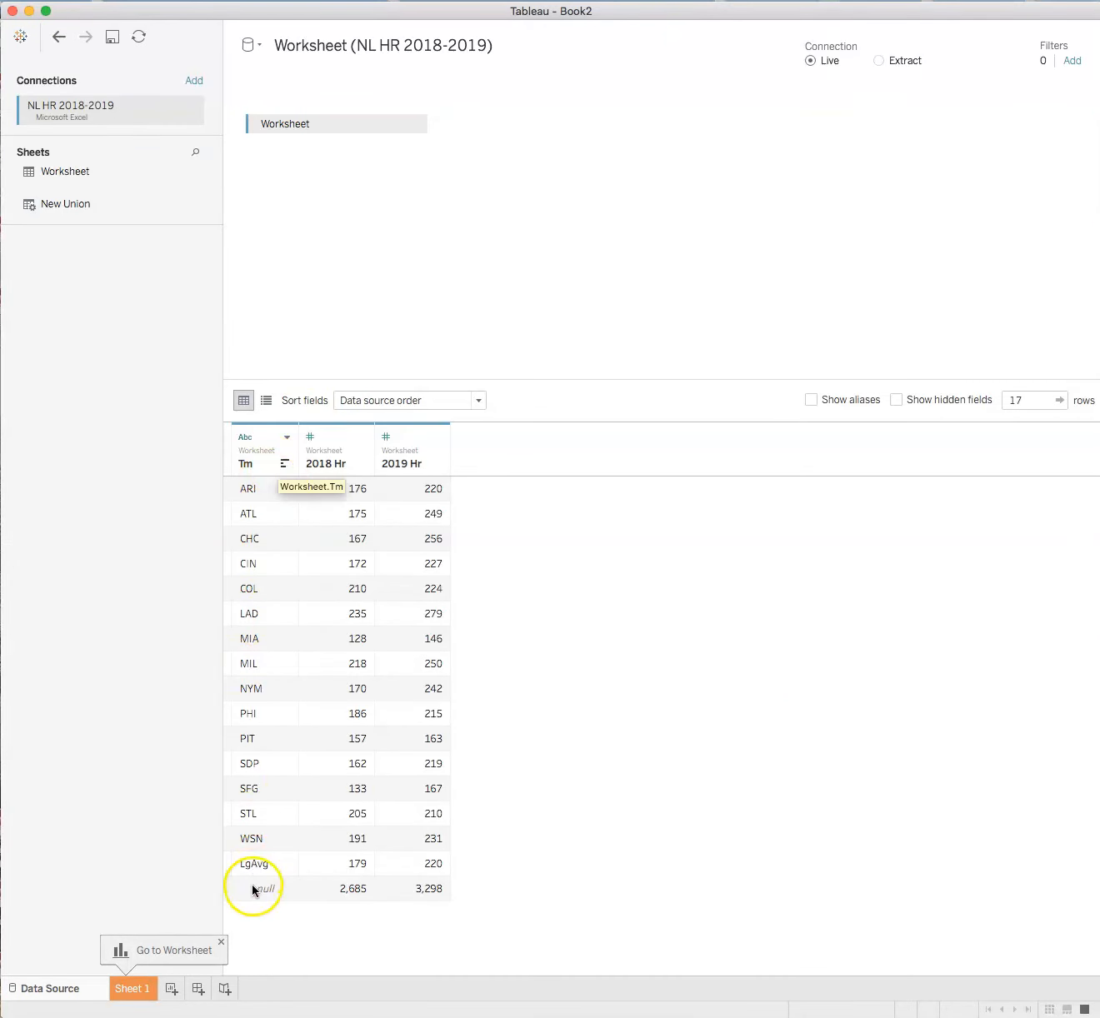
pyautogui.moveTo(307, 531)
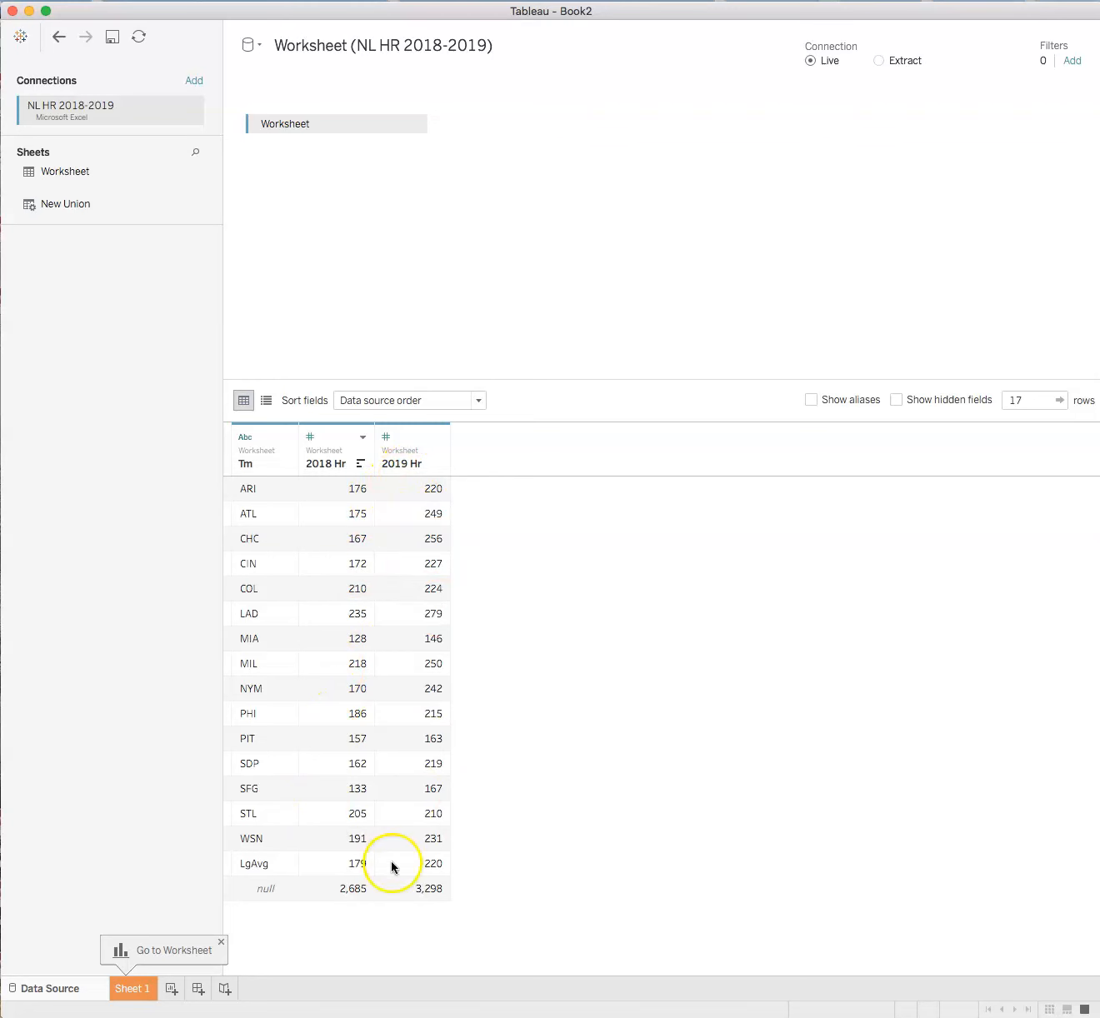
# - Go to Sheet 1 with team as a dimension and 2018/2019 home runs as measures
pyautogui.click(132, 988)
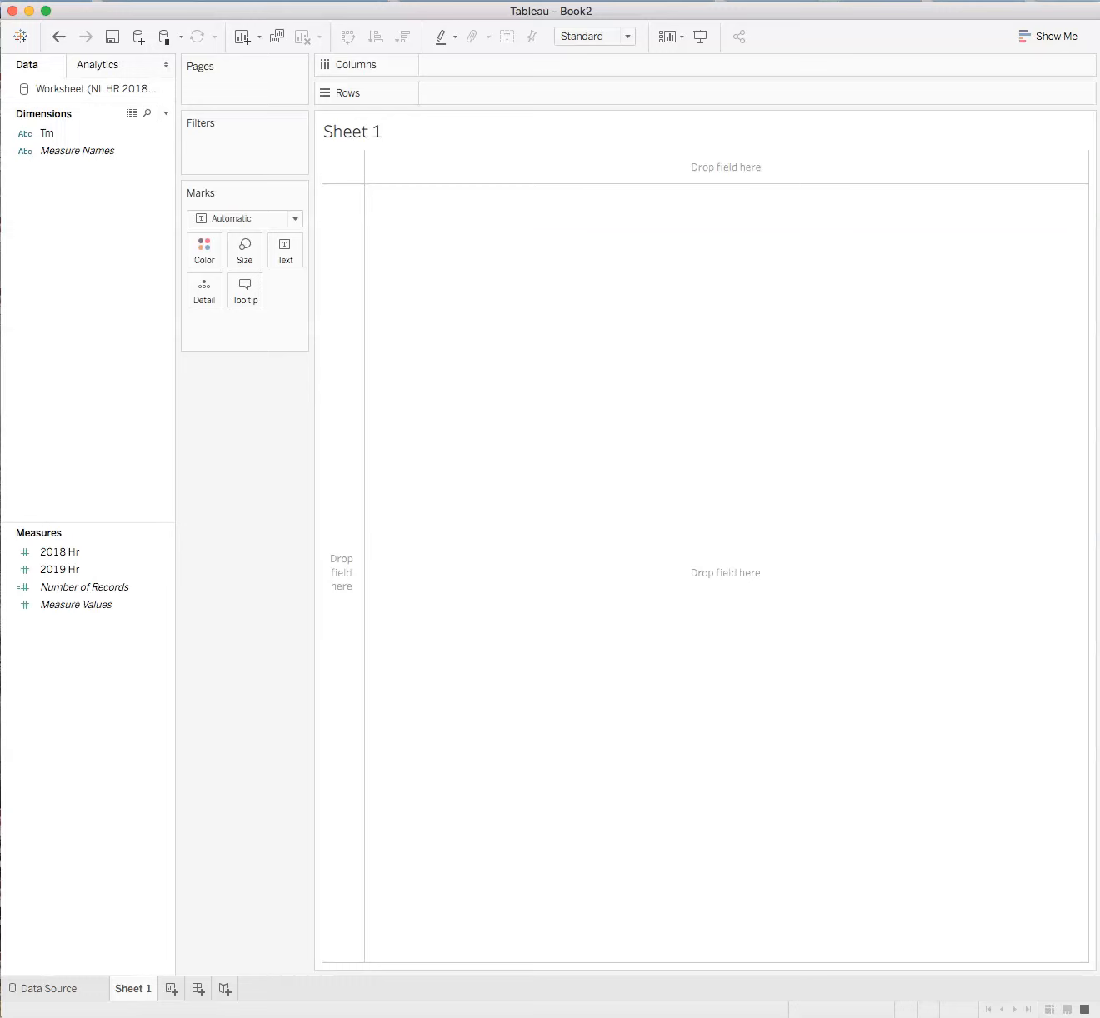
pyautogui.moveTo(560, 986)
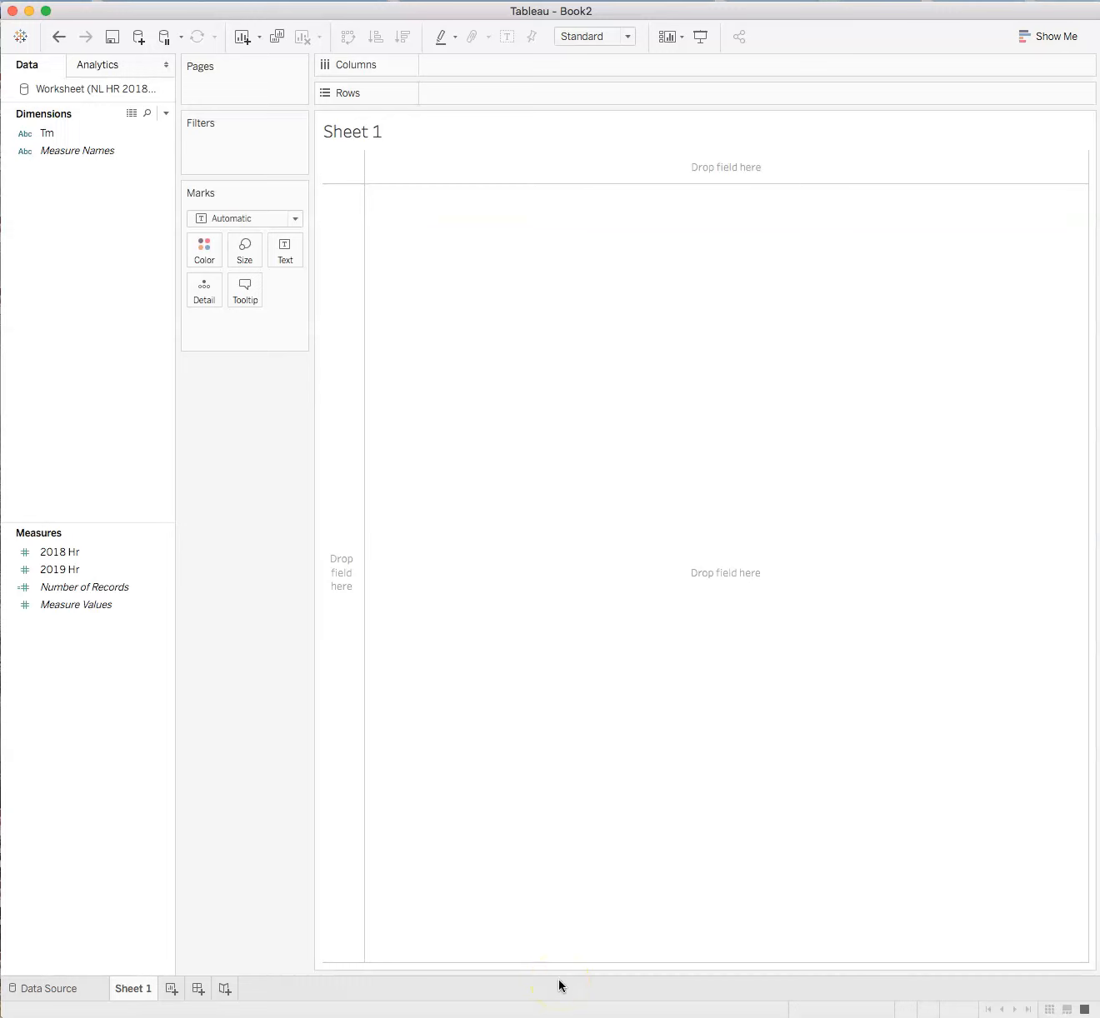
pyautogui.moveTo(560, 983)
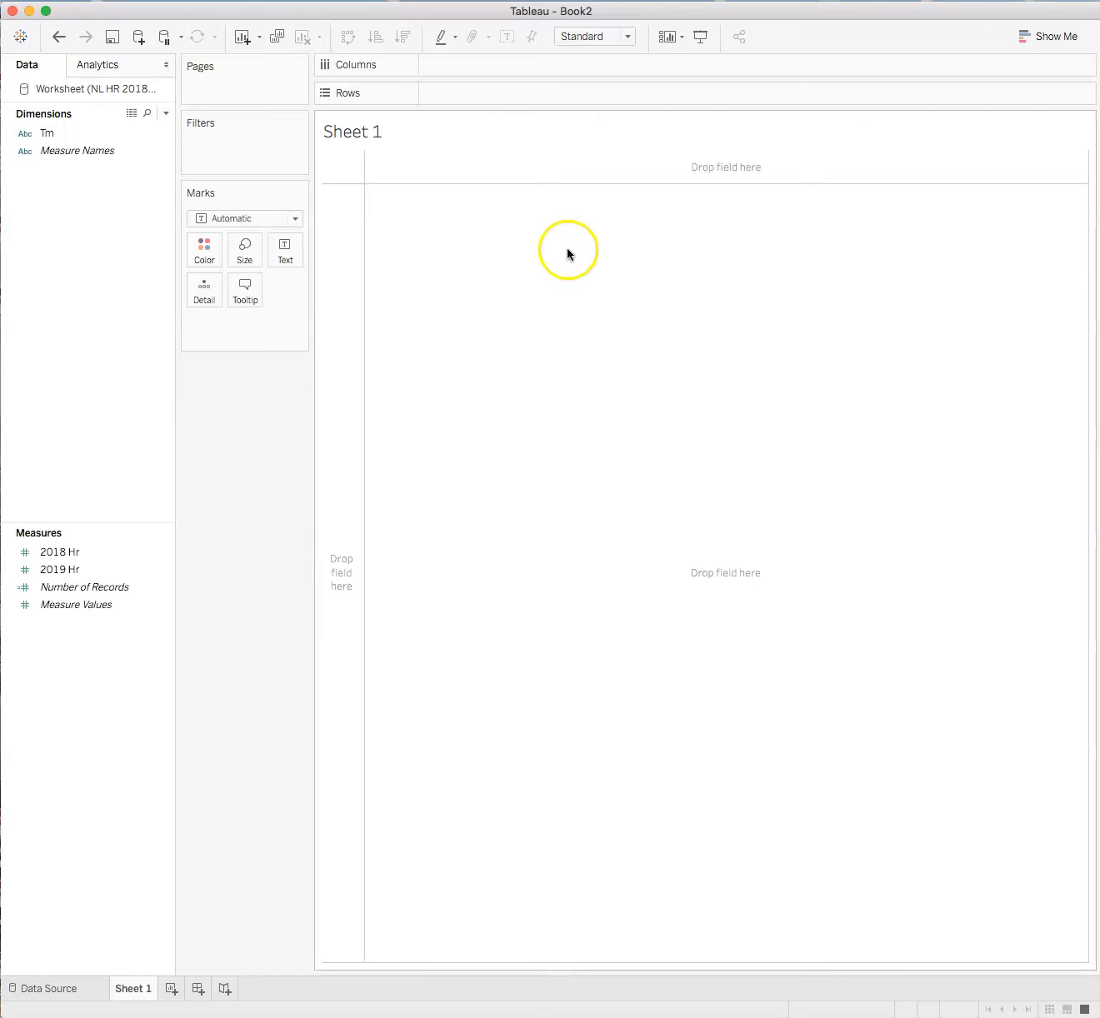
# - Select Tm, 2018 Hr and 2019 Hr and show the Show Me chart suggestions
pyautogui.click(46, 134)
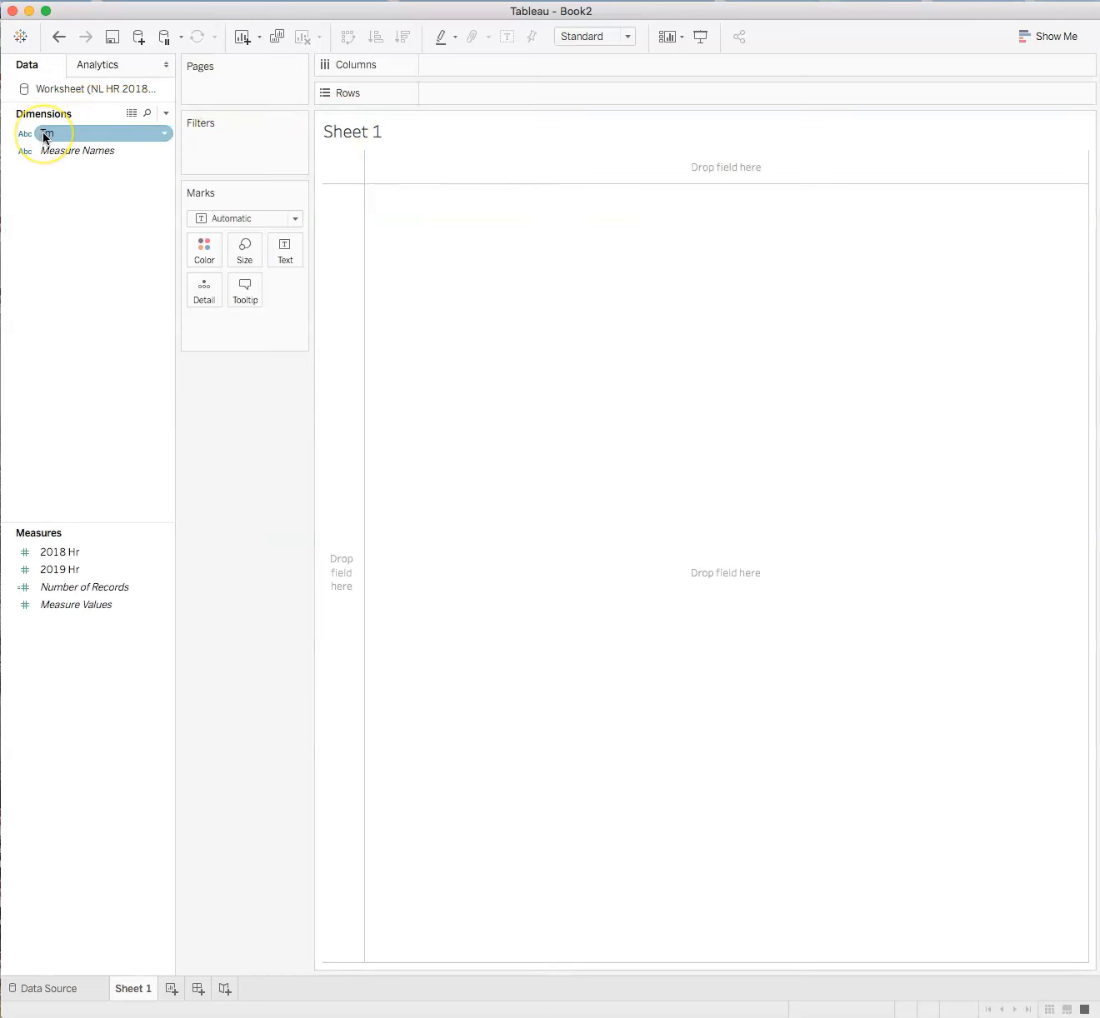
pyautogui.click(50, 133)
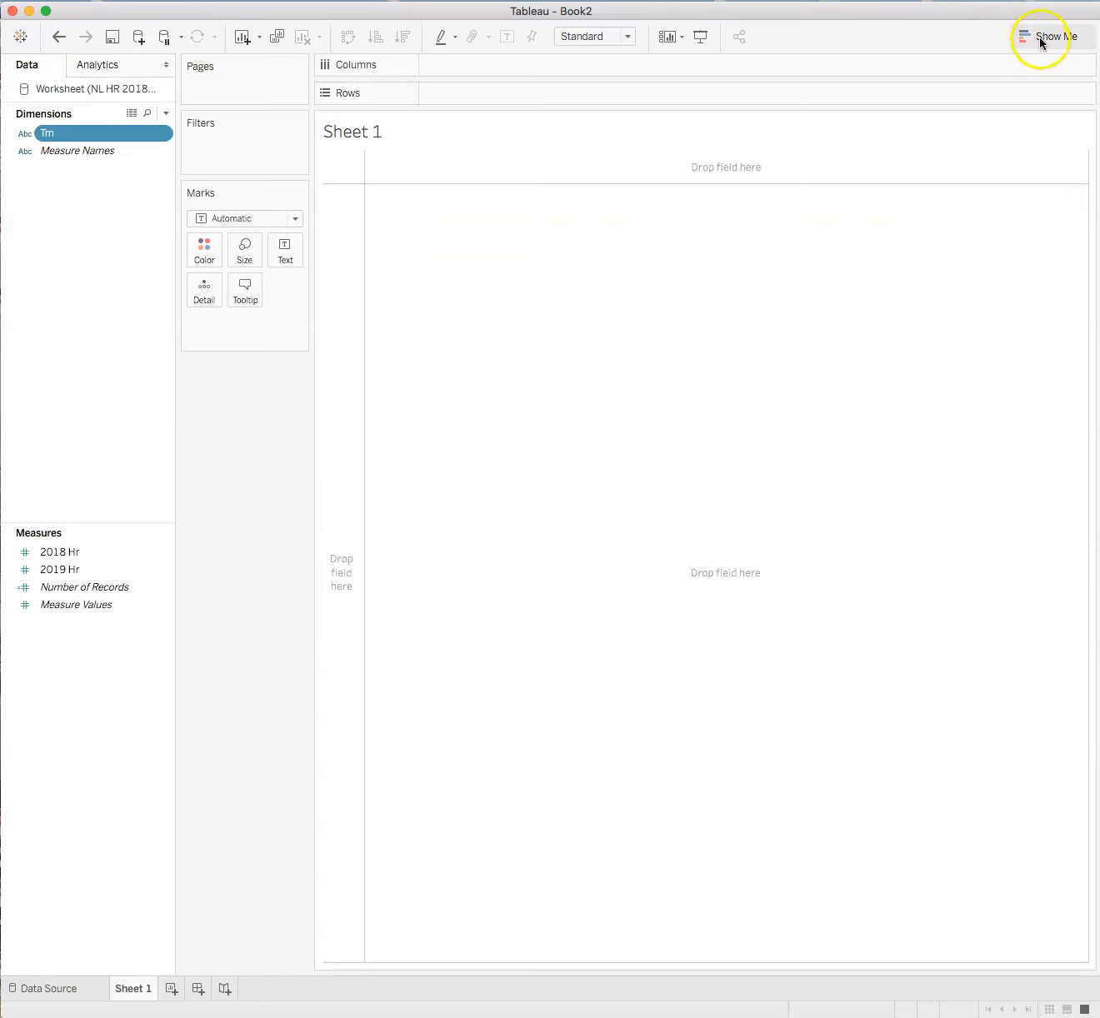
pyautogui.click(1058, 36)
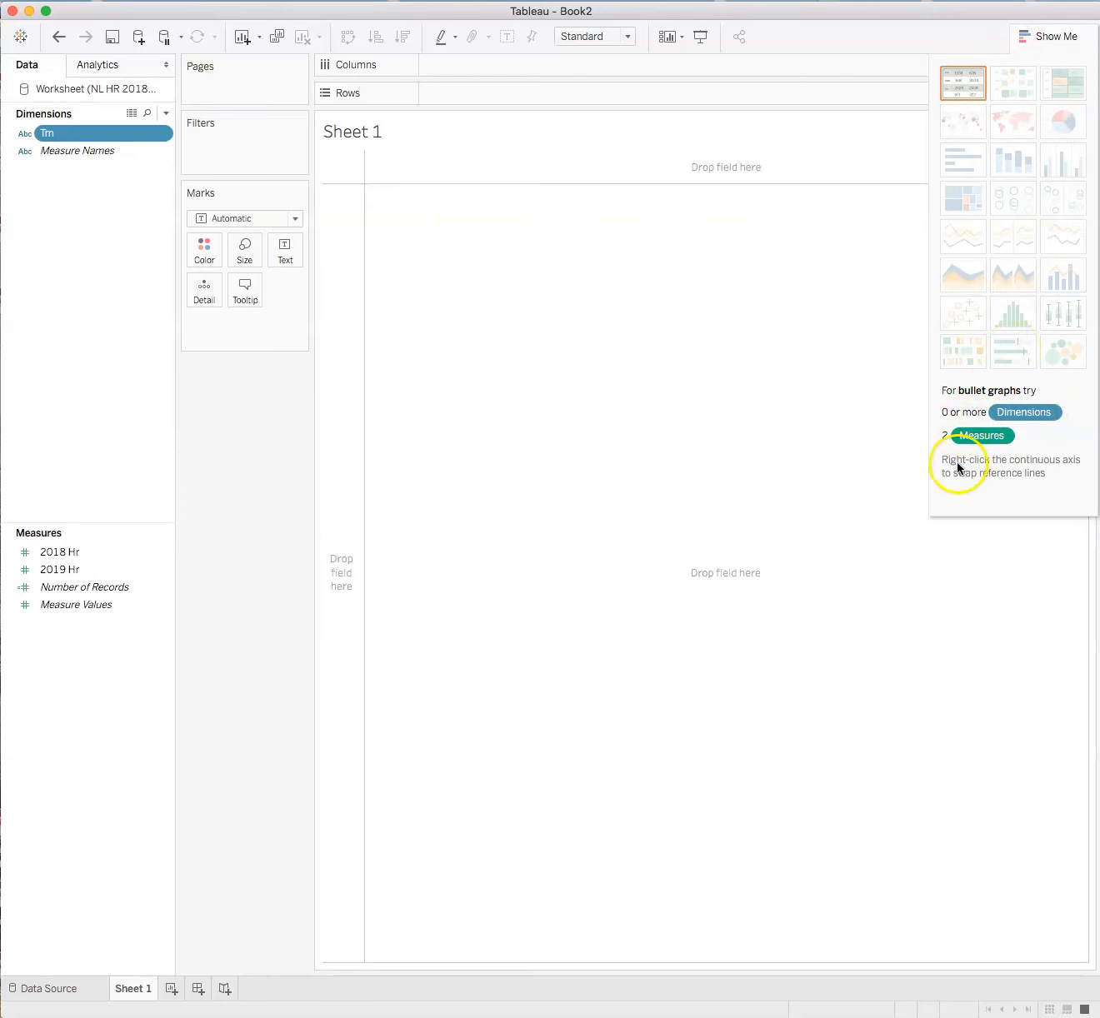
pyautogui.moveTo(1008, 373)
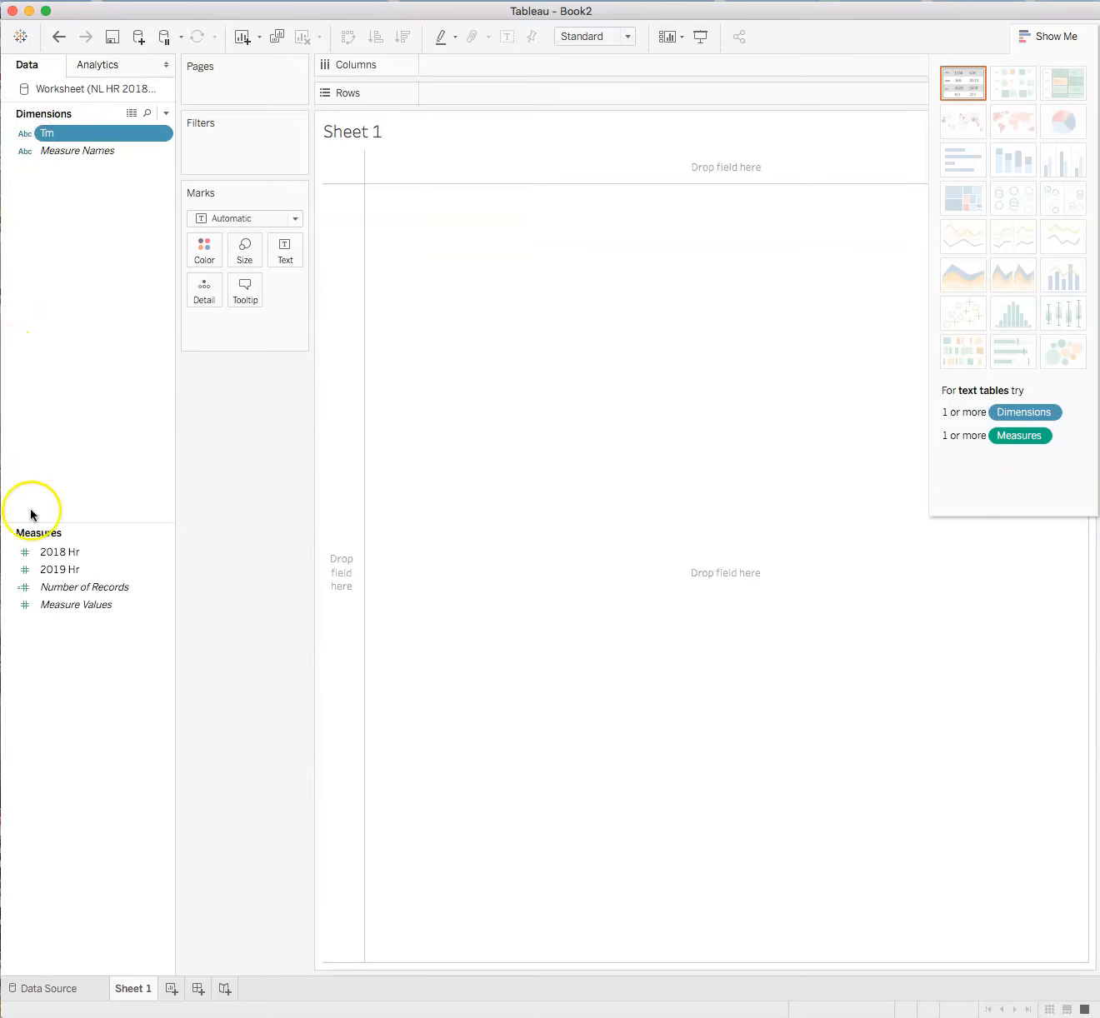
pyautogui.click(58, 552)
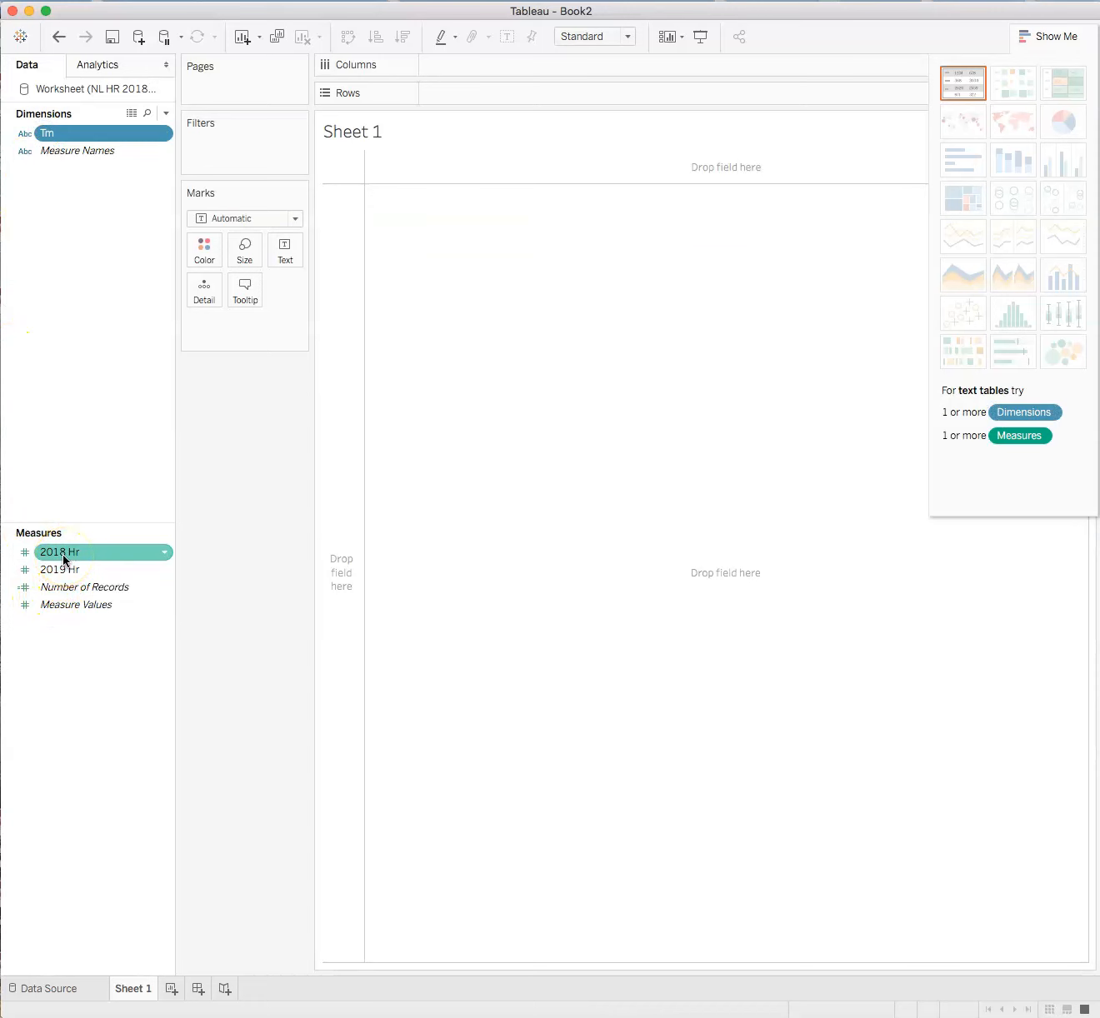
pyautogui.click(59, 570)
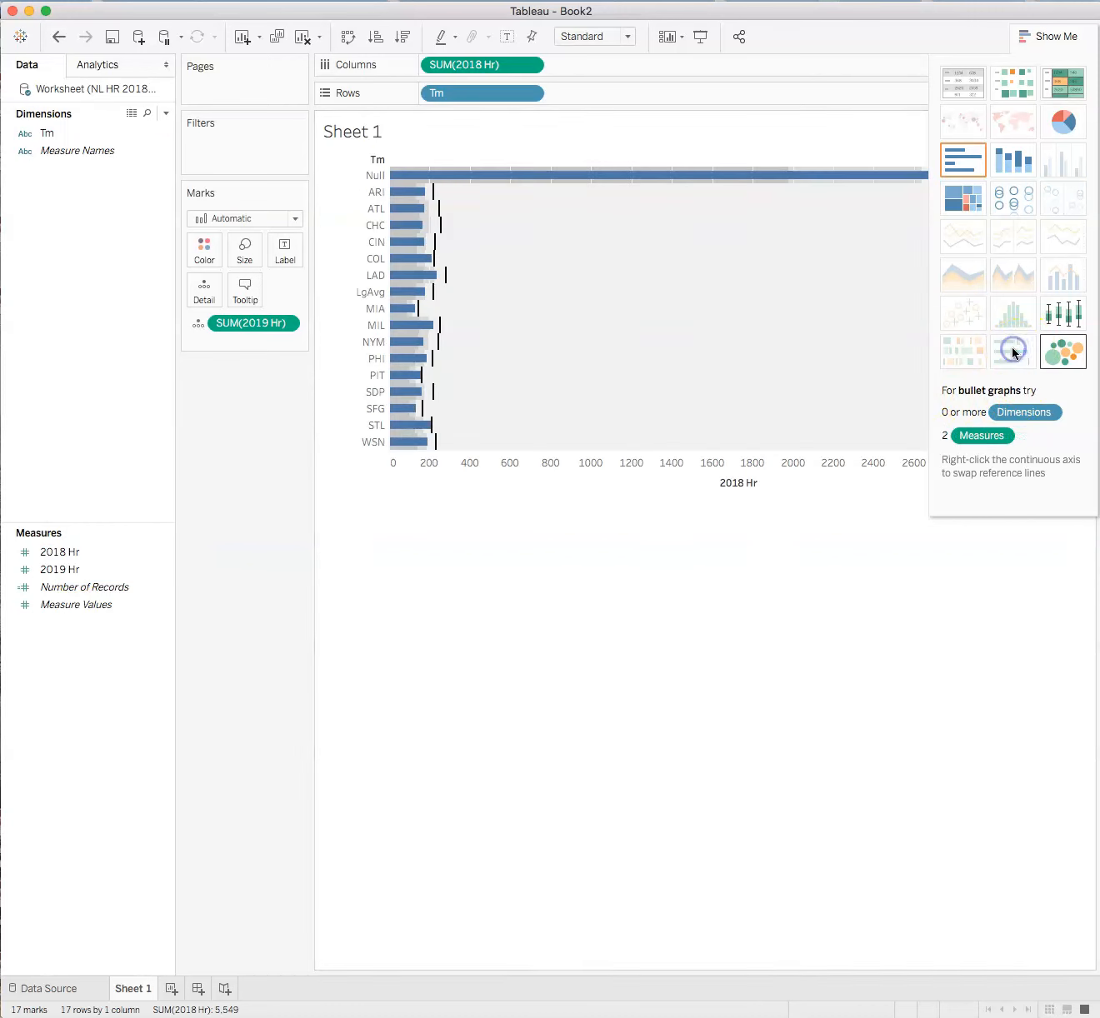
# - Make a bullet graph and exclude the Null and LgAvg rows, leaving 15 teams
pyautogui.click(1050, 37)
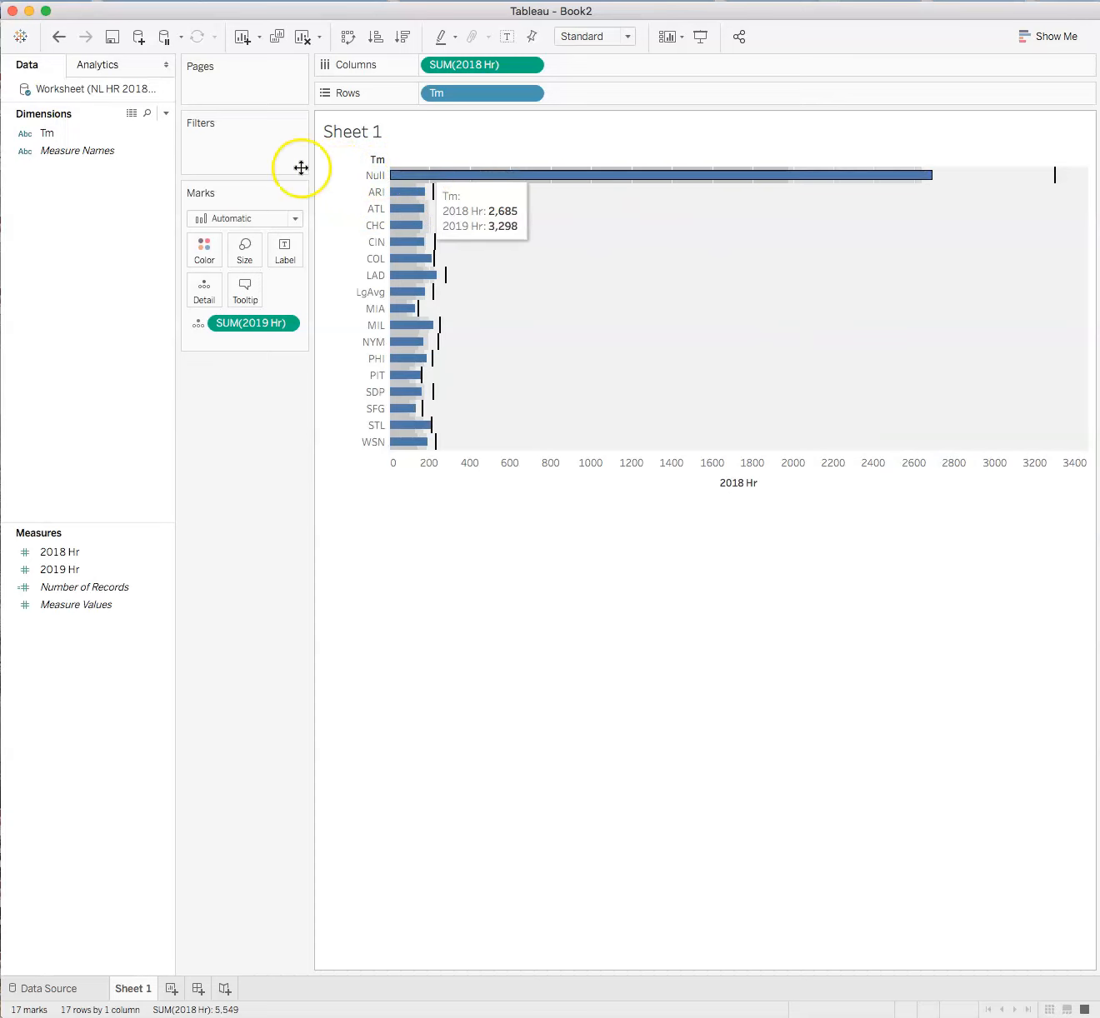
pyautogui.moveTo(432, 176)
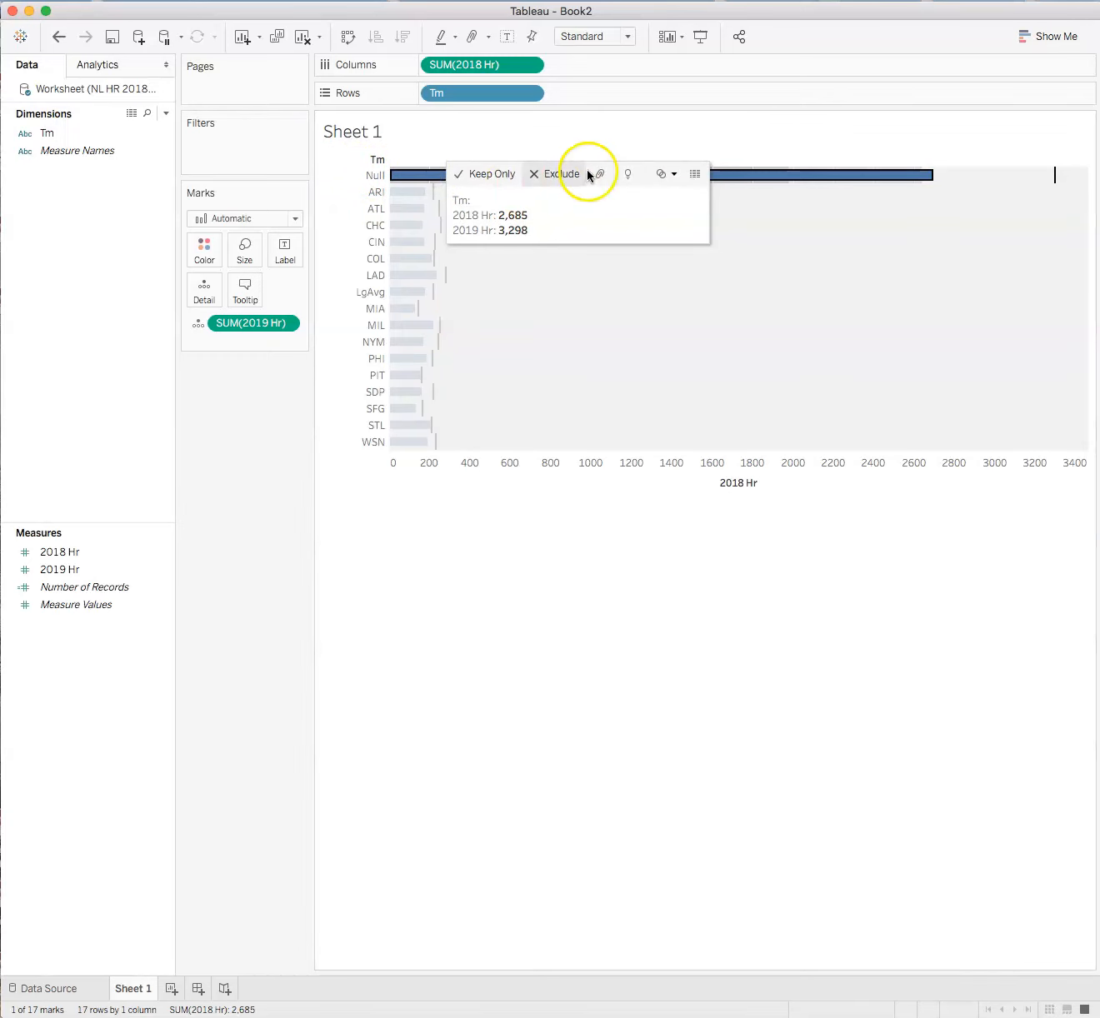
pyautogui.click(568, 173)
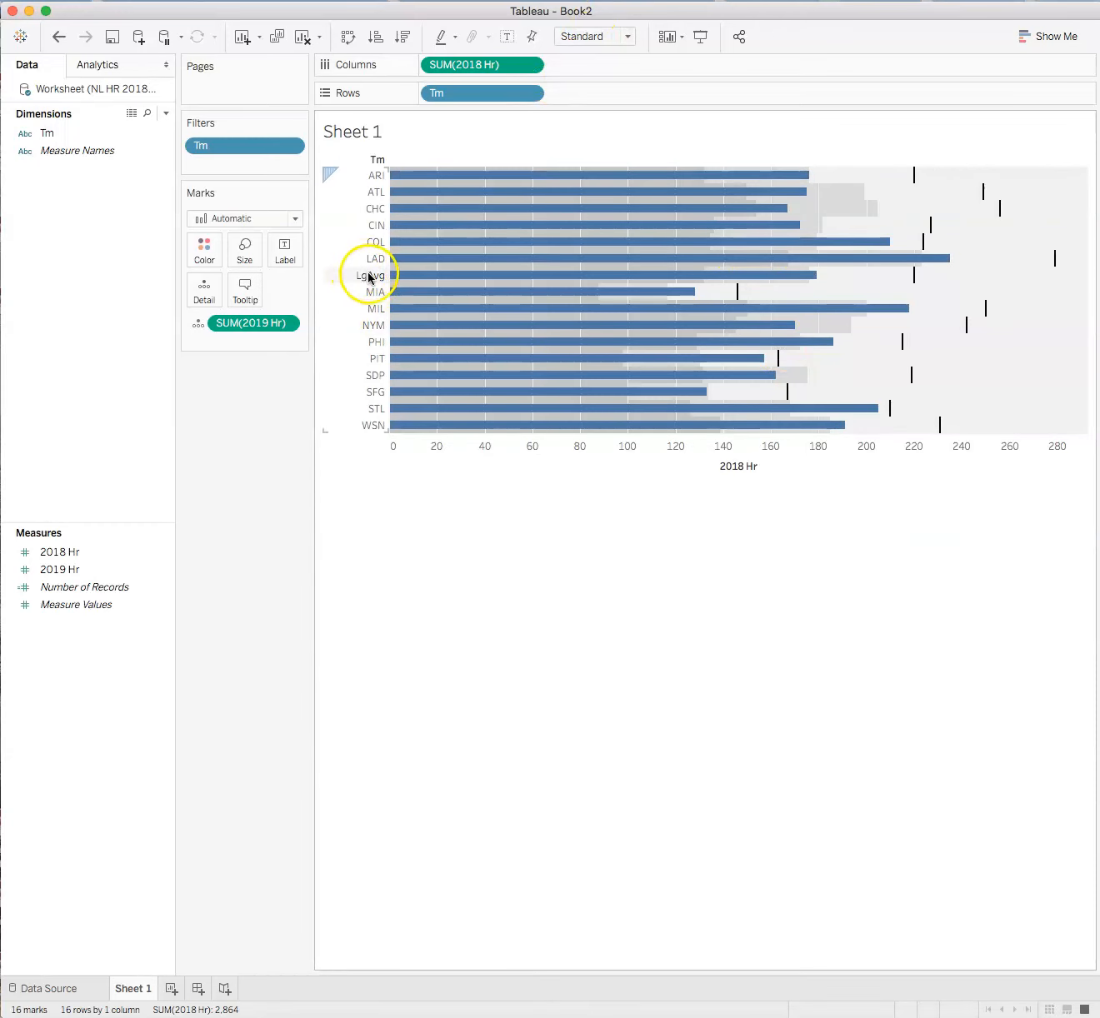
pyautogui.click(370, 275)
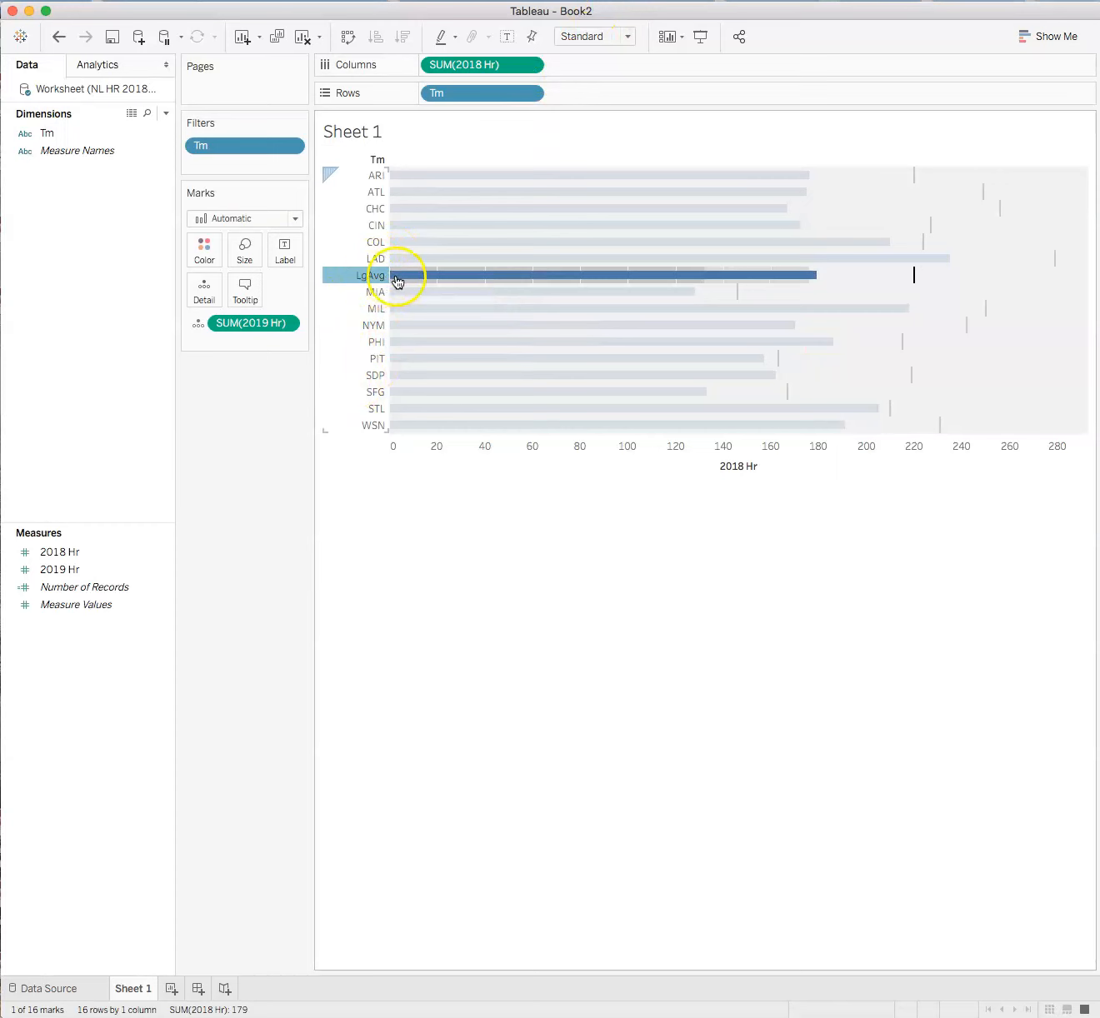
pyautogui.click(364, 275)
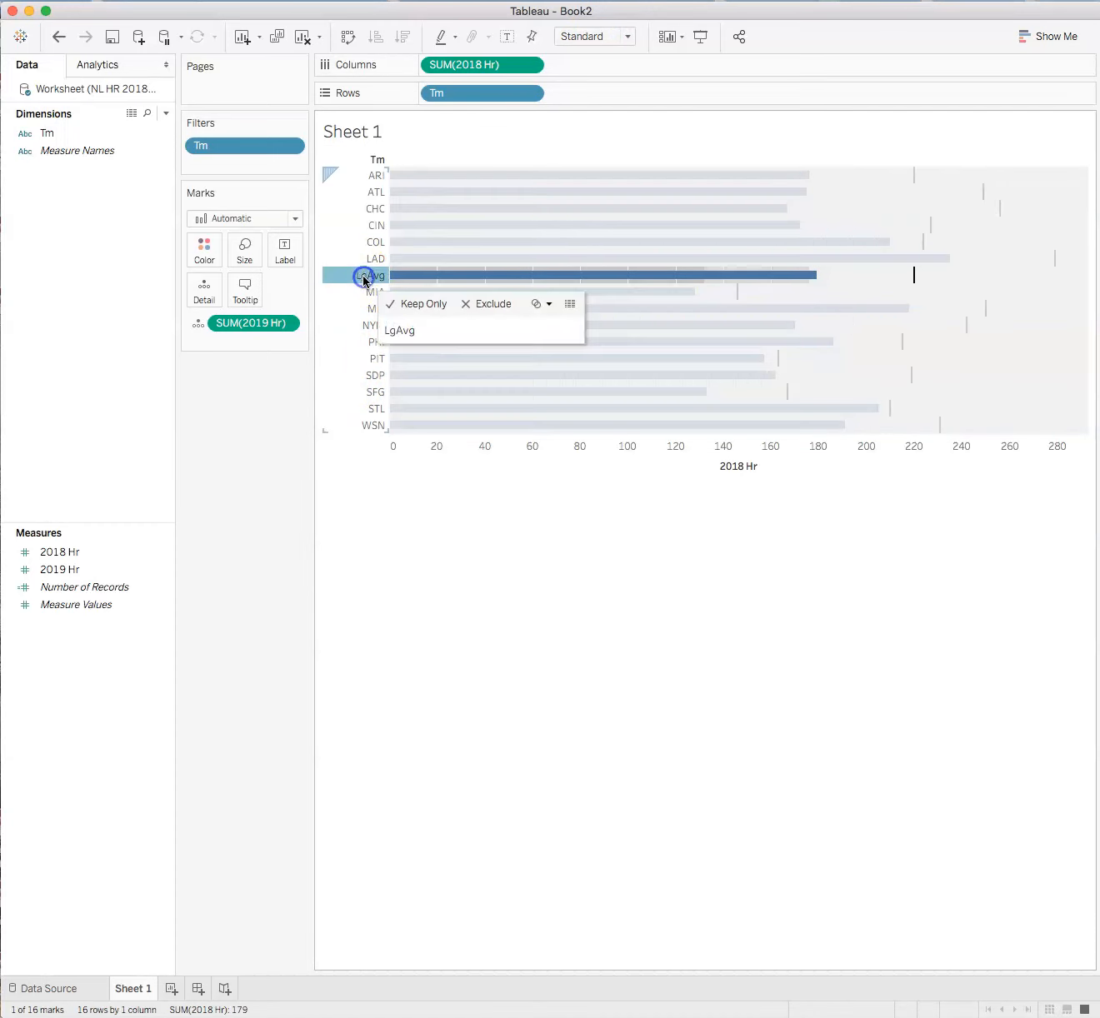
pyautogui.click(493, 303)
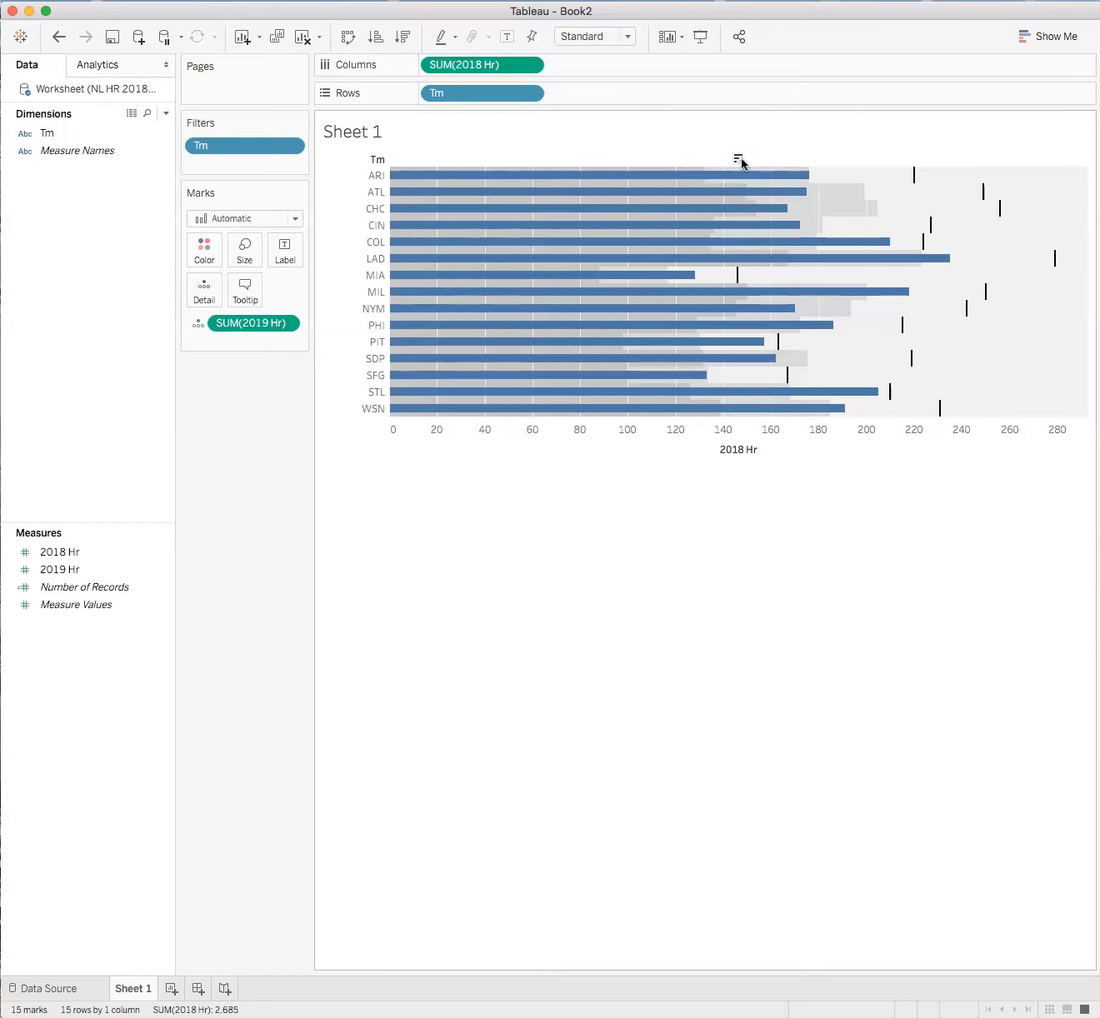
# - Sort the teams by 2018 home runs descending, LAD first and MIA last
pyautogui.click(736, 160)
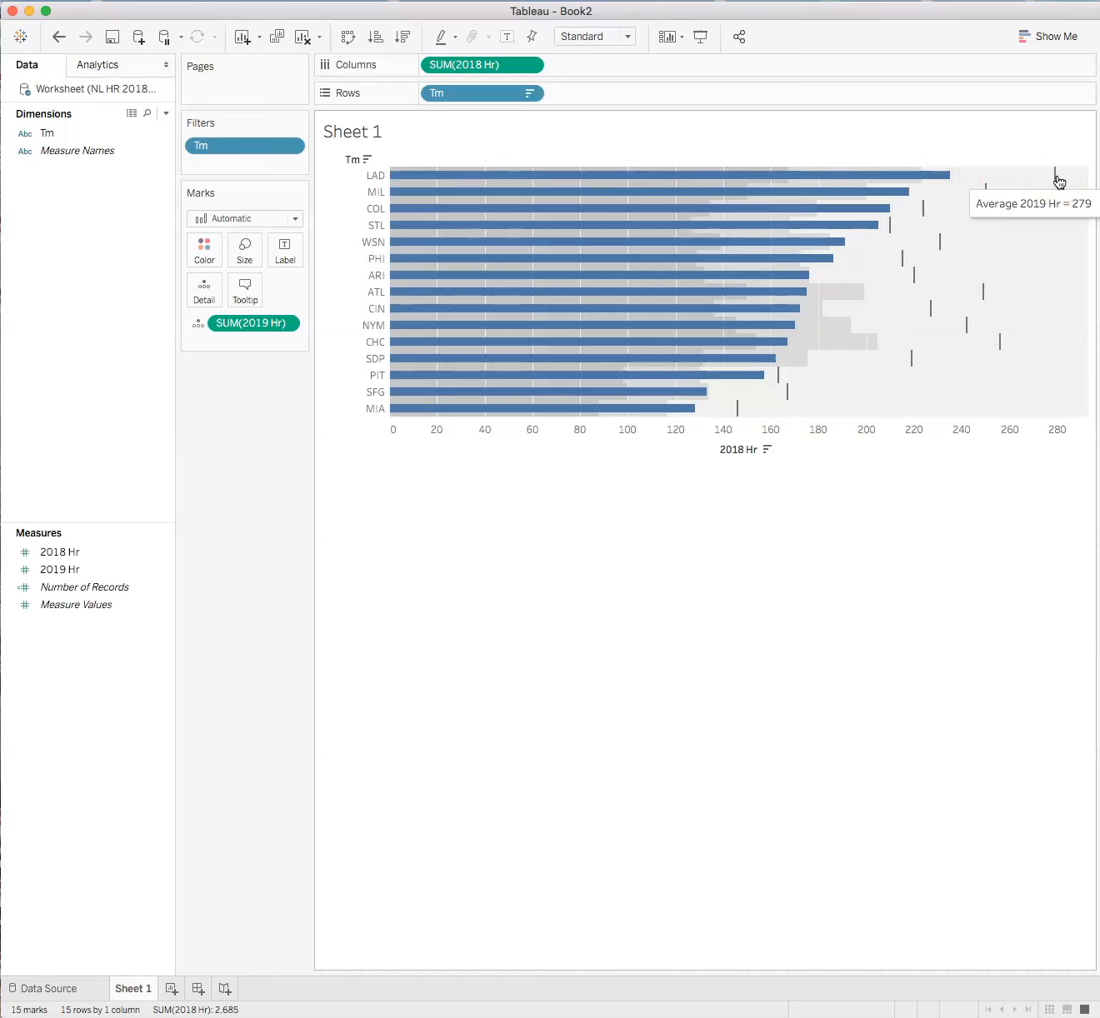
pyautogui.moveTo(699, 343)
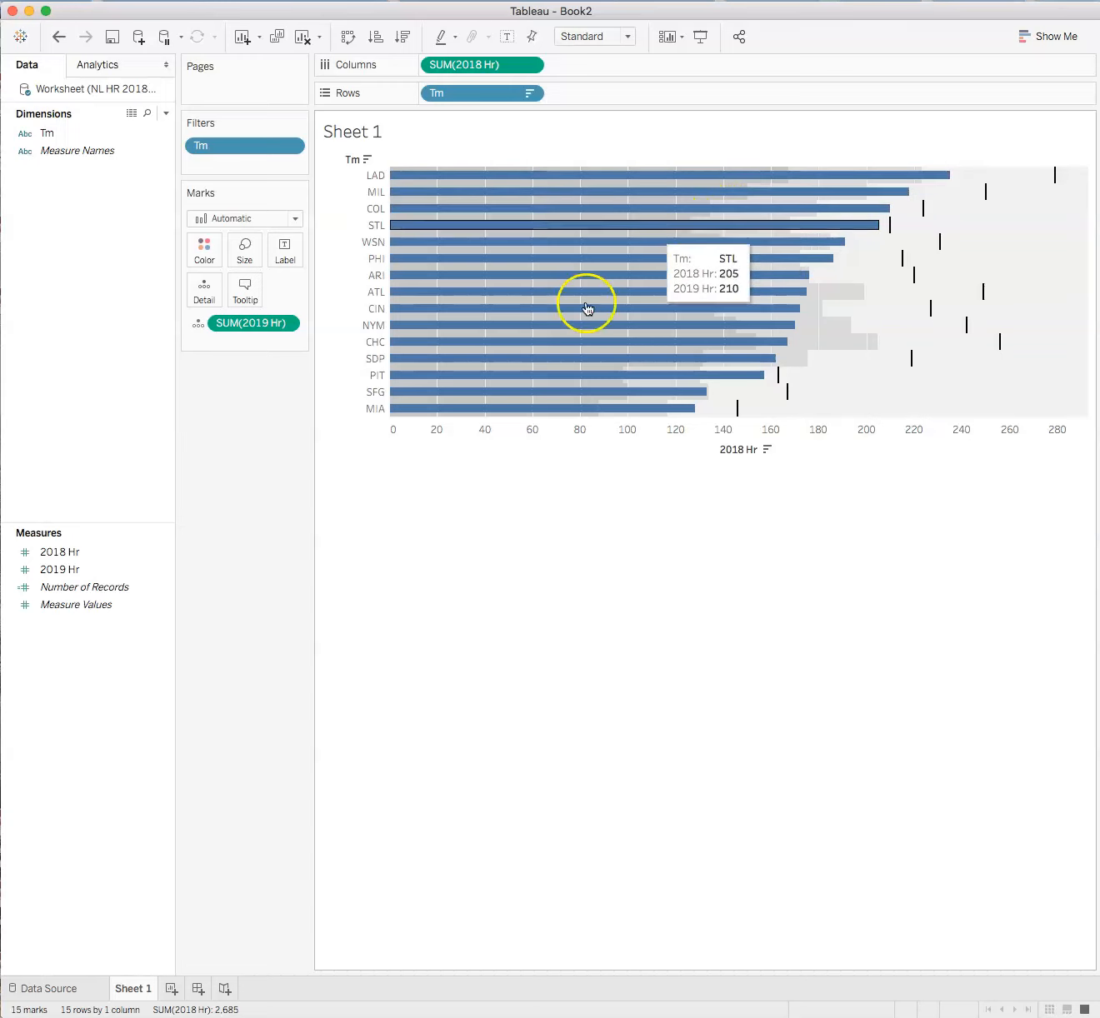
pyautogui.moveTo(894, 181)
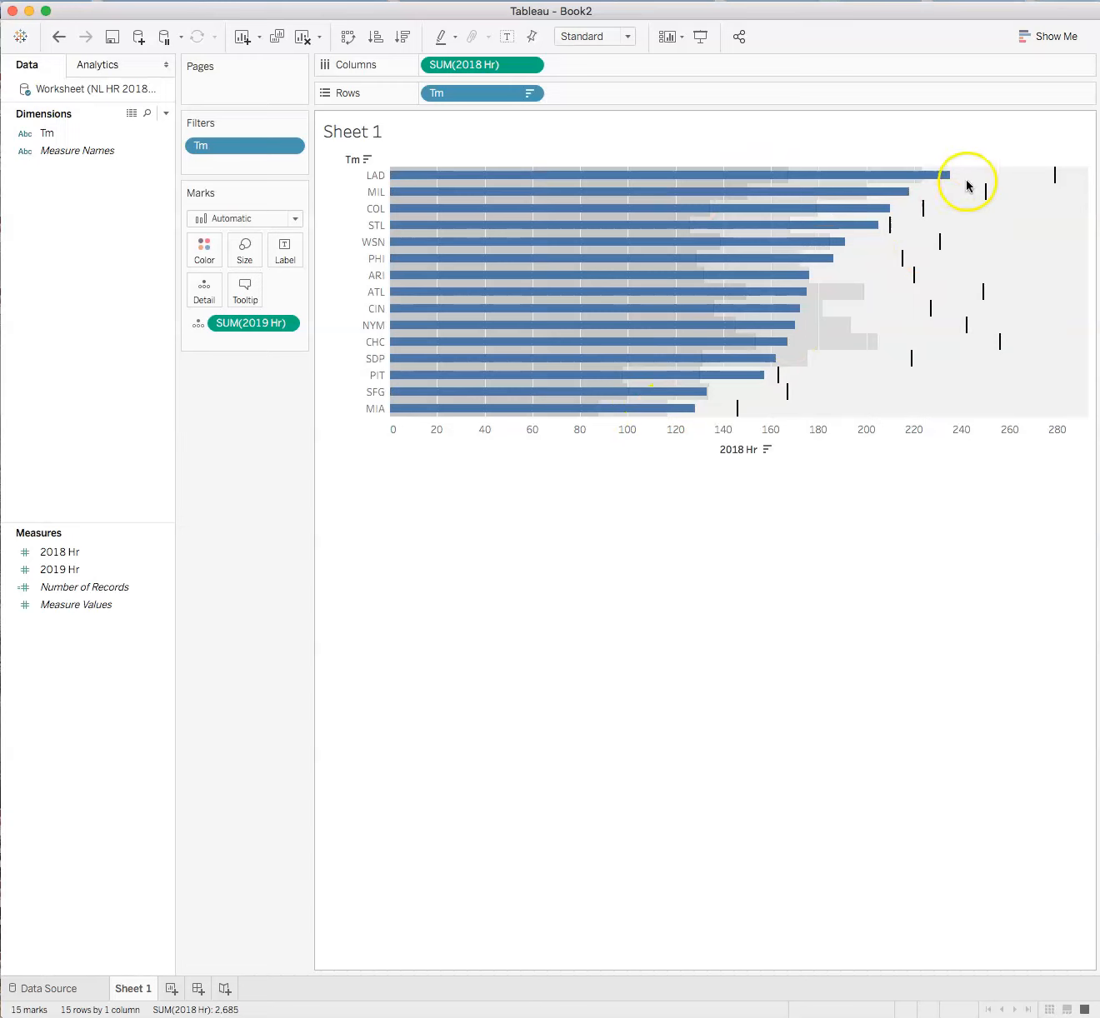
pyautogui.moveTo(1037, 247)
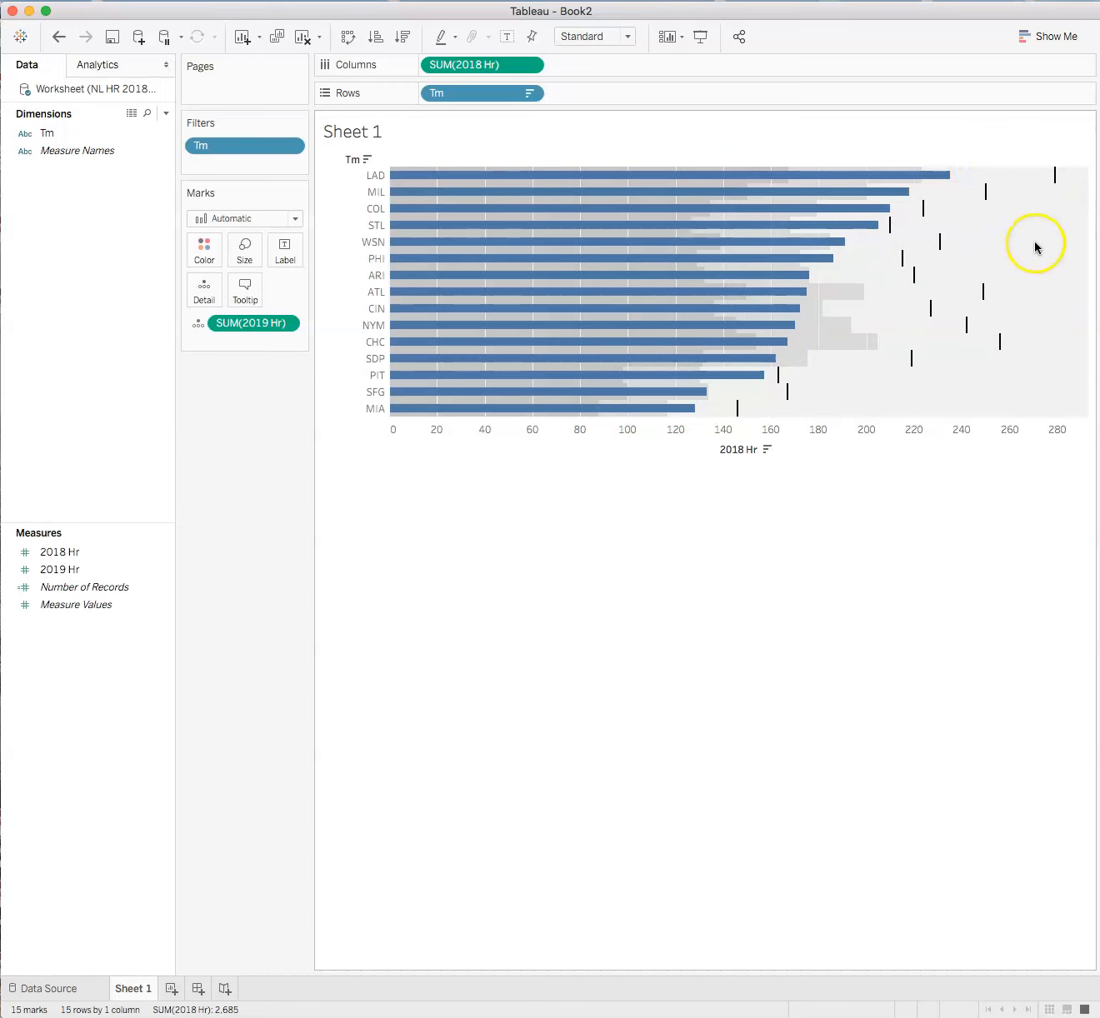
pyautogui.moveTo(1063, 197)
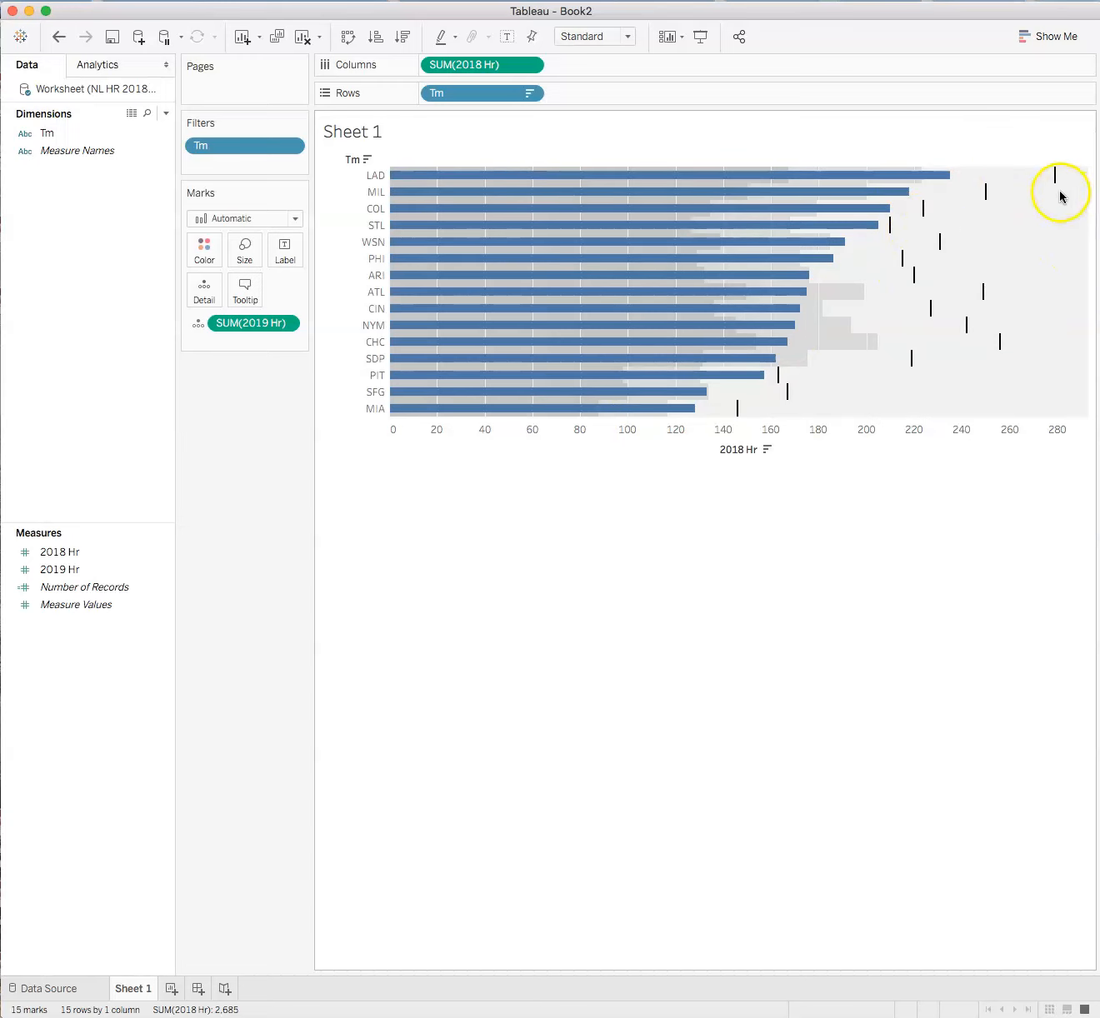
pyautogui.moveTo(1058, 183)
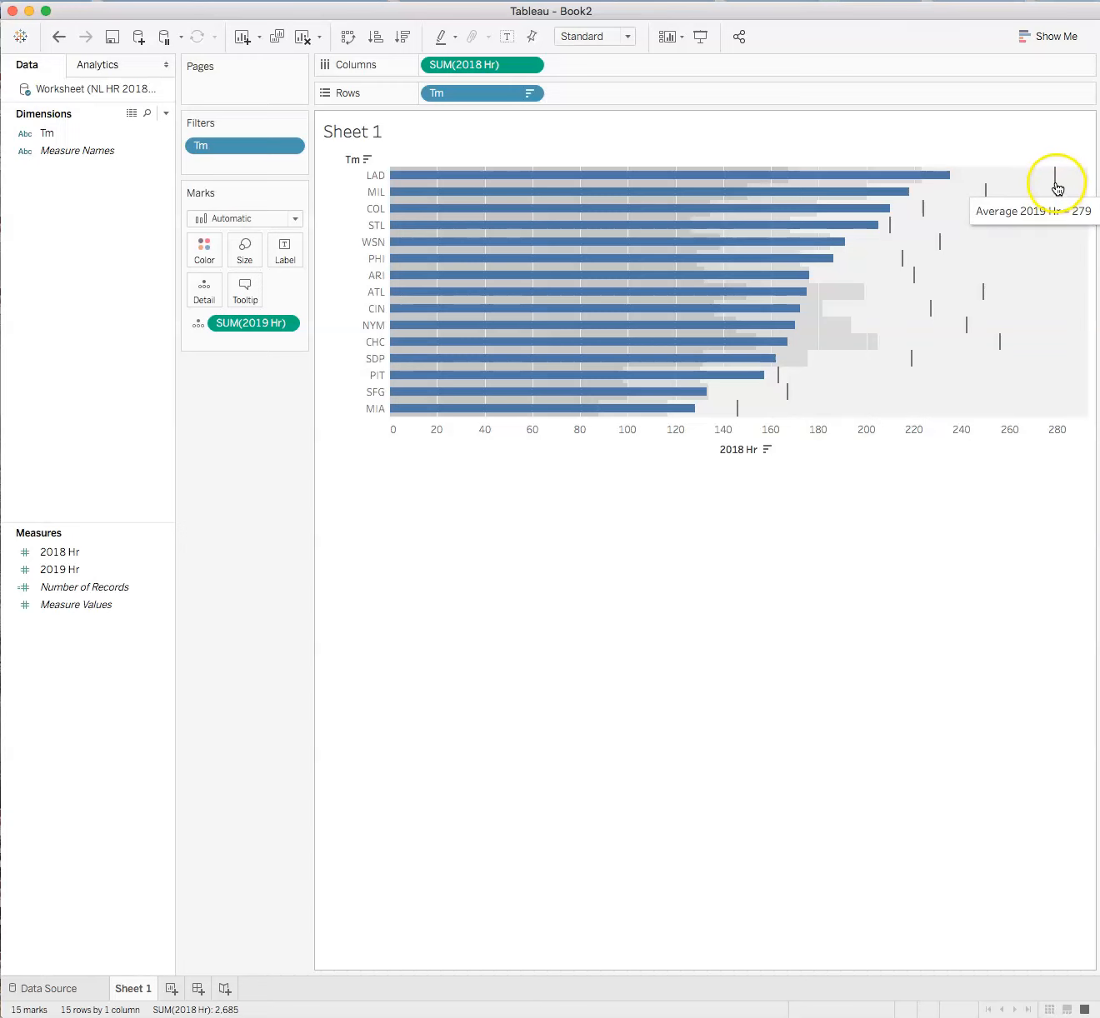
pyautogui.moveTo(847, 667)
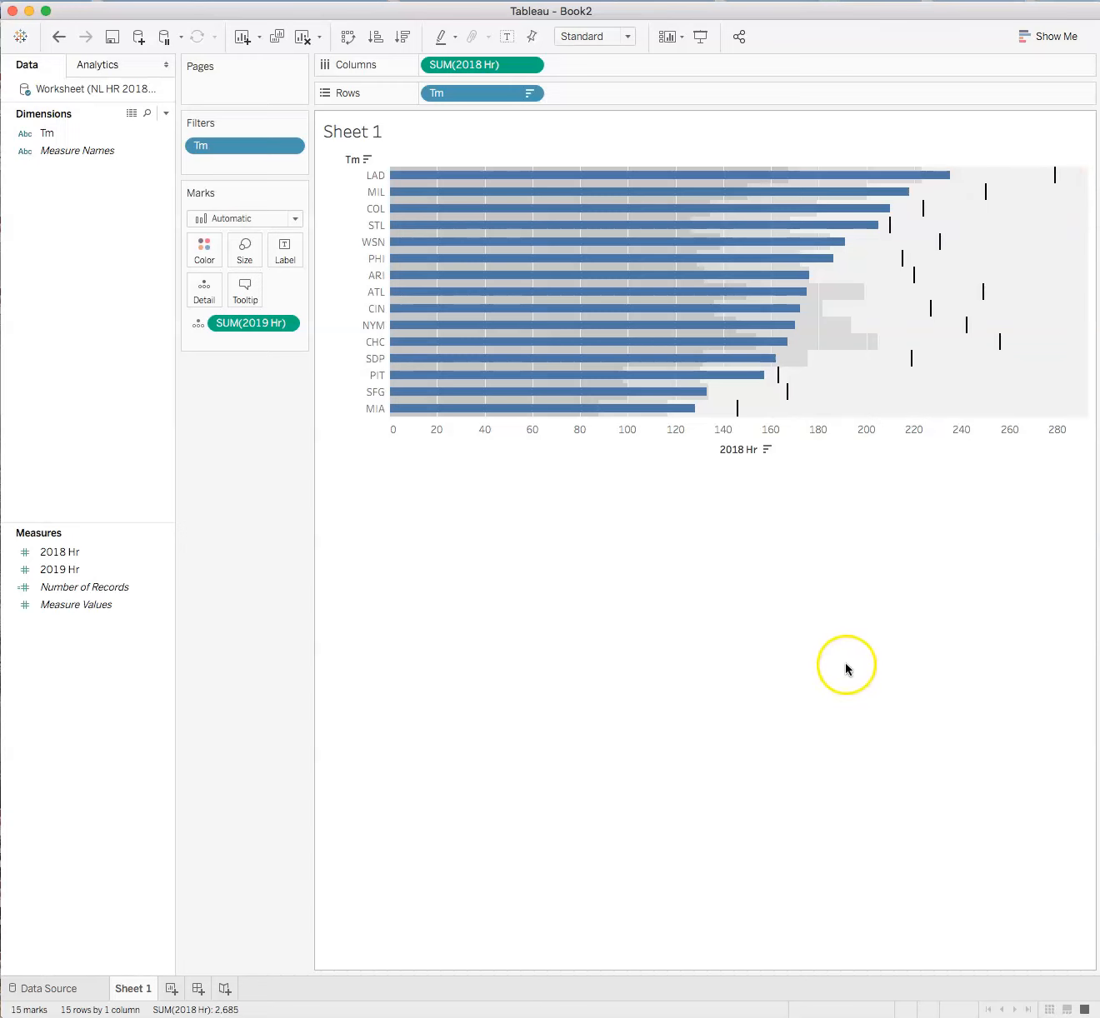
pyautogui.moveTo(853, 673)
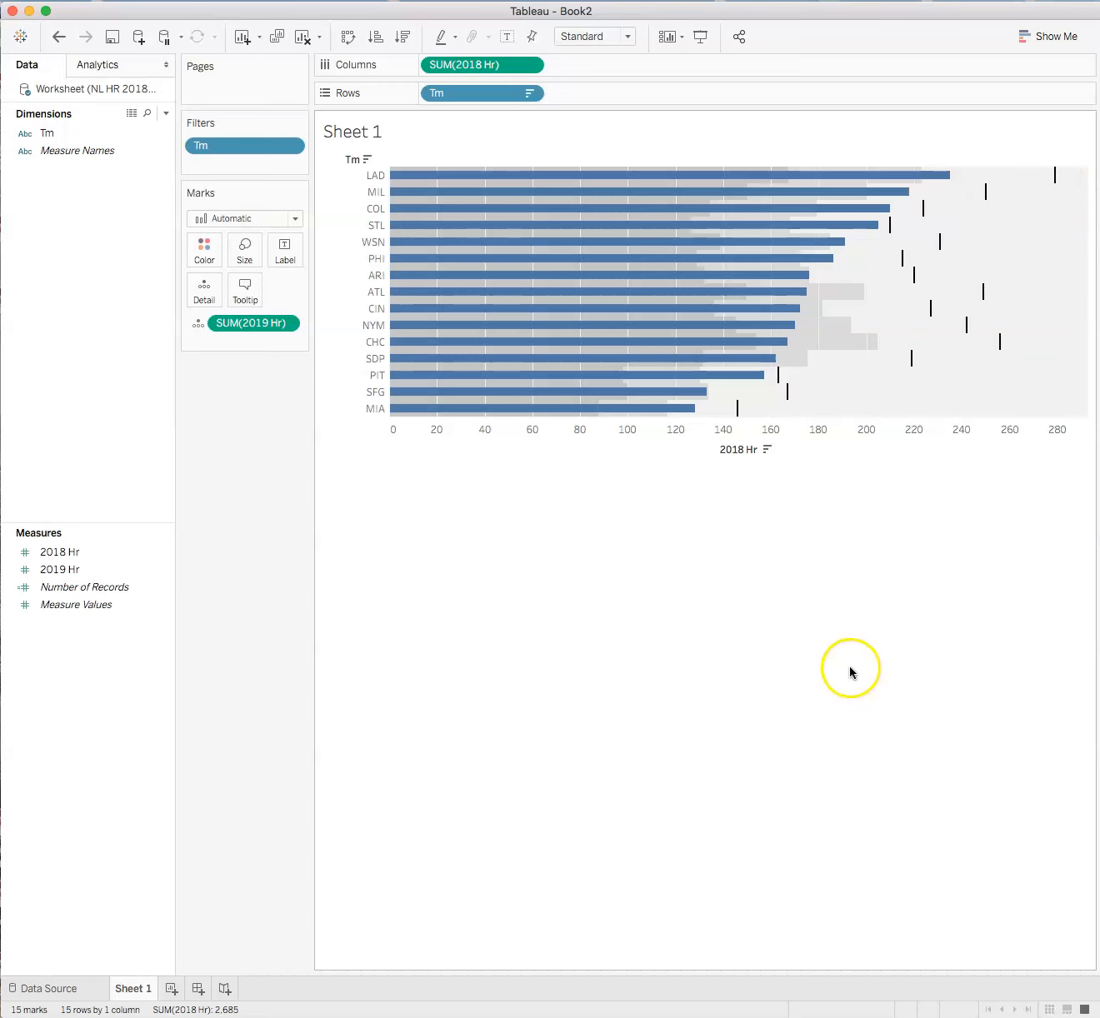
pyautogui.moveTo(837, 570)
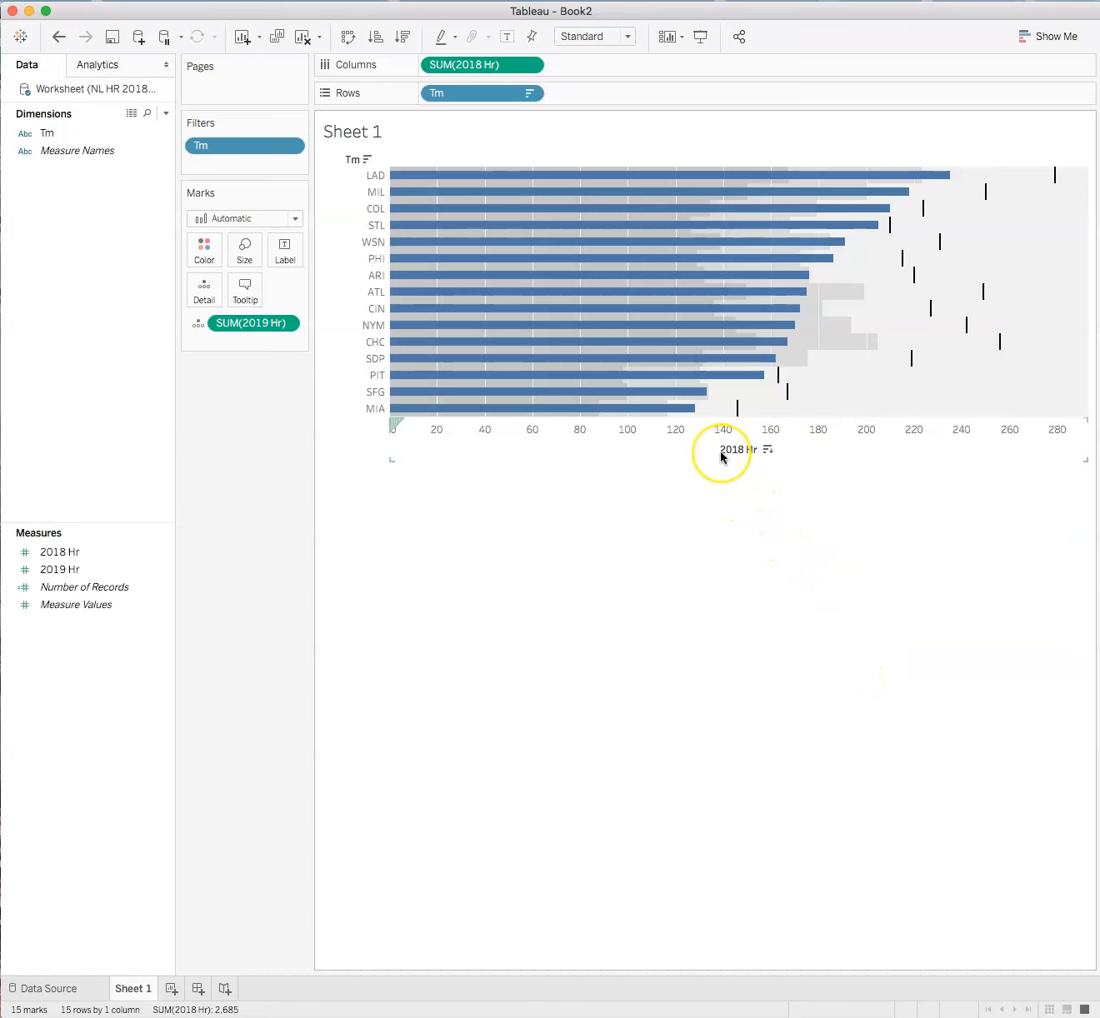
# - Swap reference line fields so bars show 2019 and markers show 2018 home runs
pyautogui.rightClick(722, 456)
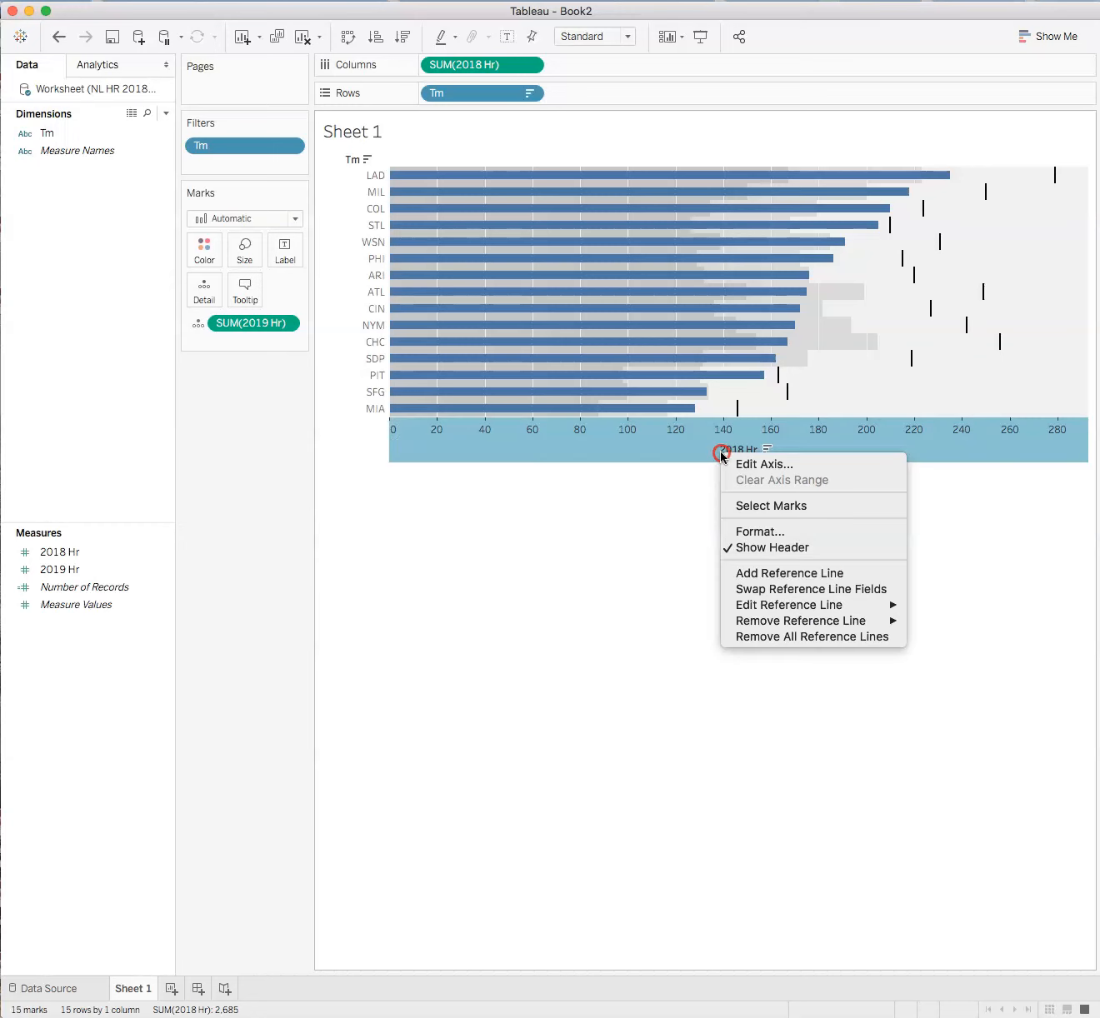
pyautogui.moveTo(720, 457)
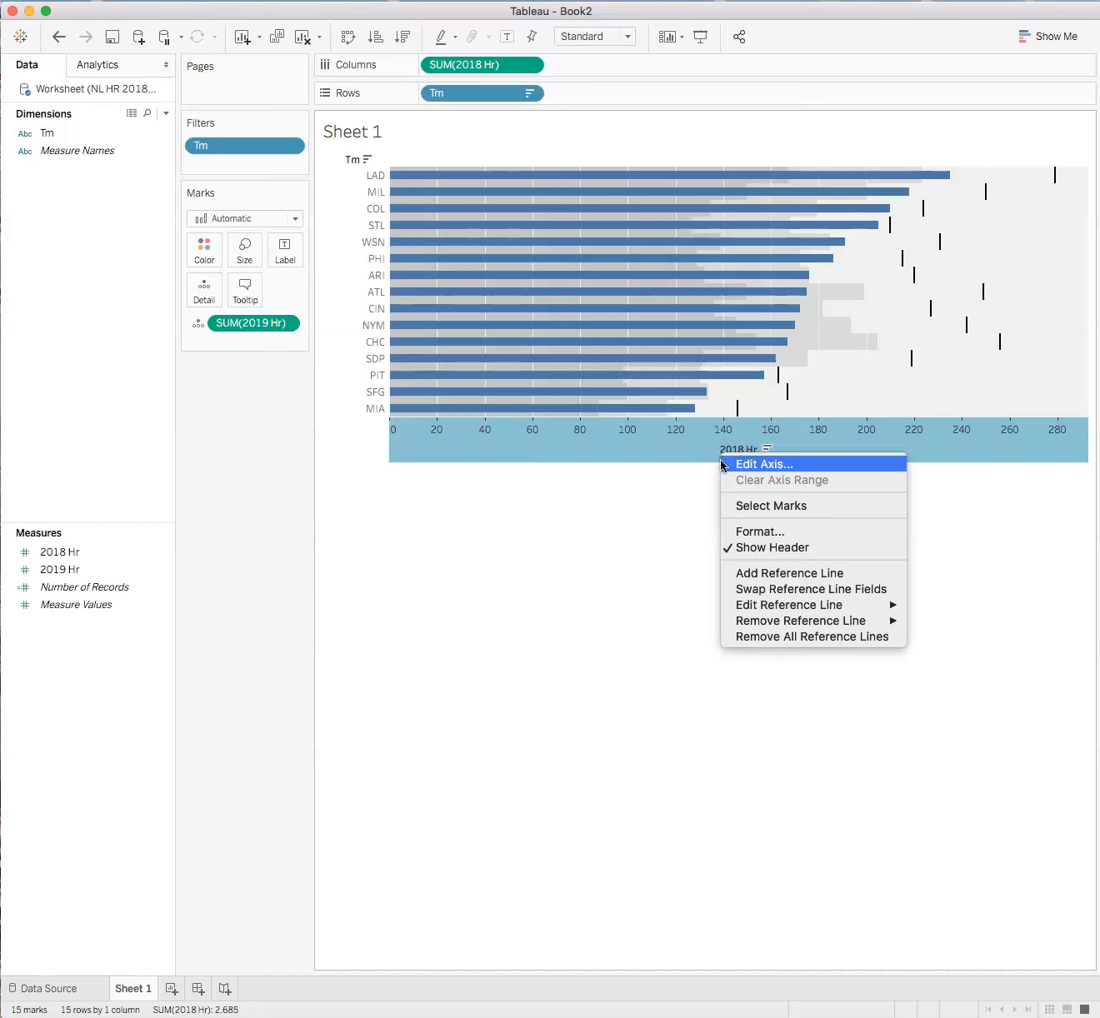
pyautogui.moveTo(773, 547)
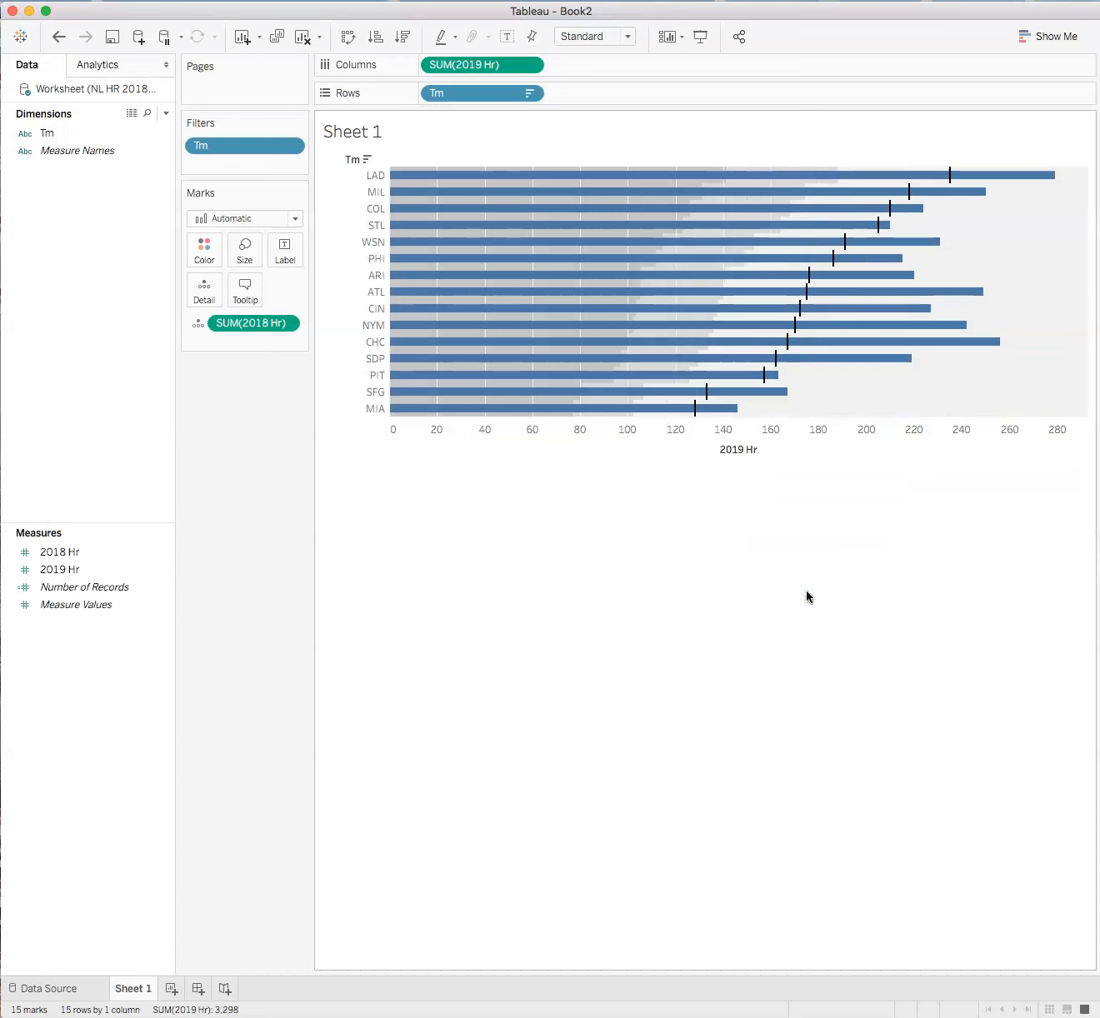
pyautogui.moveTo(328, 640)
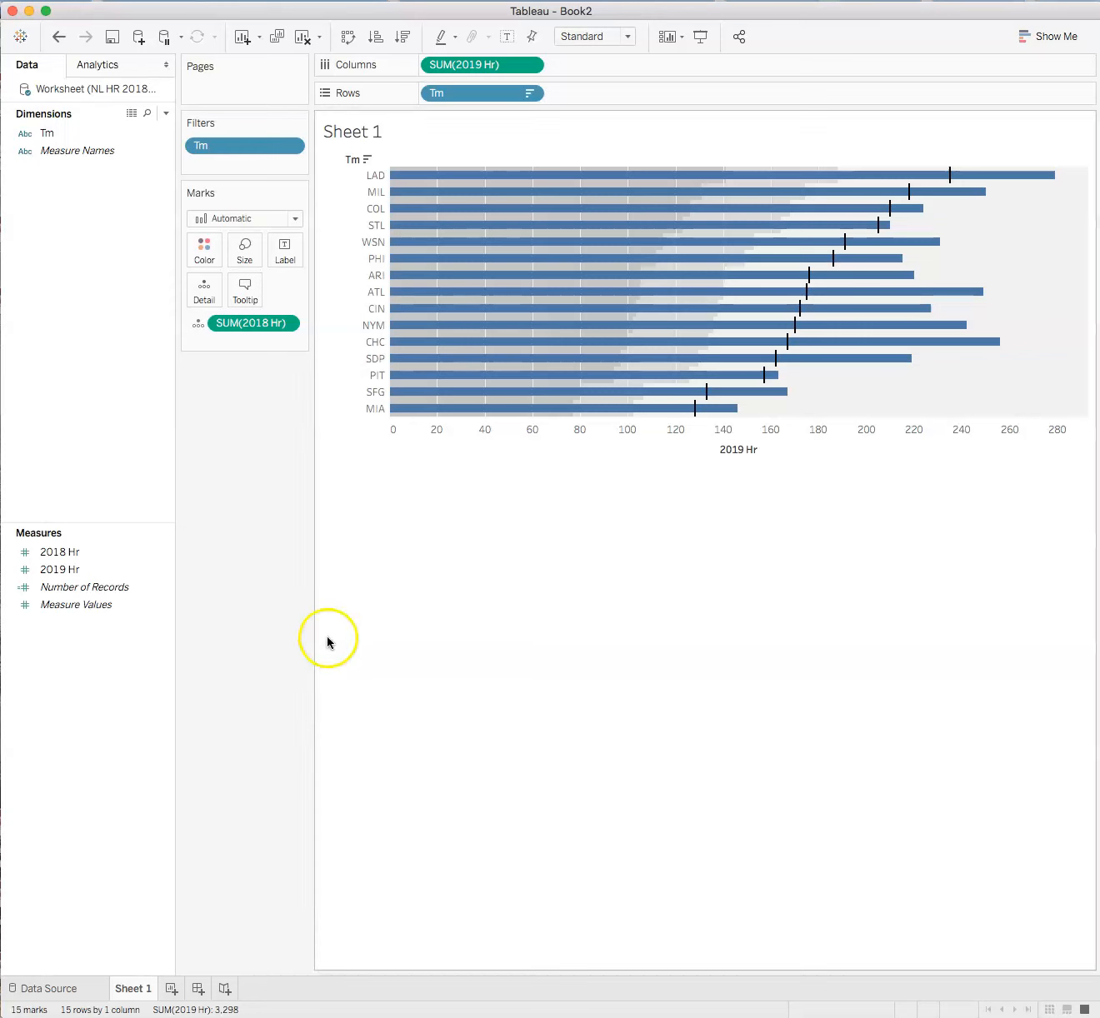
pyautogui.moveTo(683, 367)
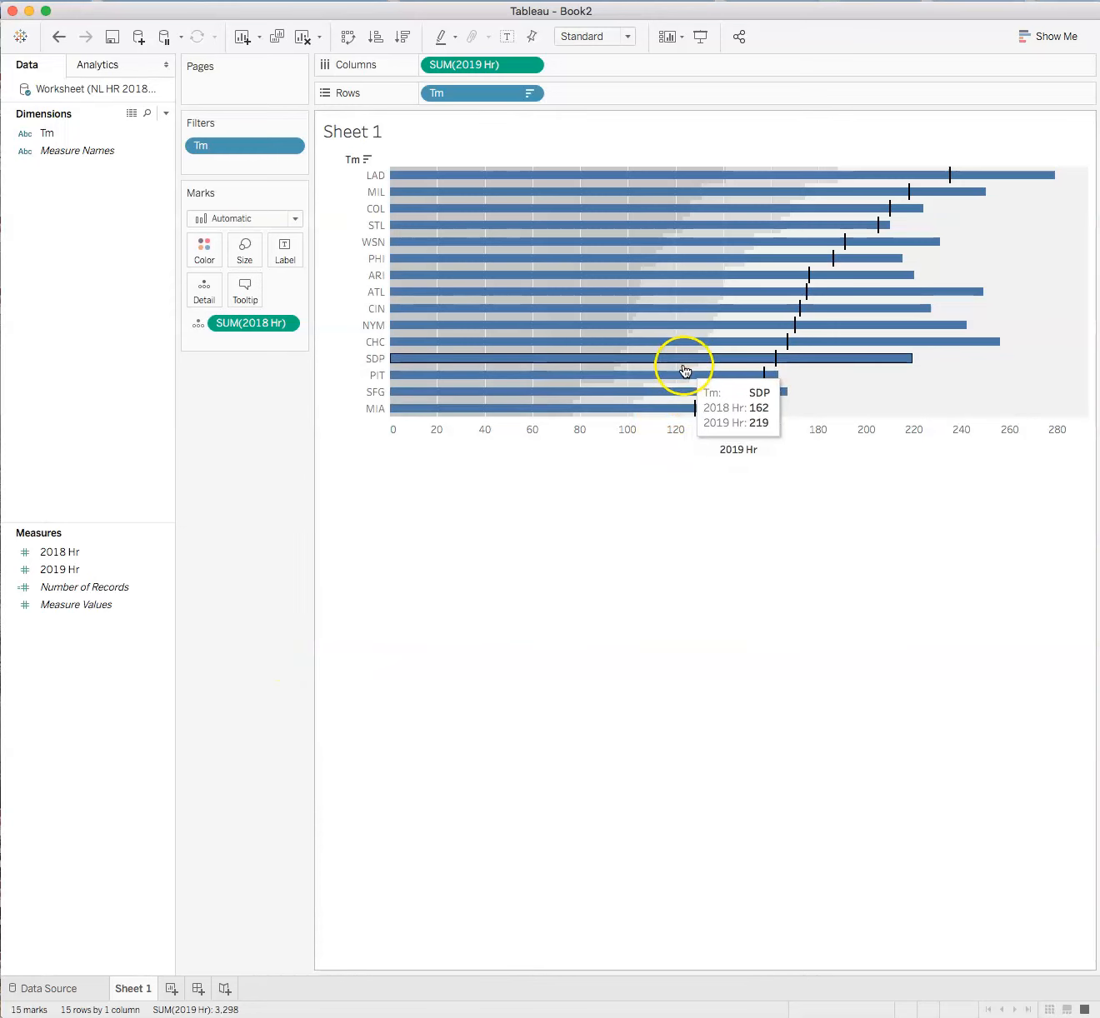
pyautogui.moveTo(391, 563)
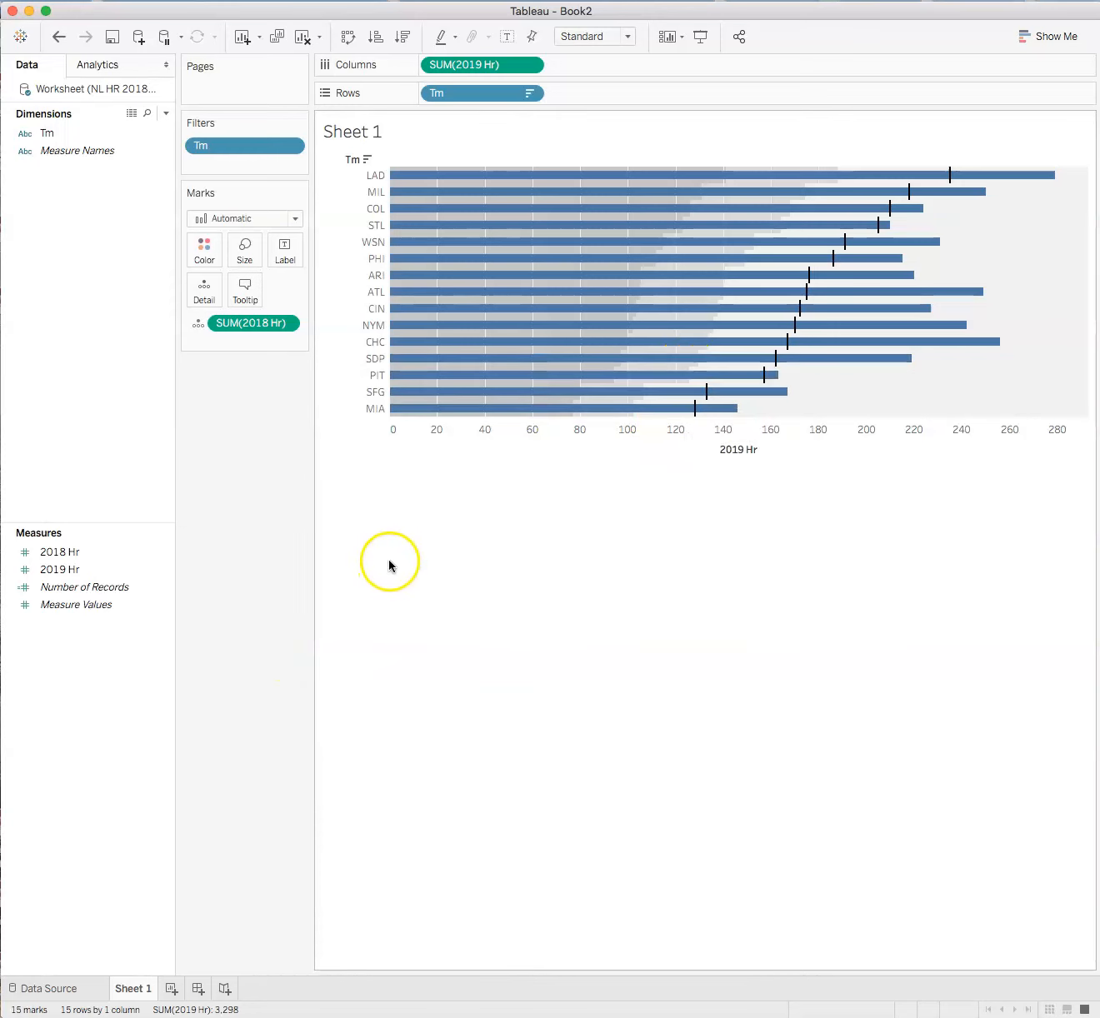
pyautogui.moveTo(947, 170)
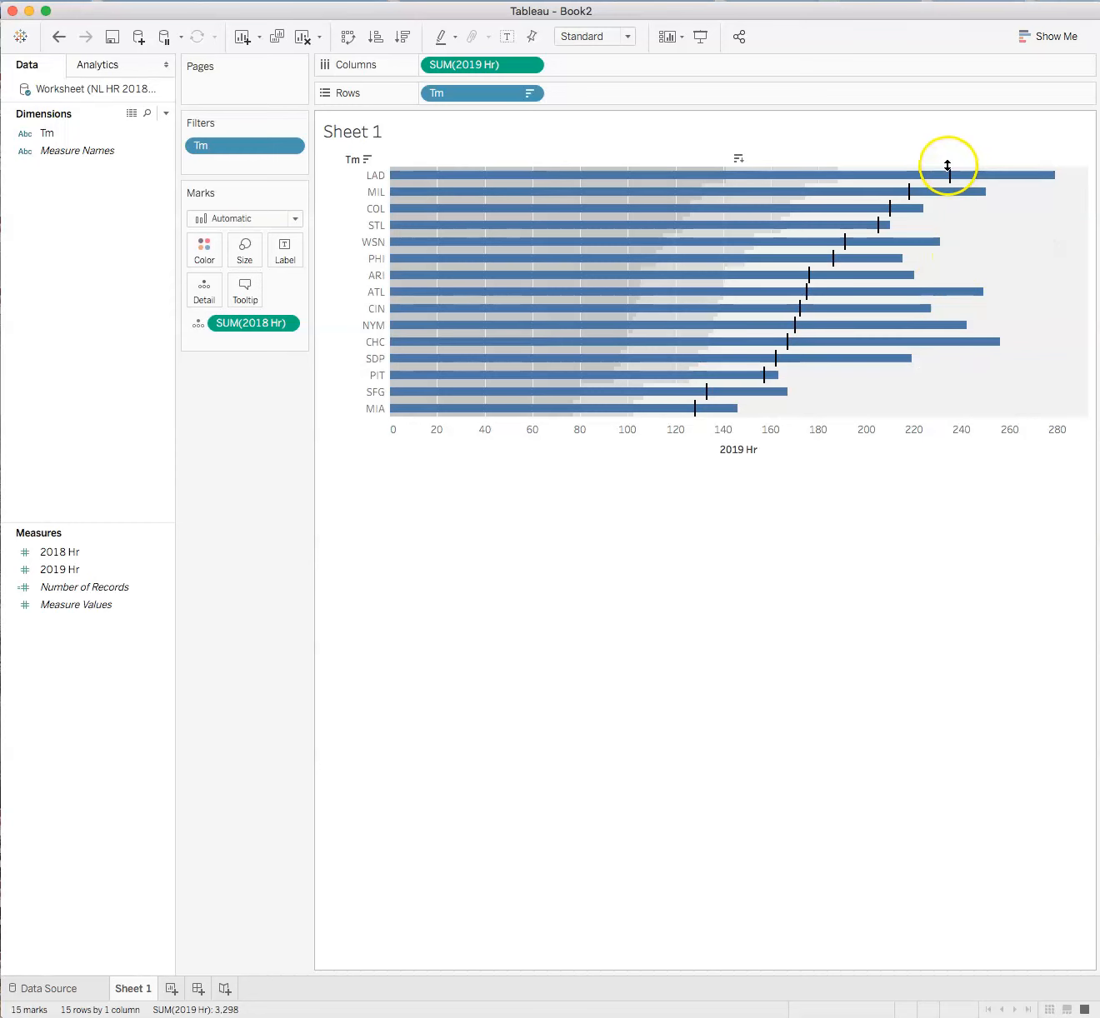
pyautogui.moveTo(658, 416)
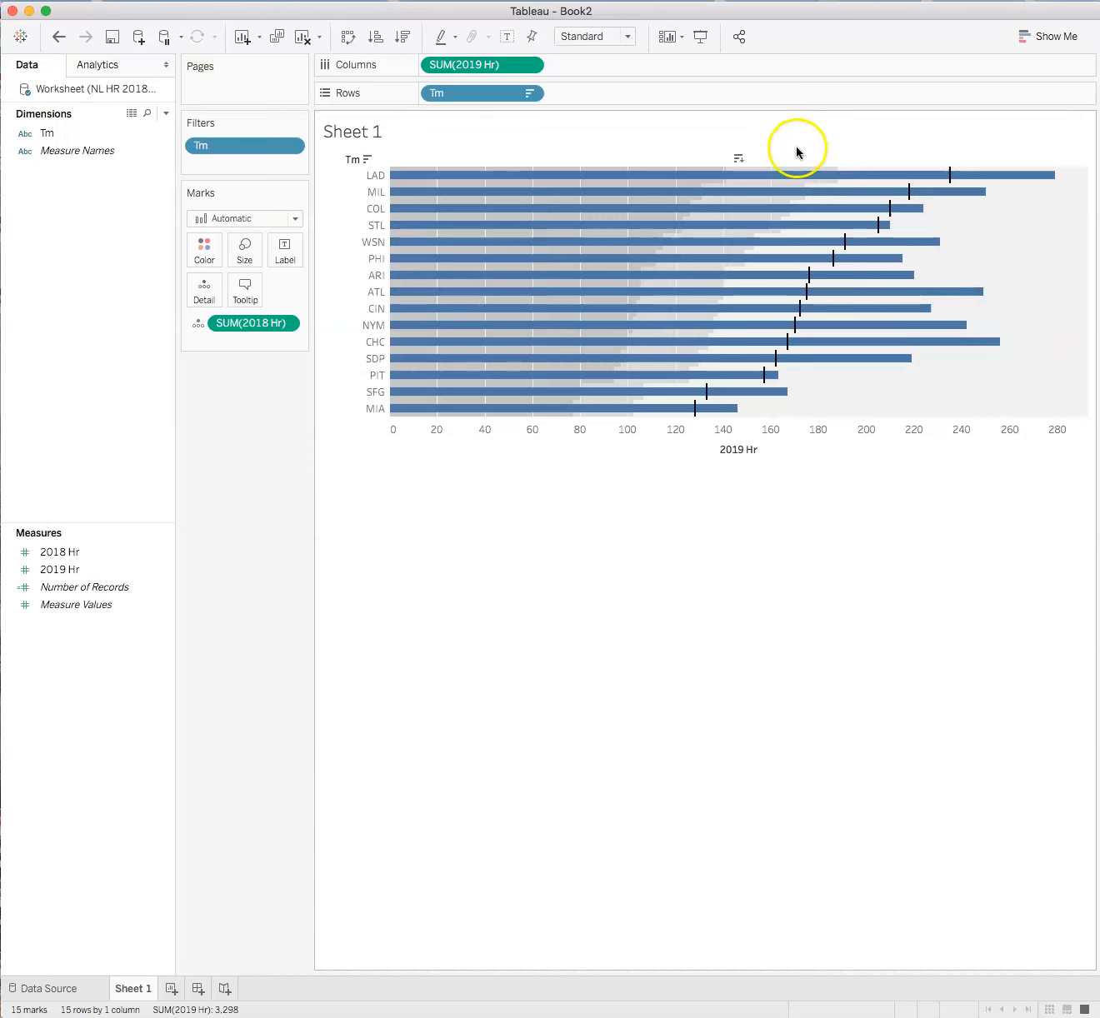
pyautogui.click(736, 158)
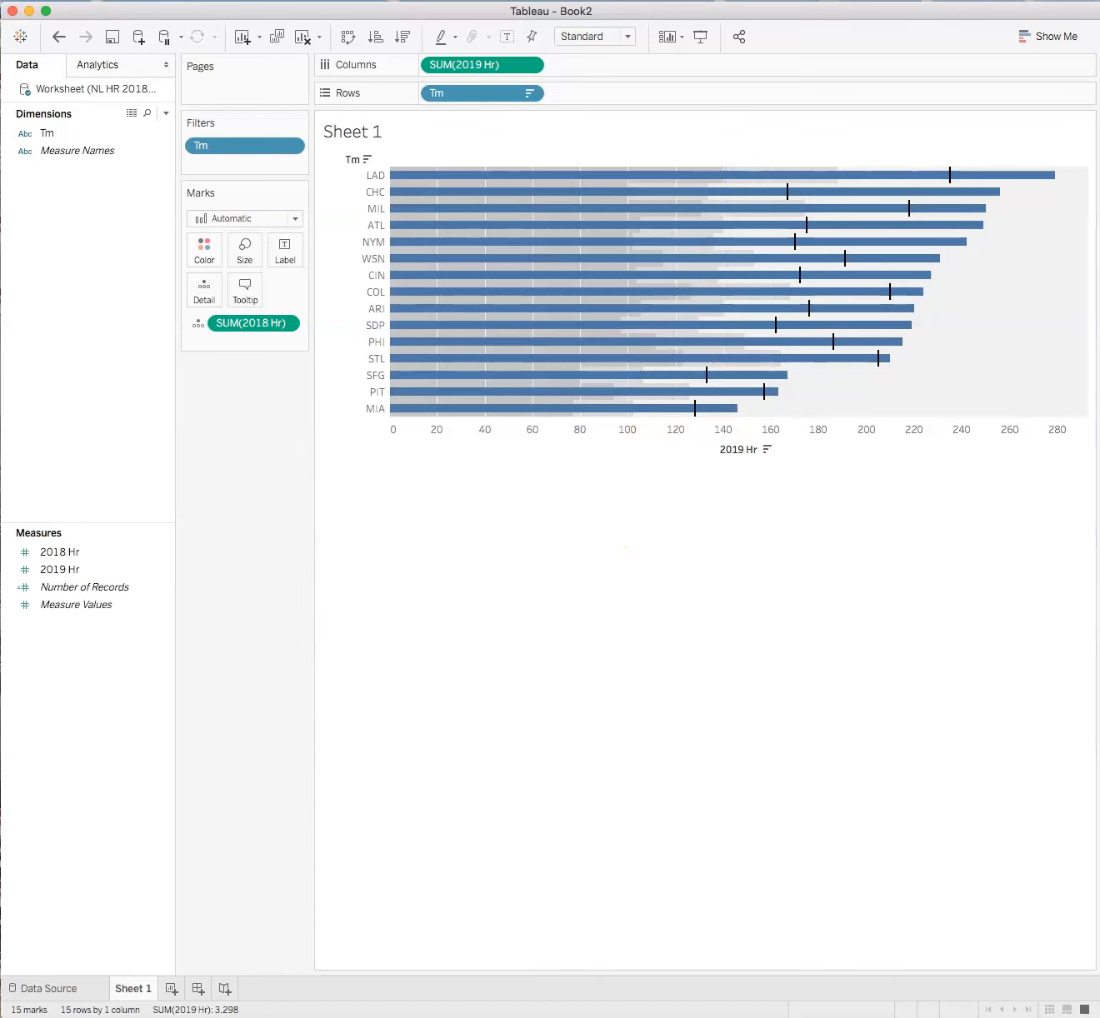
pyautogui.moveTo(1026, 178)
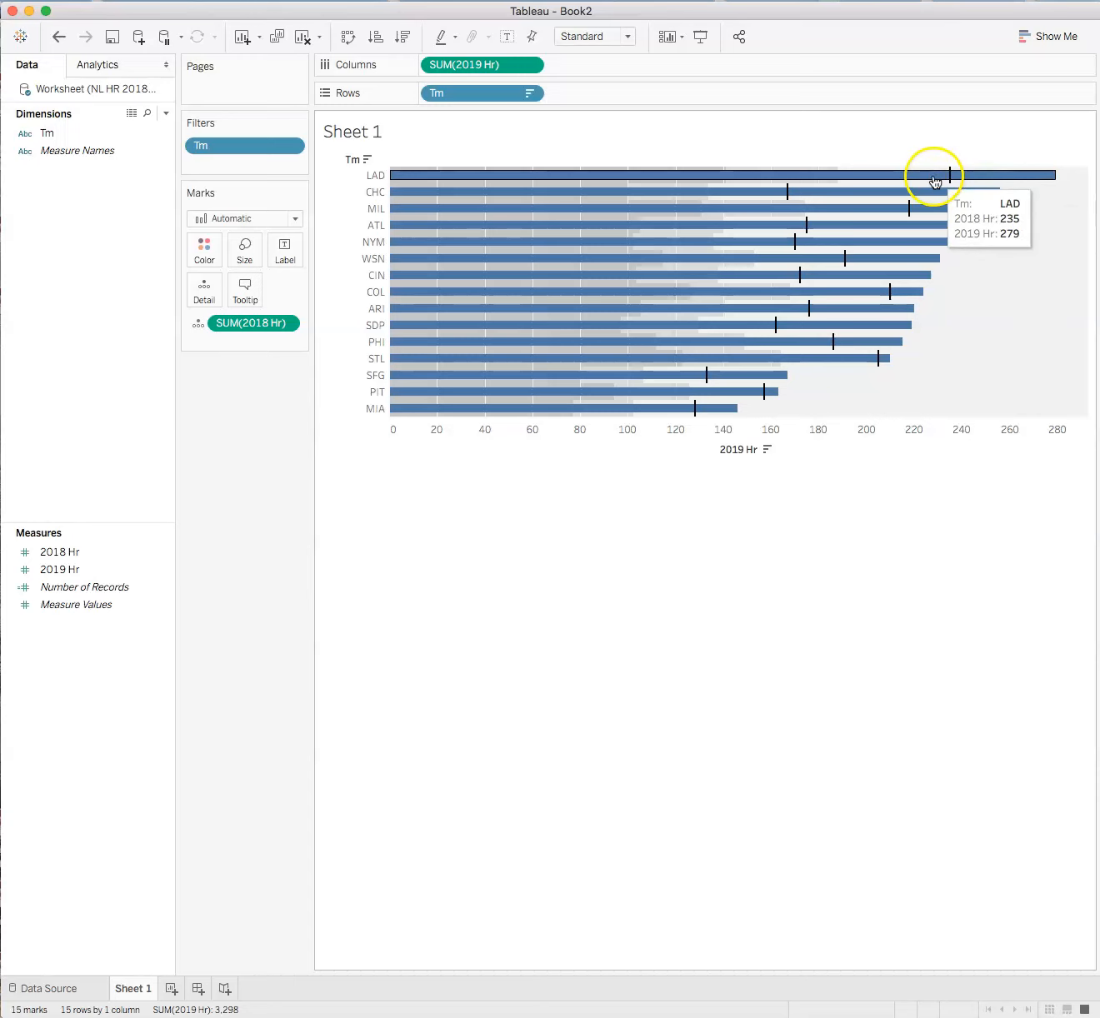
pyautogui.moveTo(766, 220)
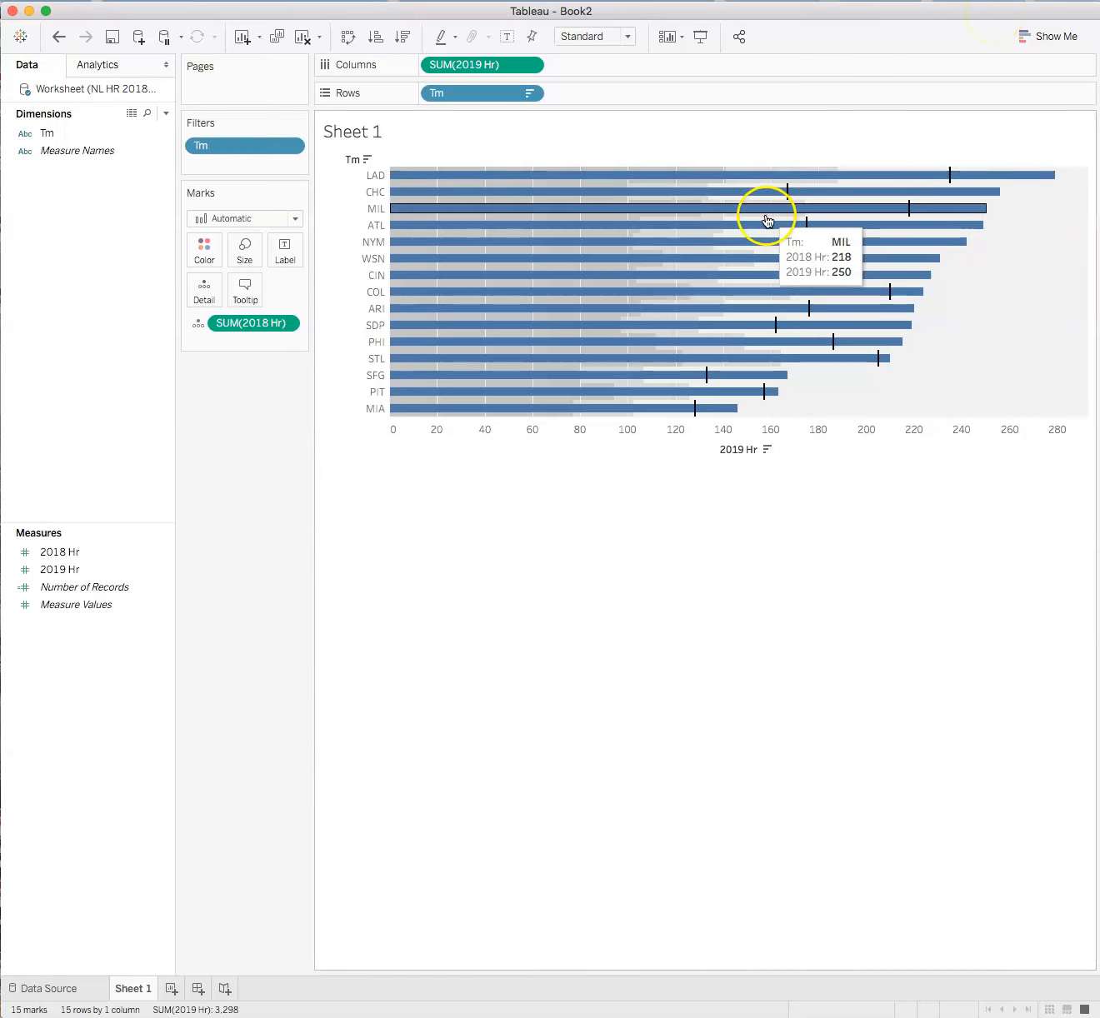
pyautogui.moveTo(925, 232)
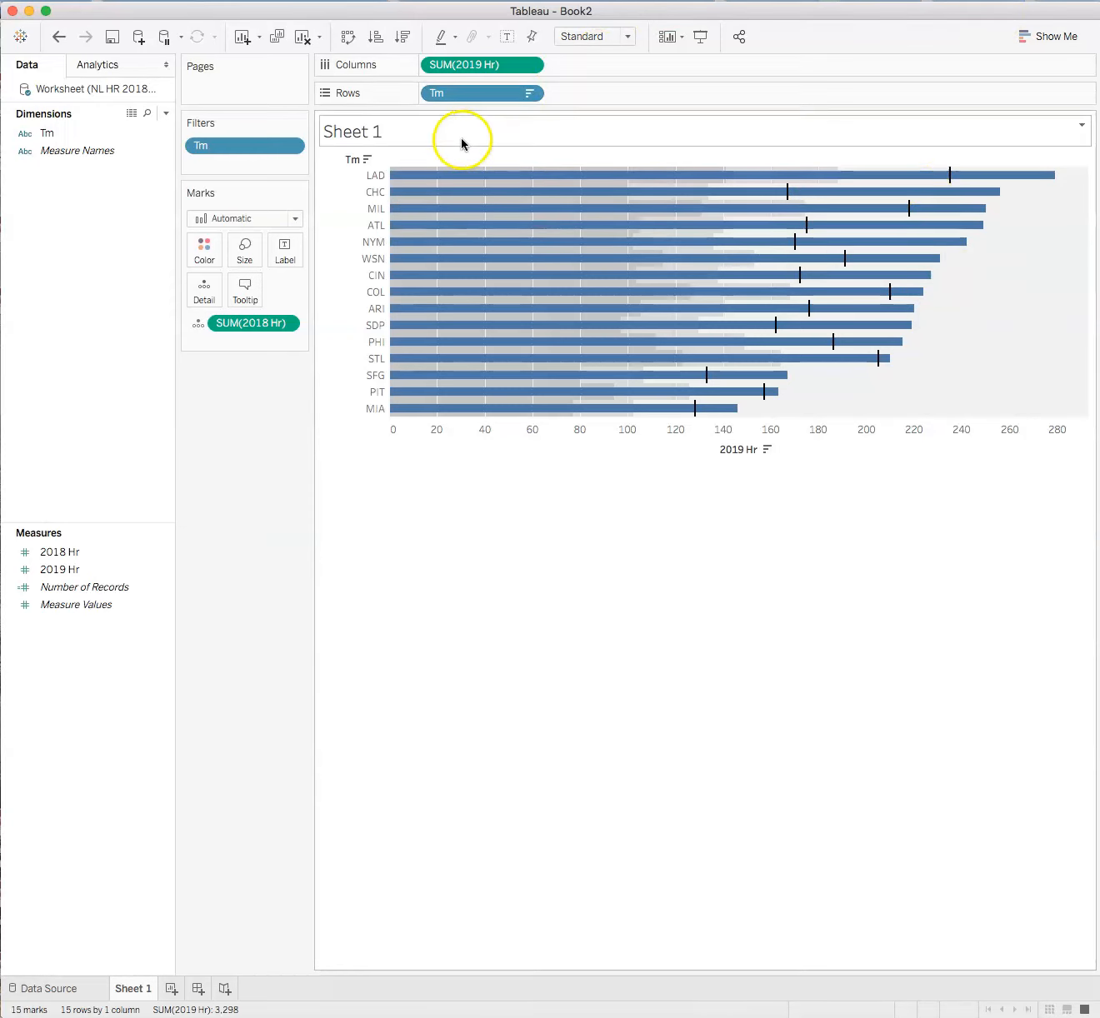
pyautogui.moveTo(320, 800)
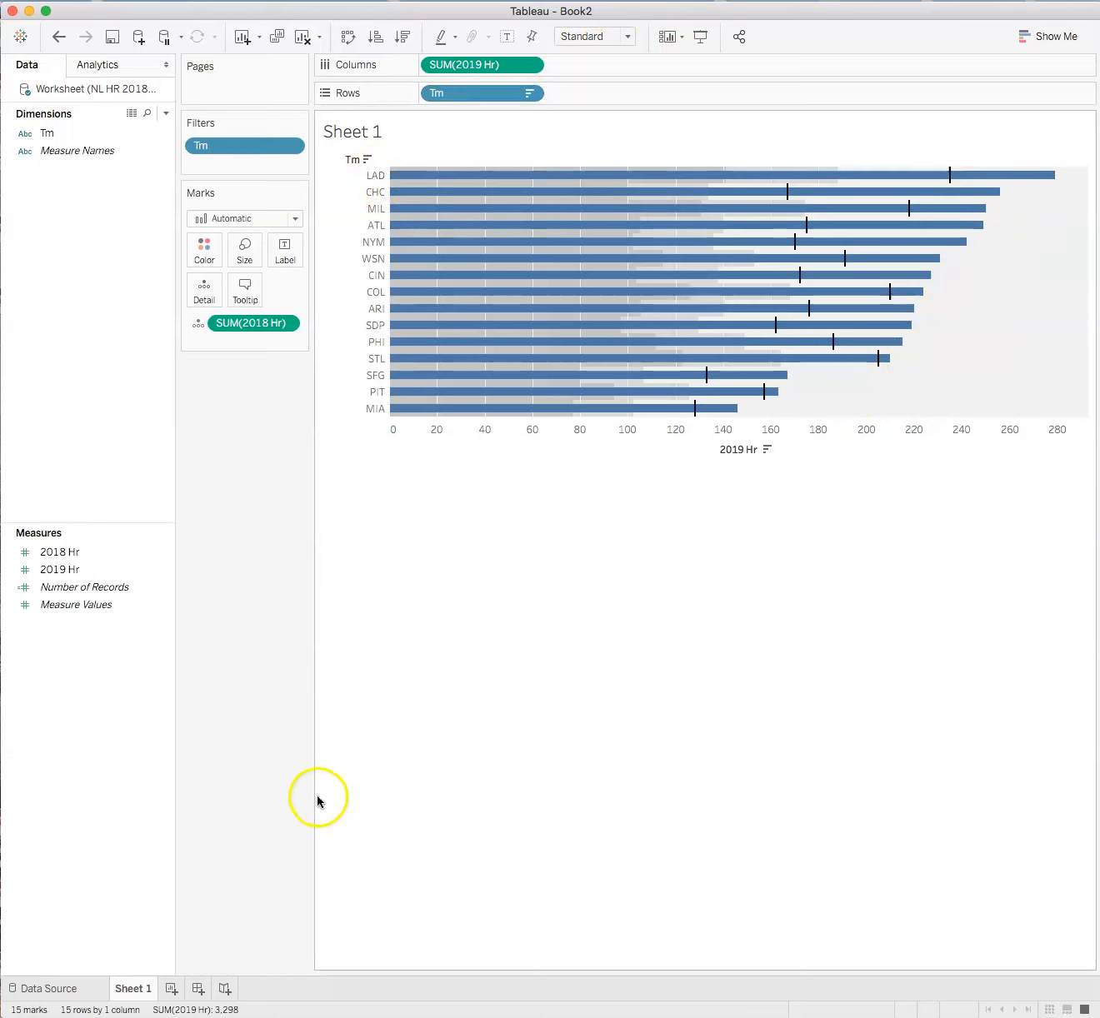
pyautogui.moveTo(870, 250)
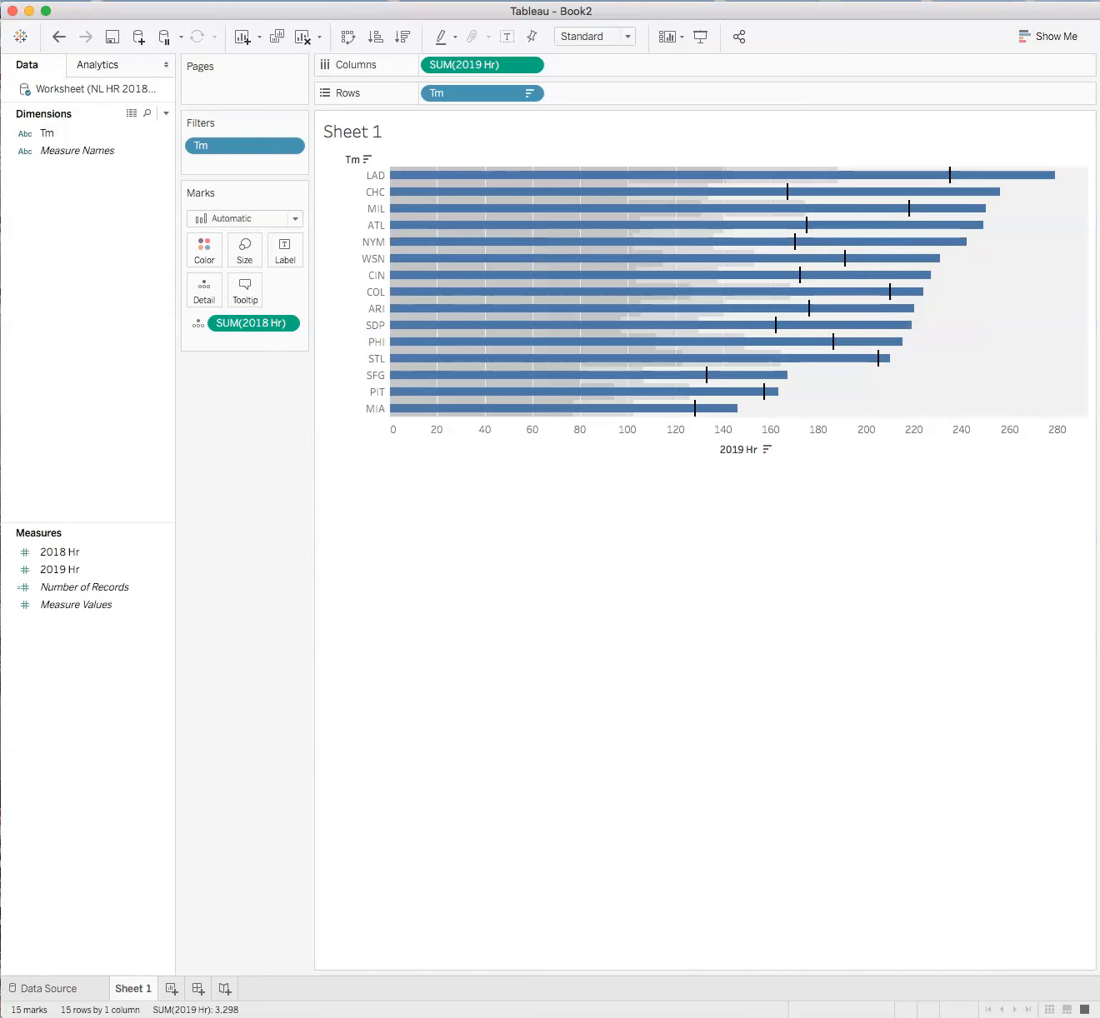
pyautogui.moveTo(1058, 177)
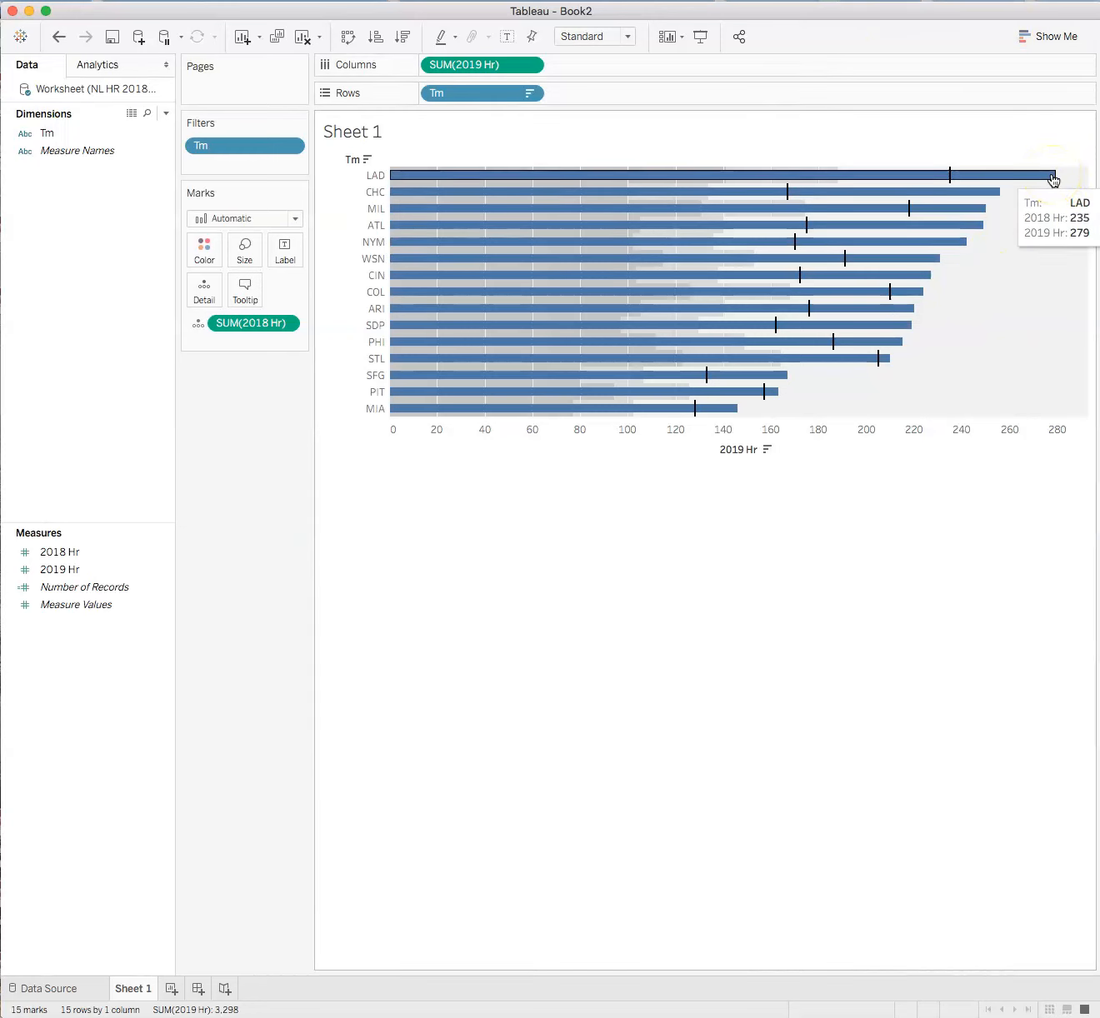
pyautogui.moveTo(978, 380)
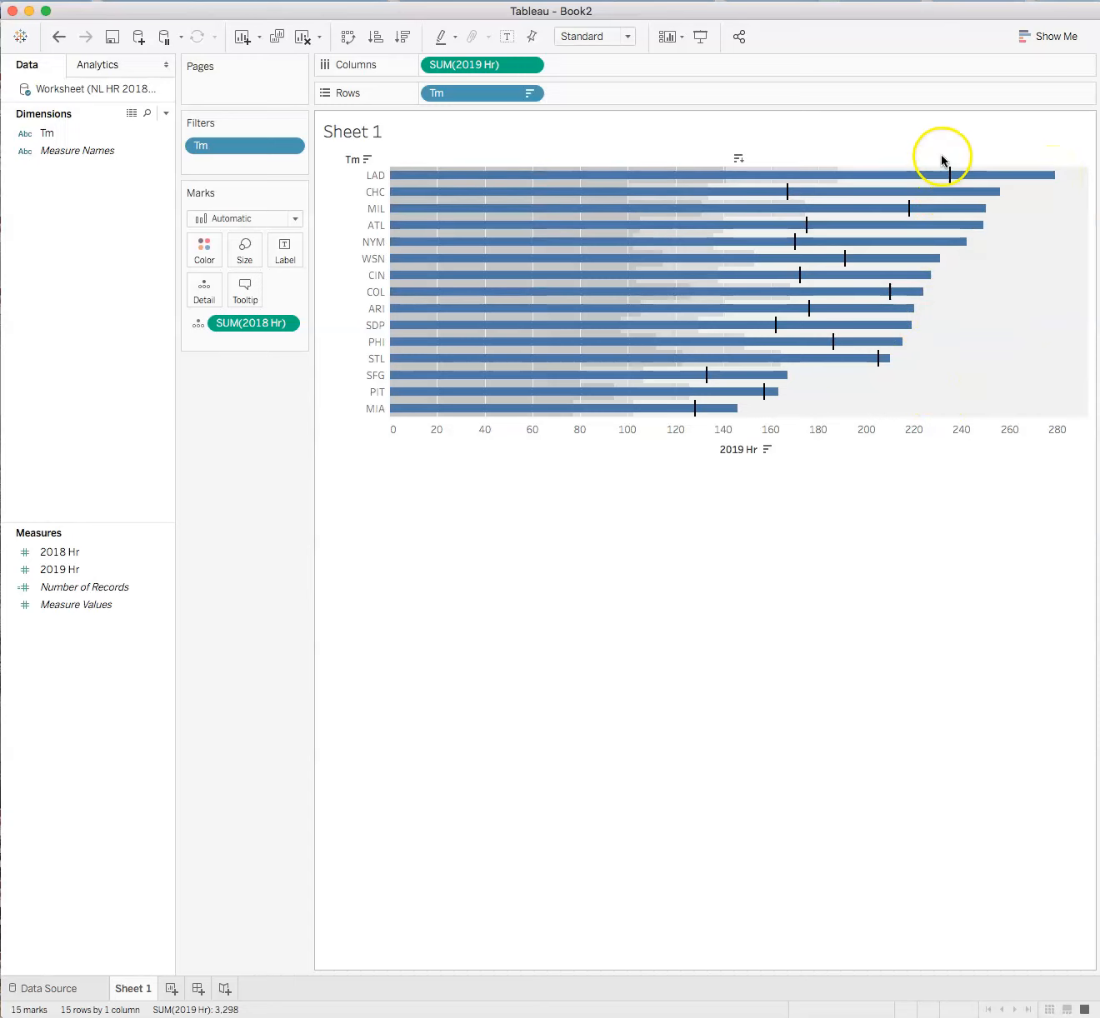
pyautogui.moveTo(763, 192)
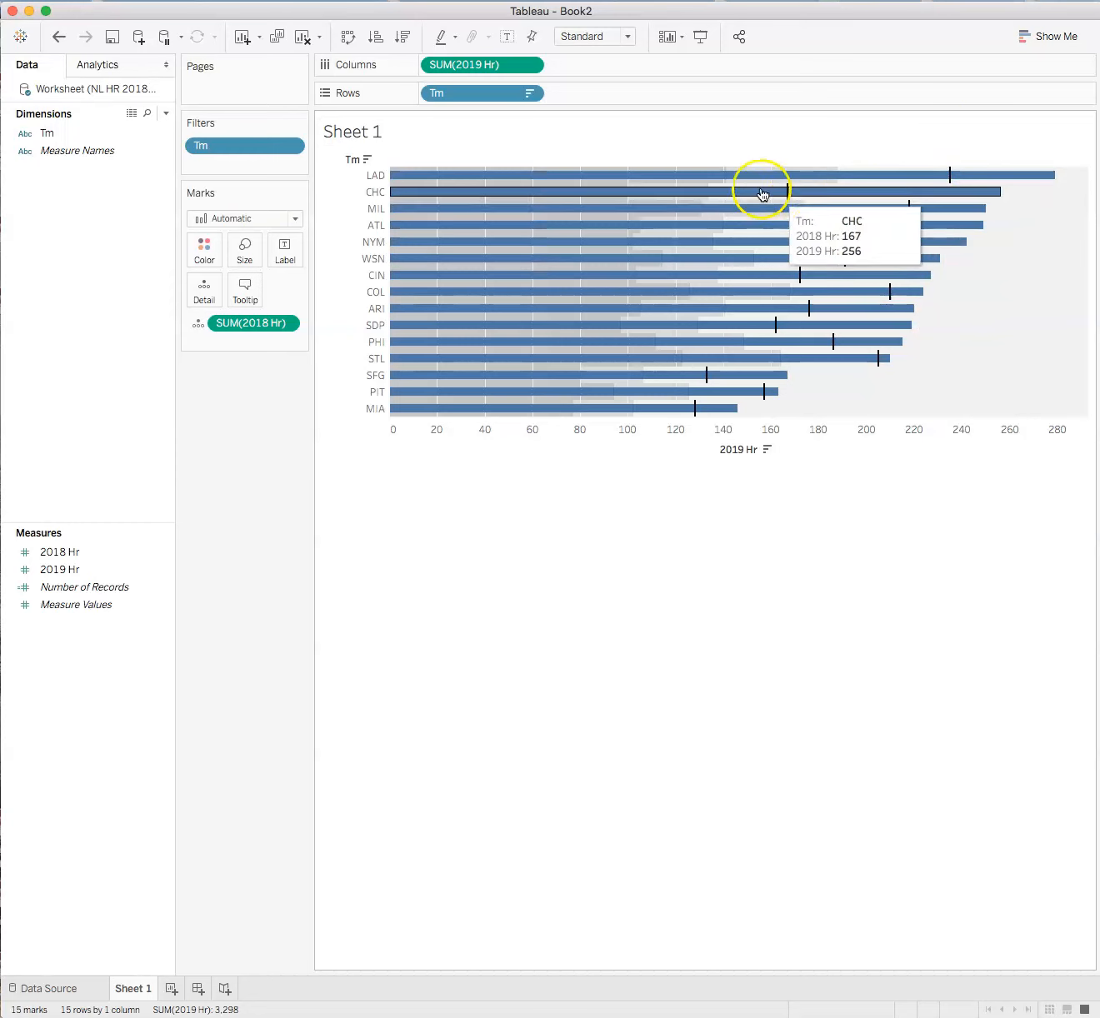
pyautogui.moveTo(330, 487)
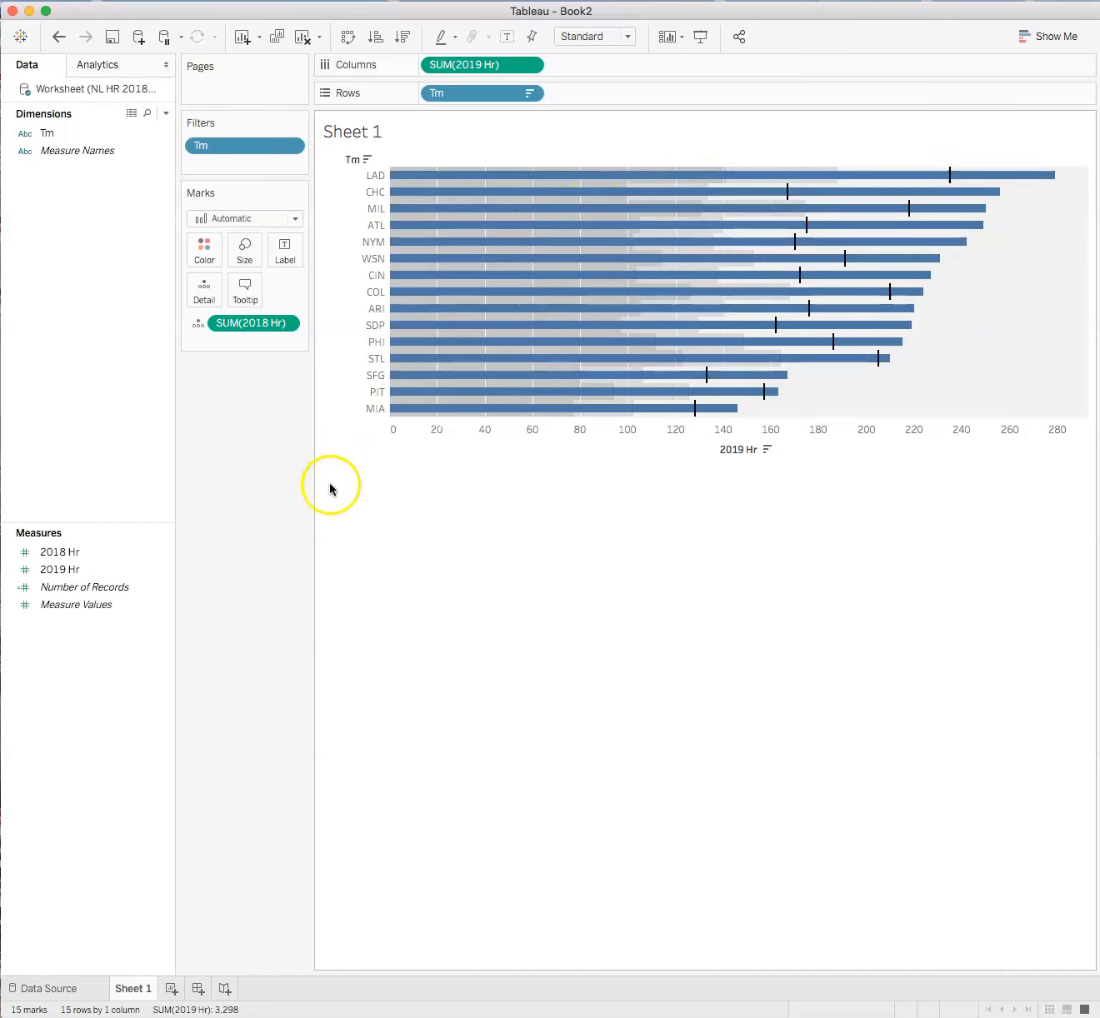
pyautogui.moveTo(703, 359)
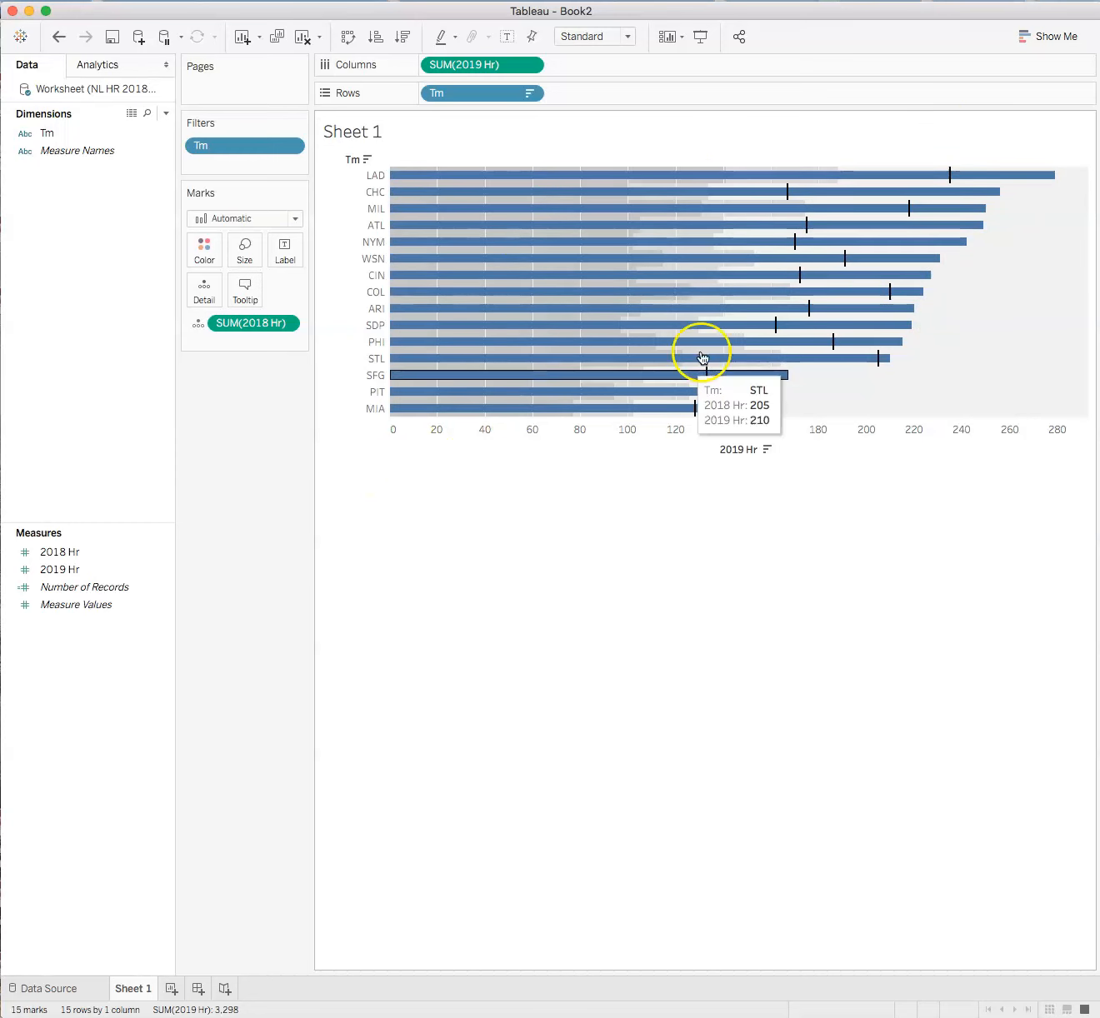
pyautogui.moveTo(834, 190)
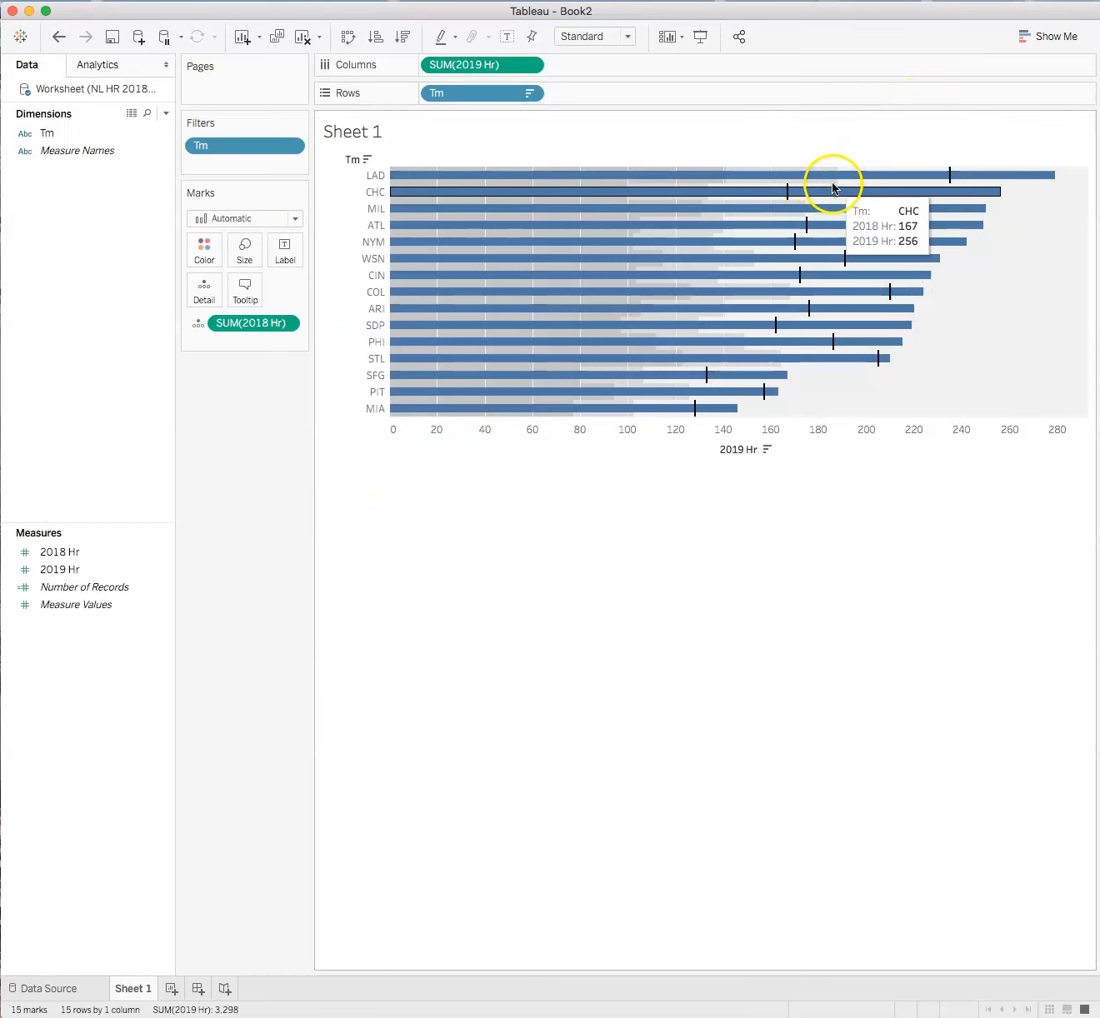
pyautogui.moveTo(780, 358)
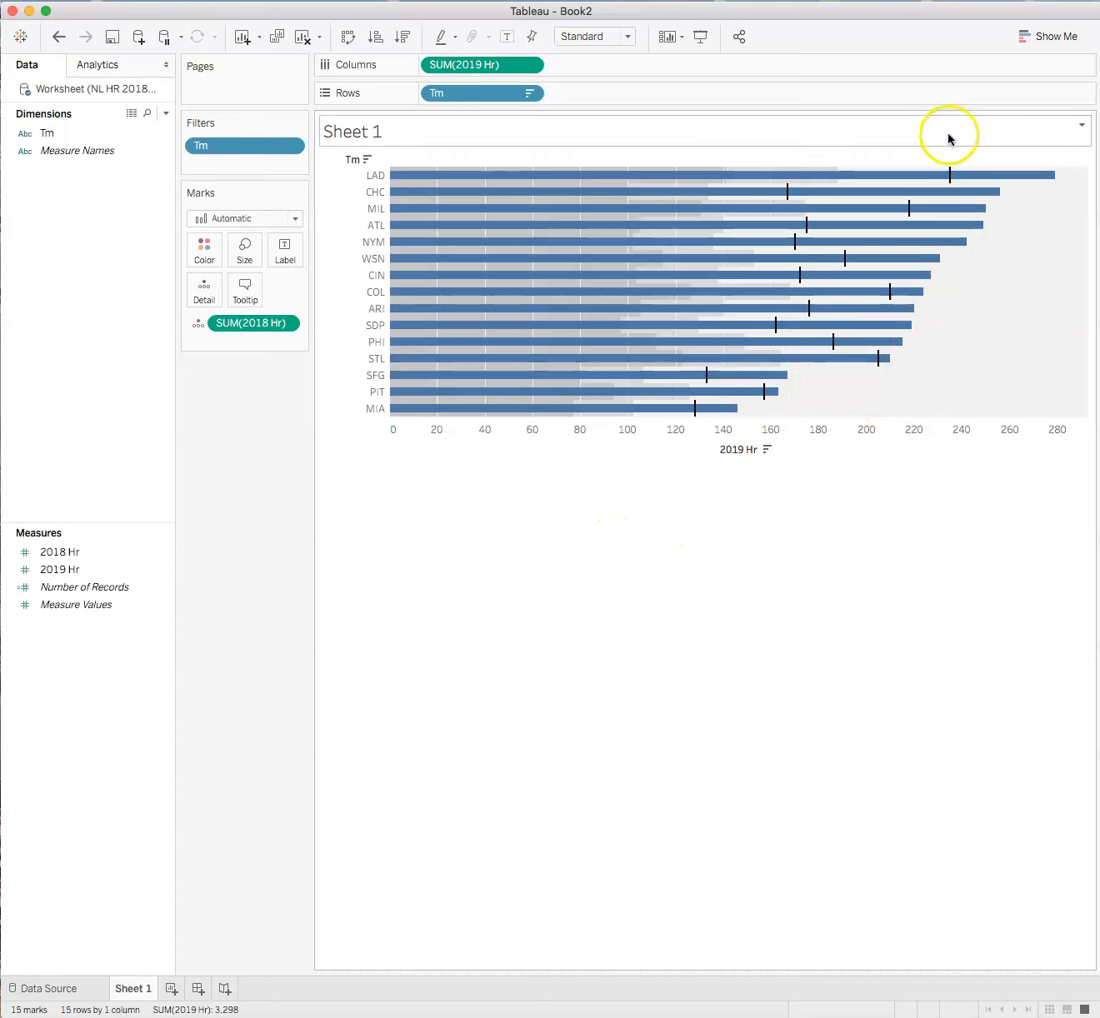
pyautogui.moveTo(1036, 175)
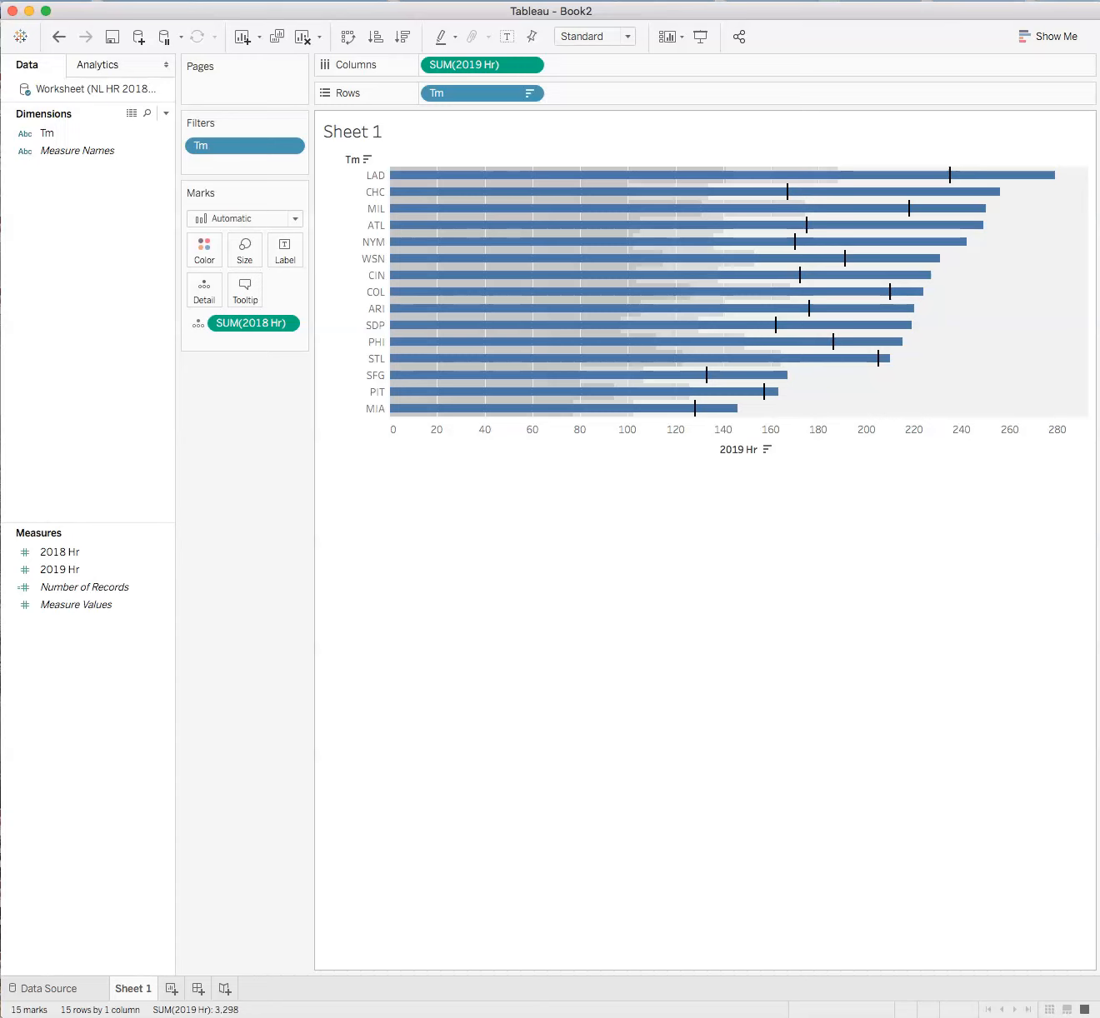
pyautogui.moveTo(896, 270)
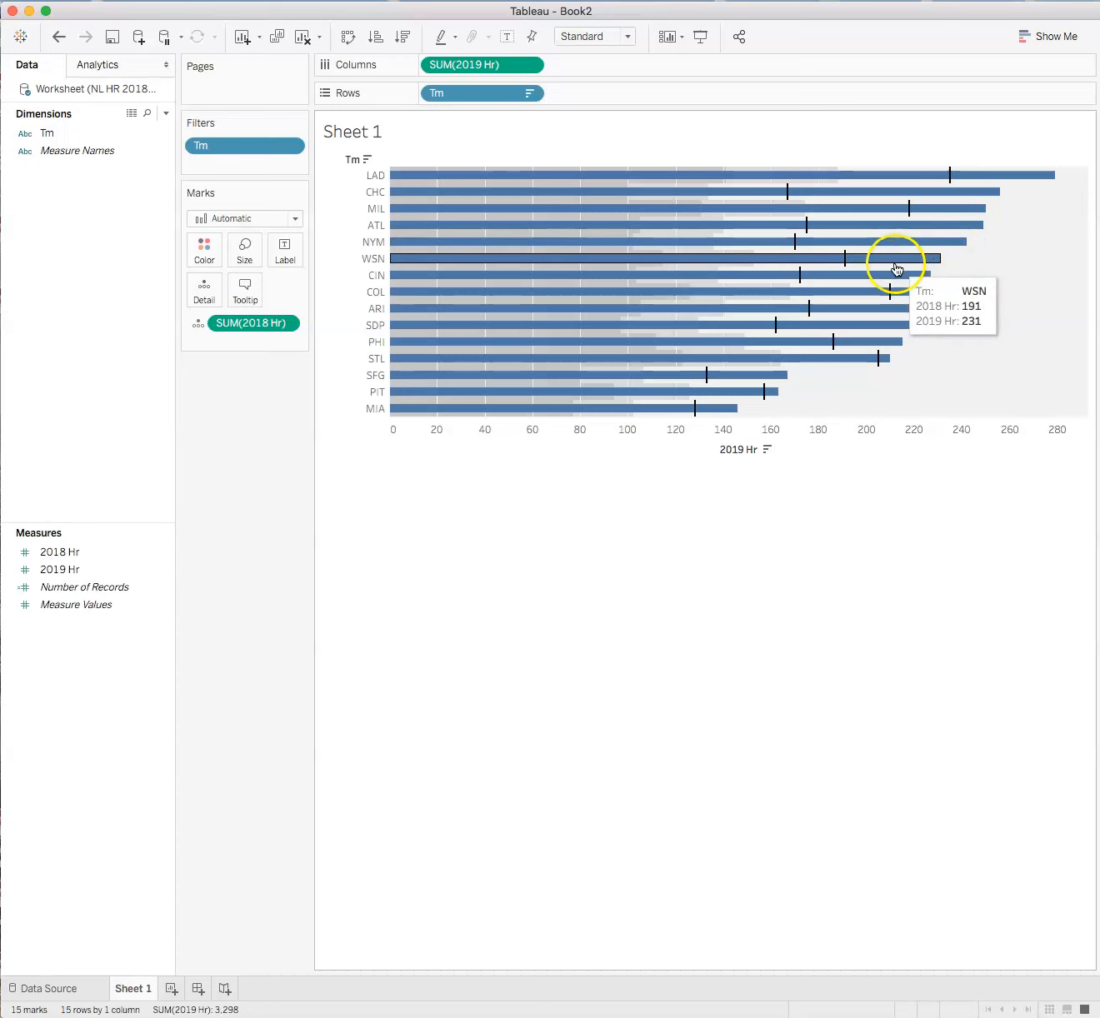
pyautogui.moveTo(843, 329)
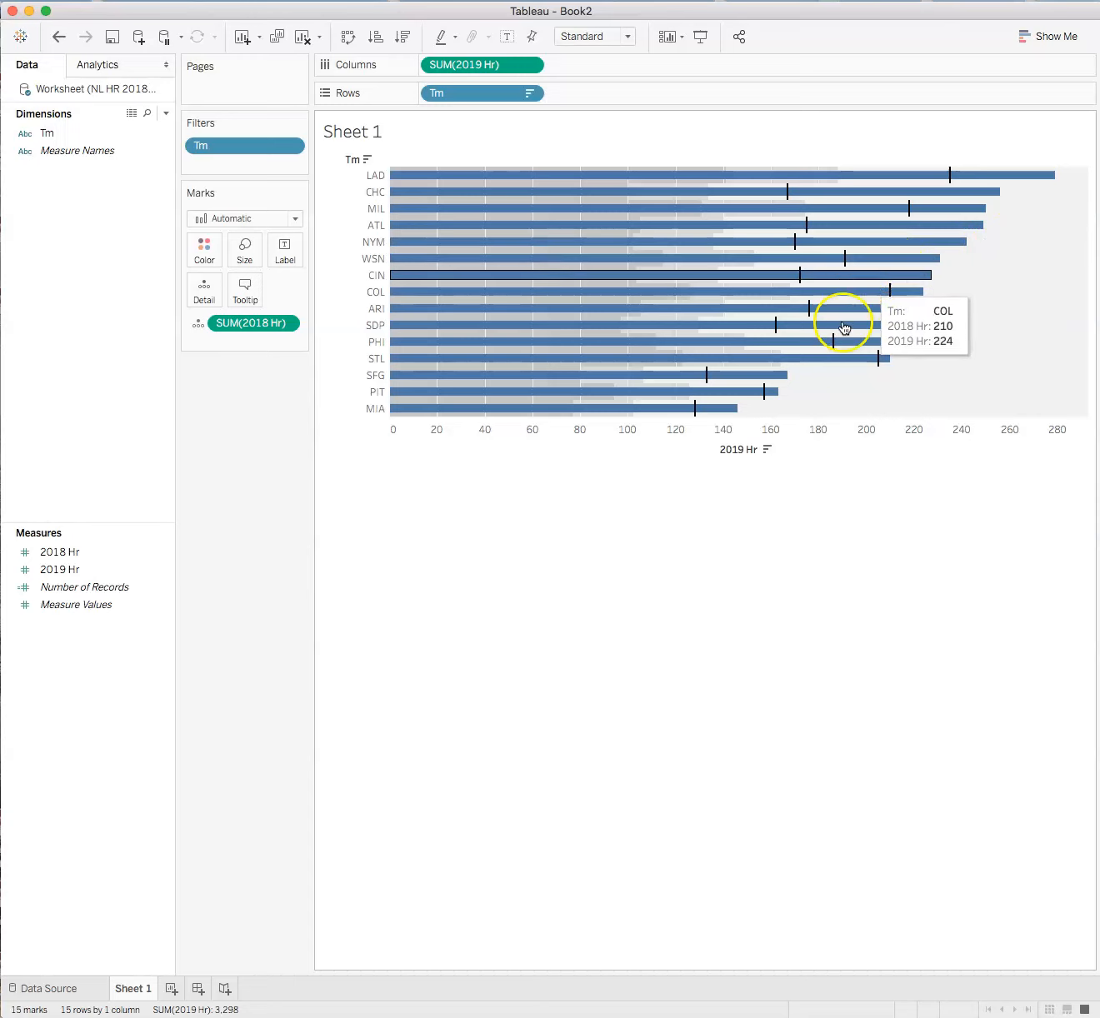
pyautogui.moveTo(745, 533)
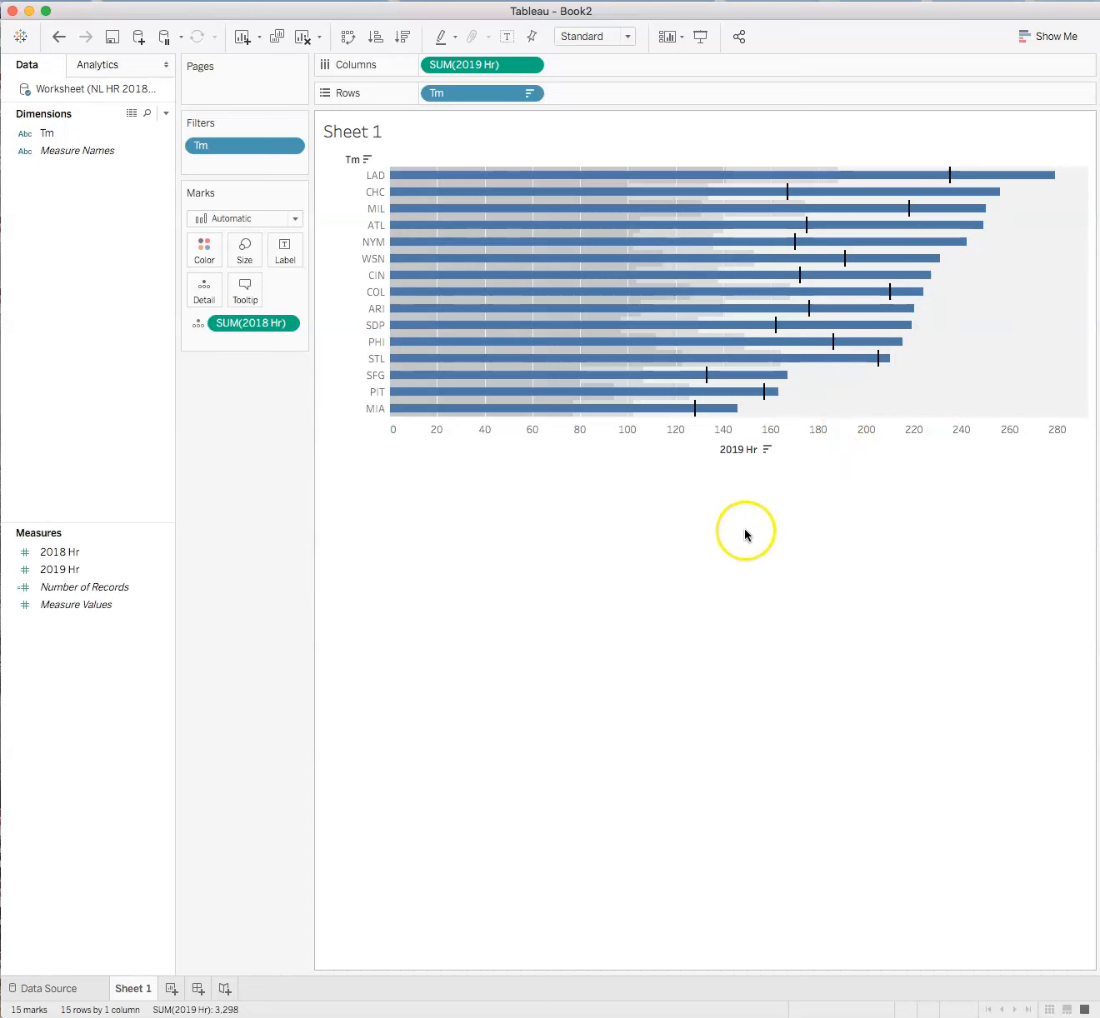
pyautogui.moveTo(534, 484)
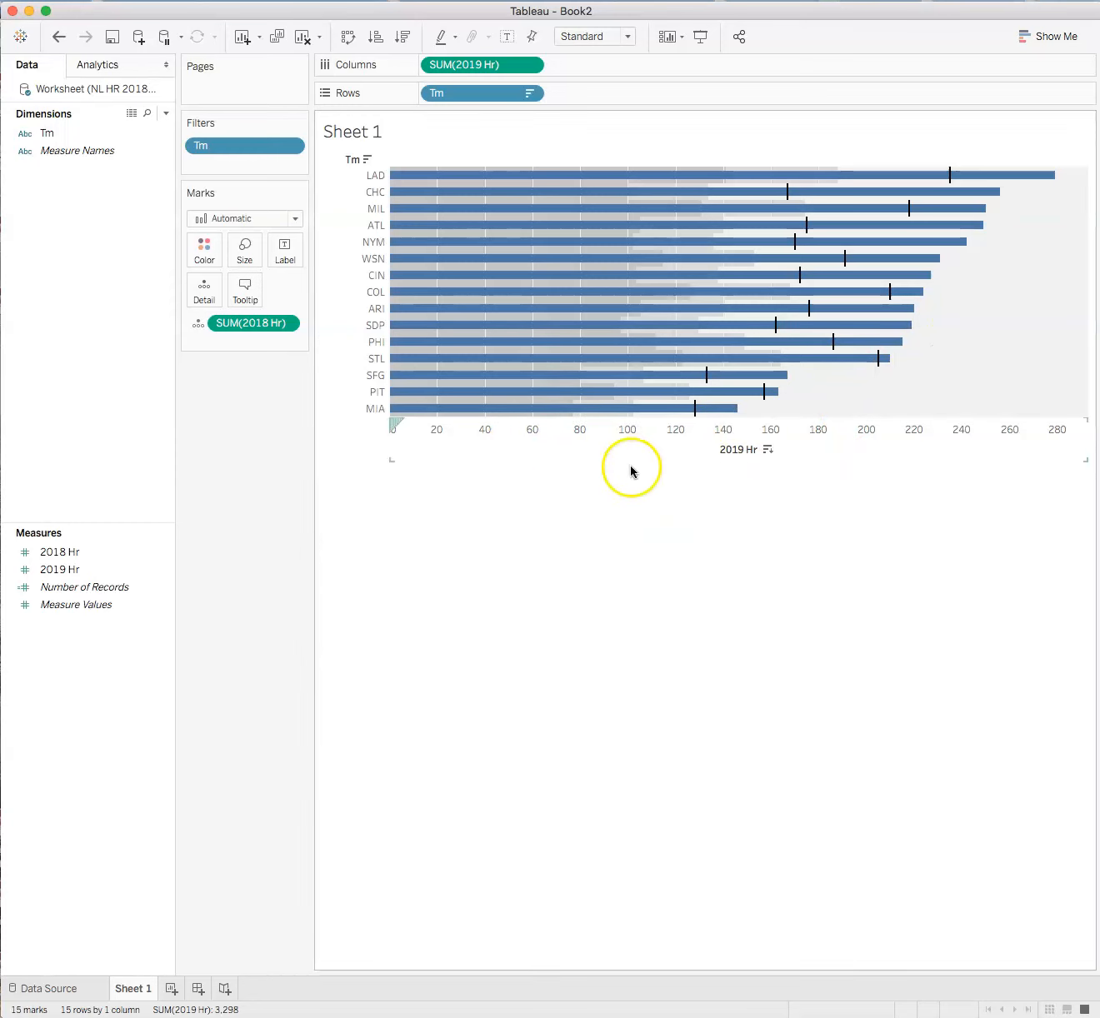
pyautogui.moveTo(678, 397)
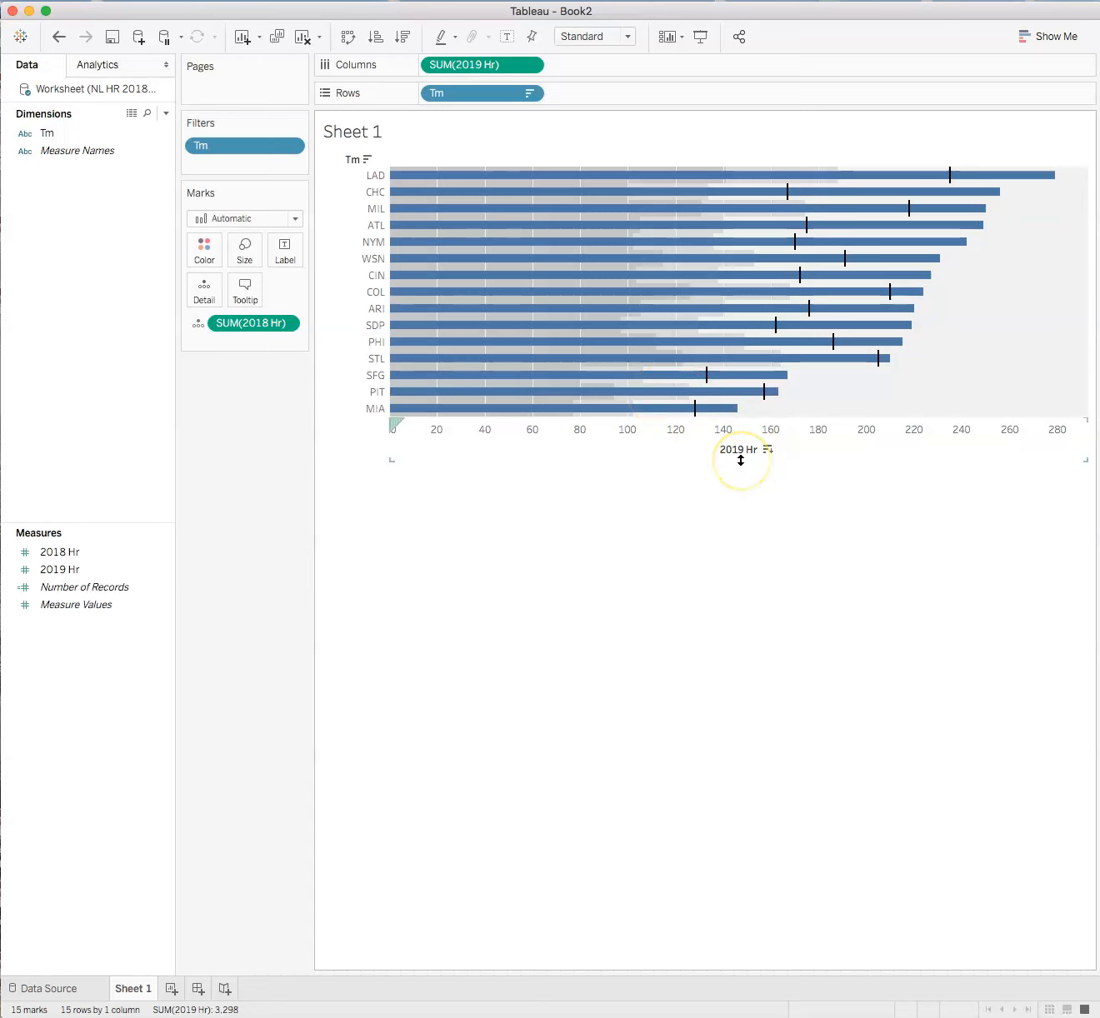
pyautogui.moveTo(840, 576)
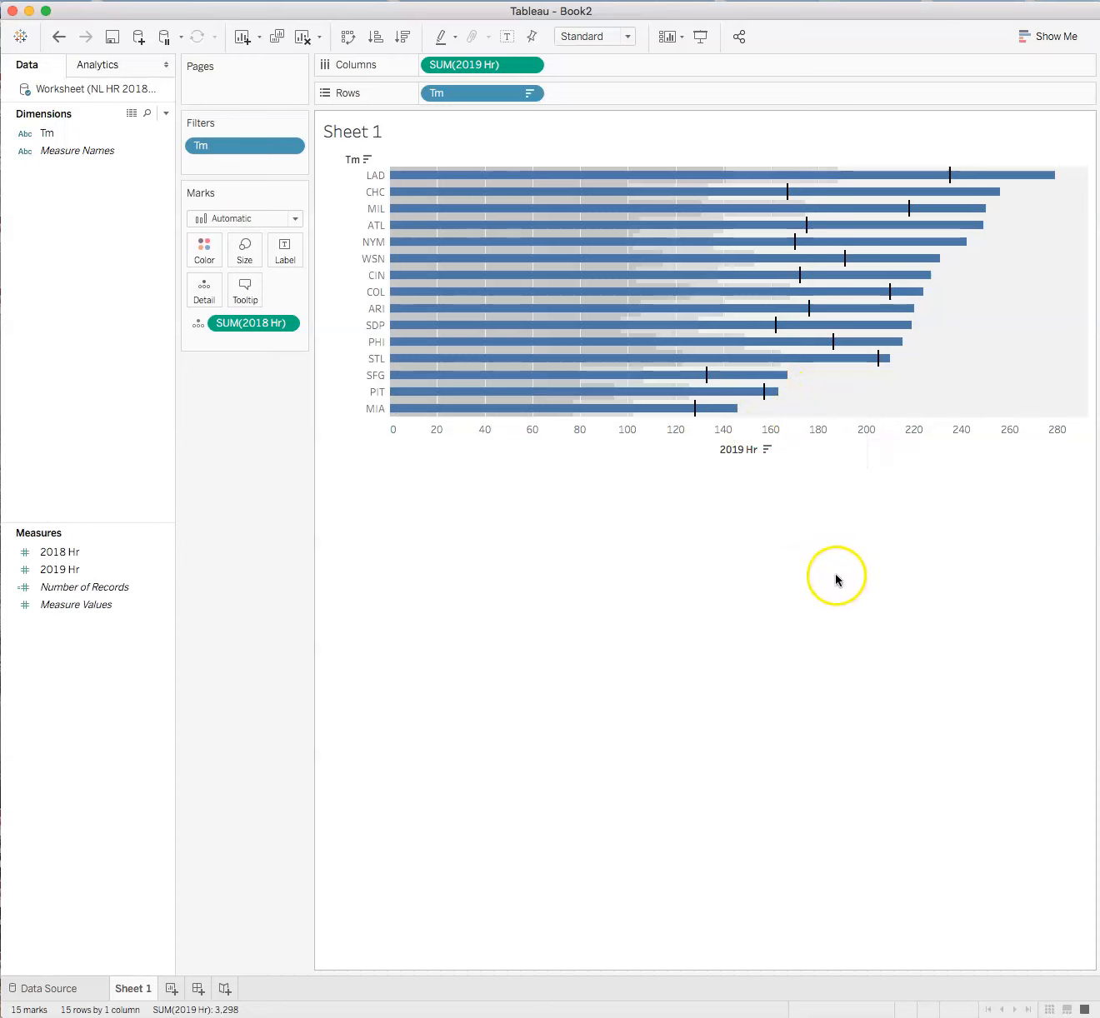
pyautogui.moveTo(630, 498)
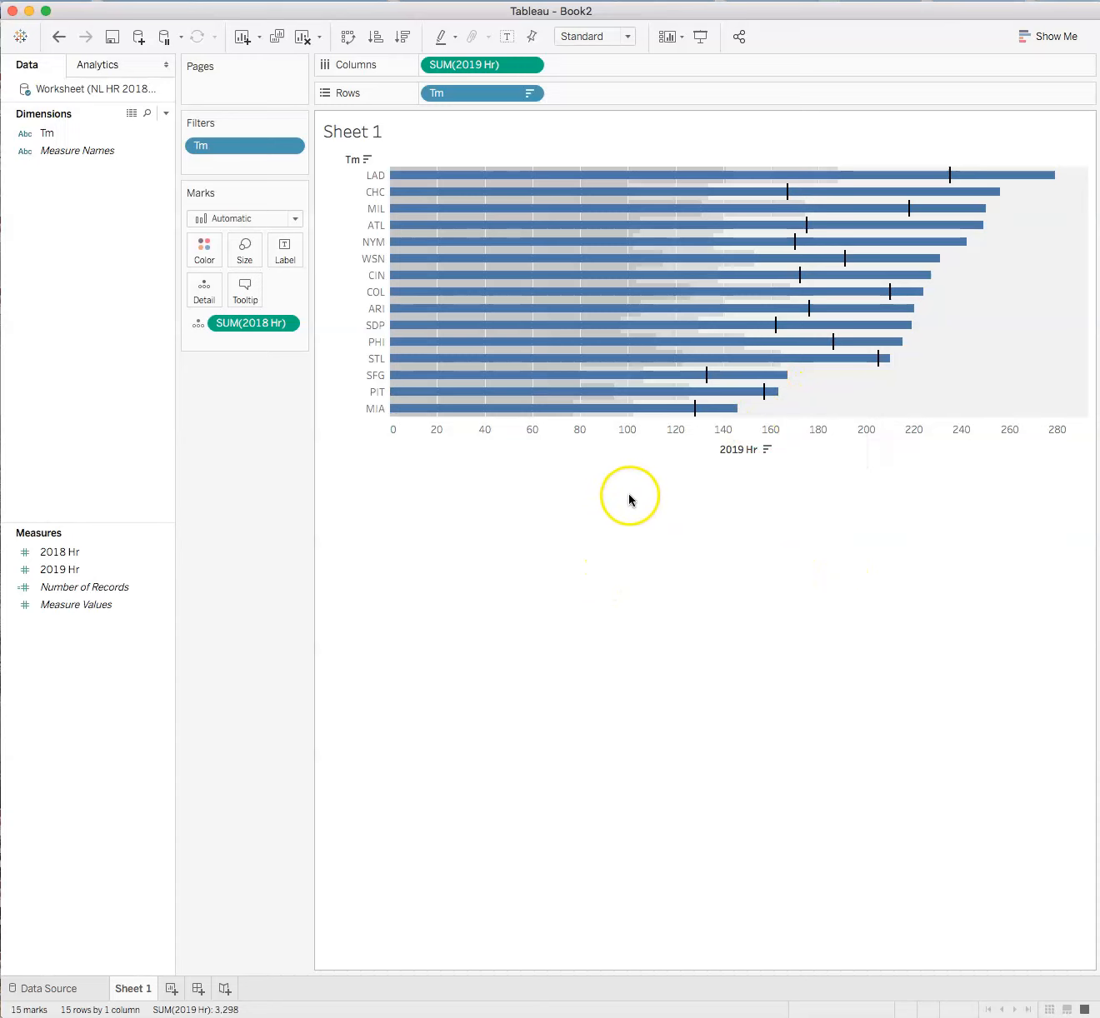
pyautogui.moveTo(740, 404)
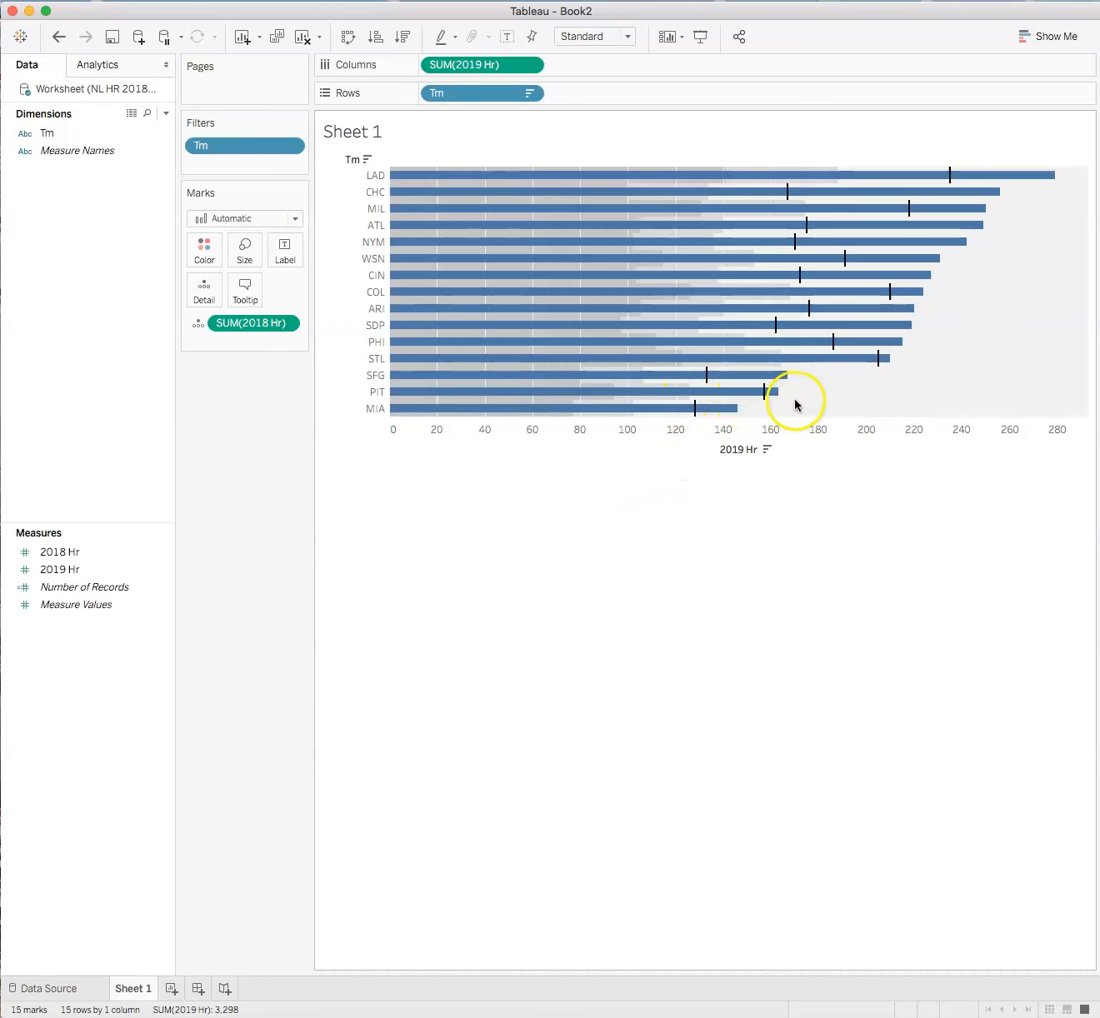
pyautogui.moveTo(580, 529)
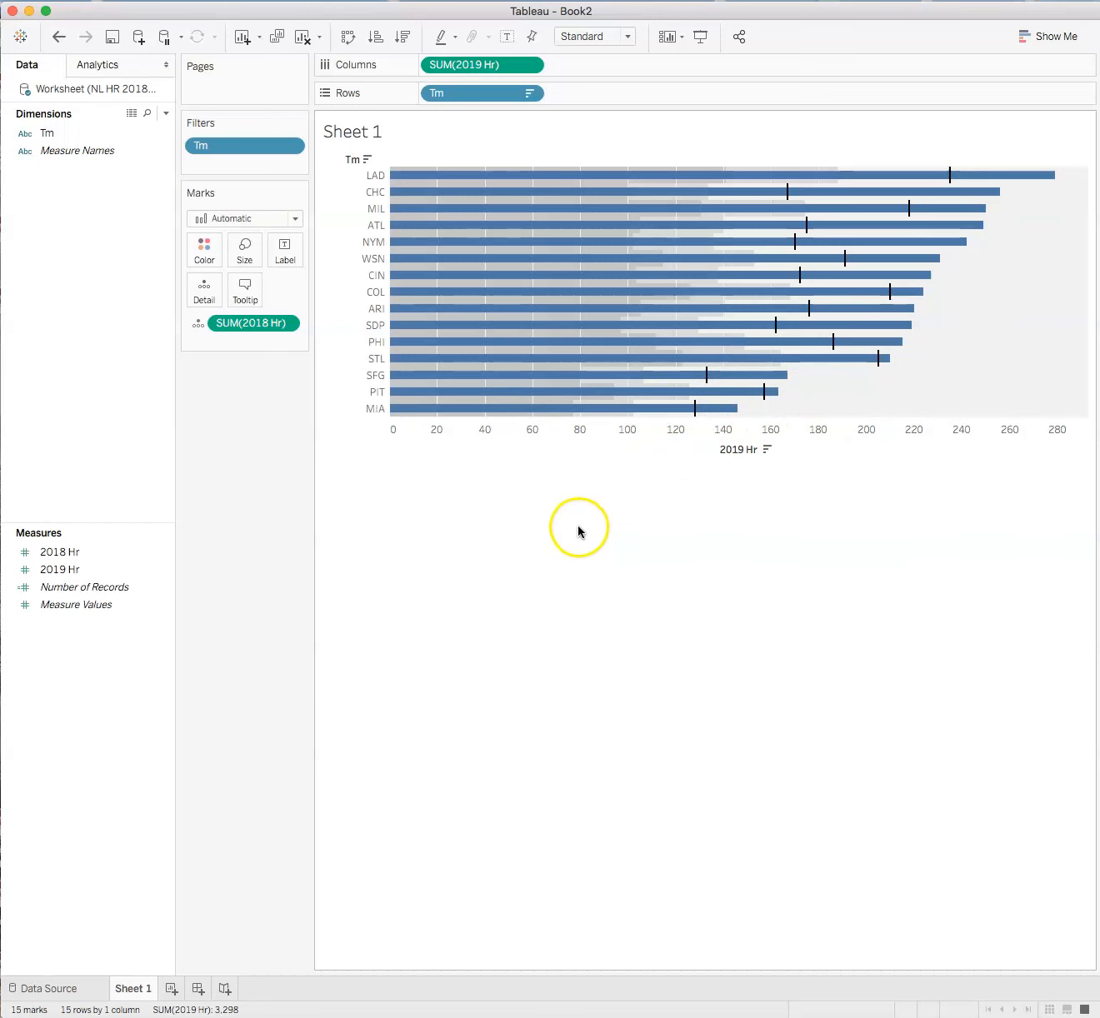
pyautogui.moveTo(866, 176)
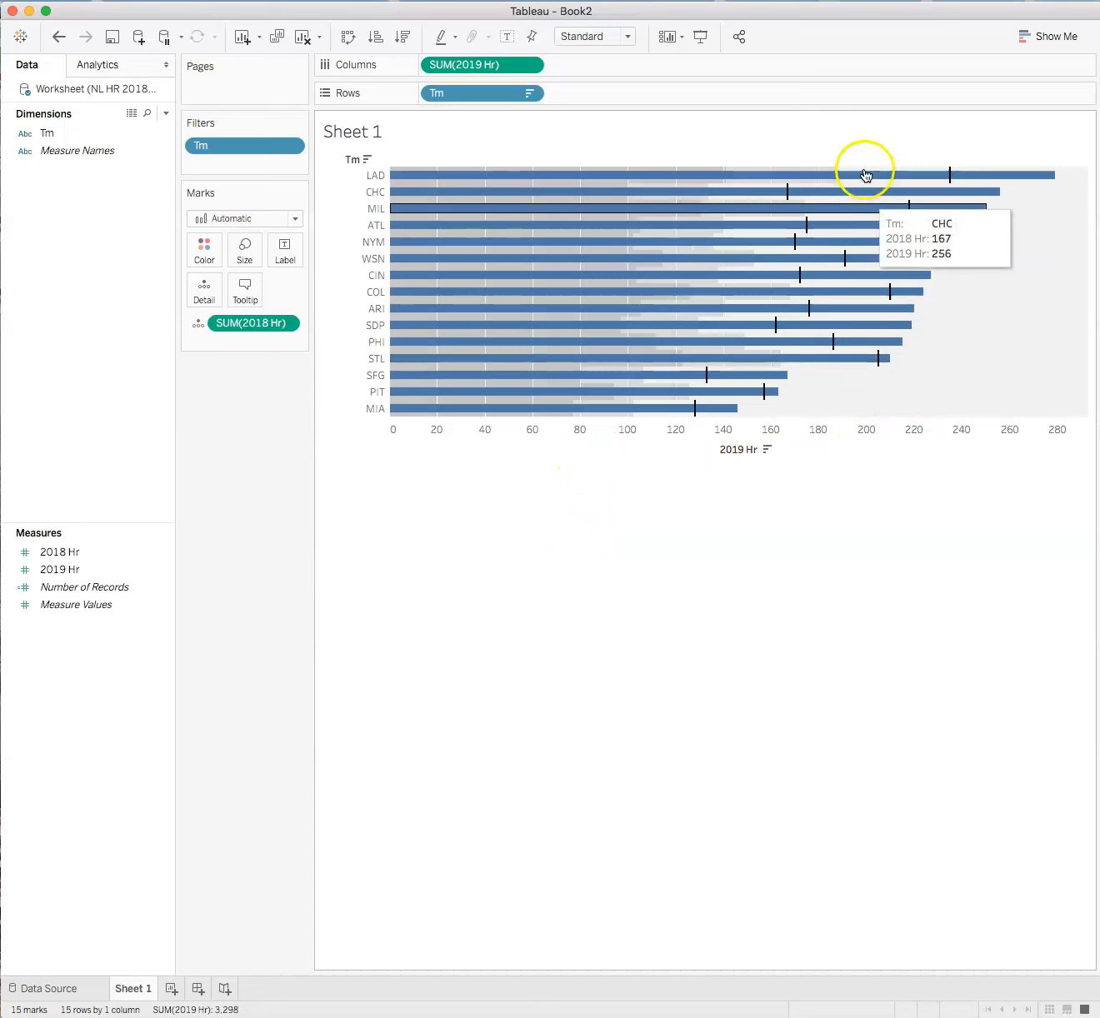
pyautogui.moveTo(813, 200)
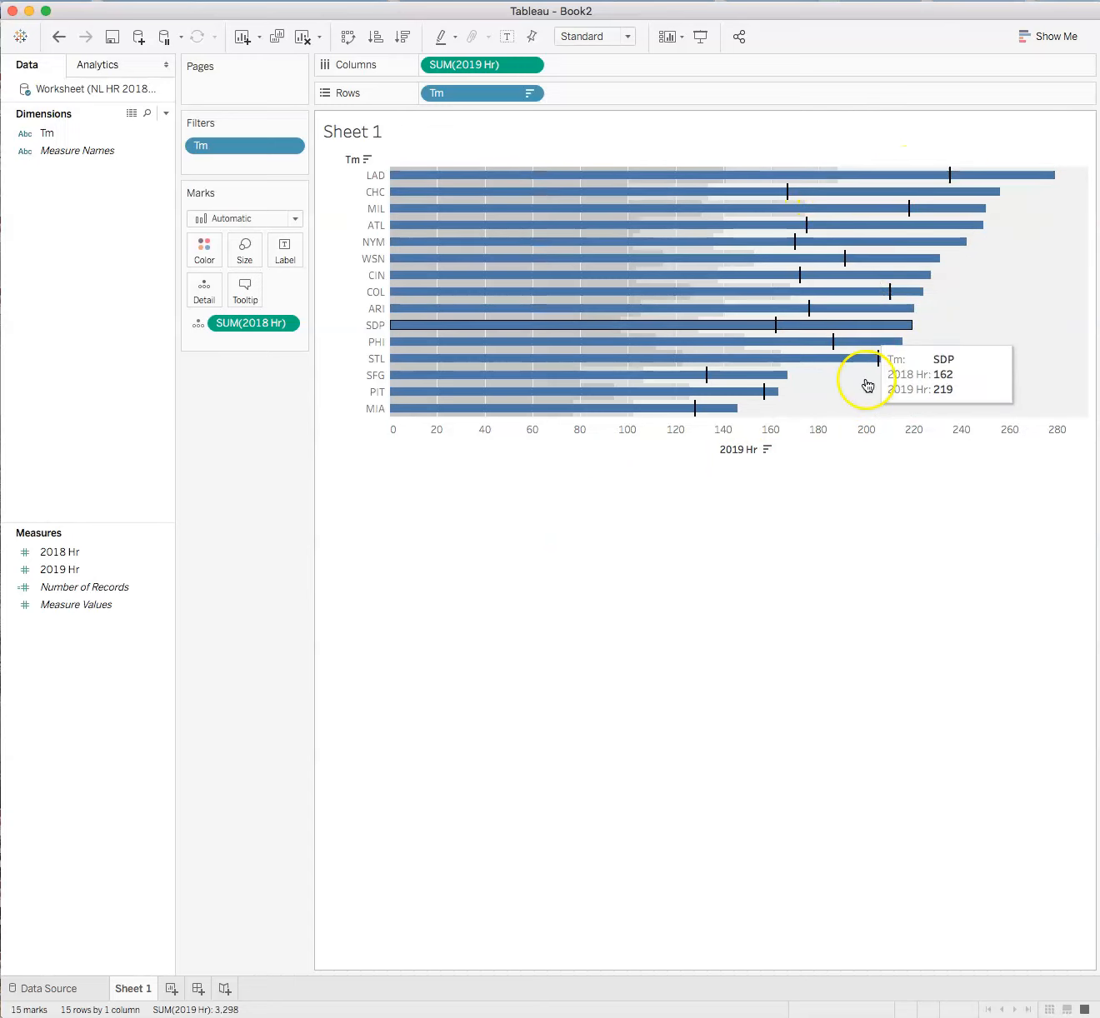
pyautogui.moveTo(804, 867)
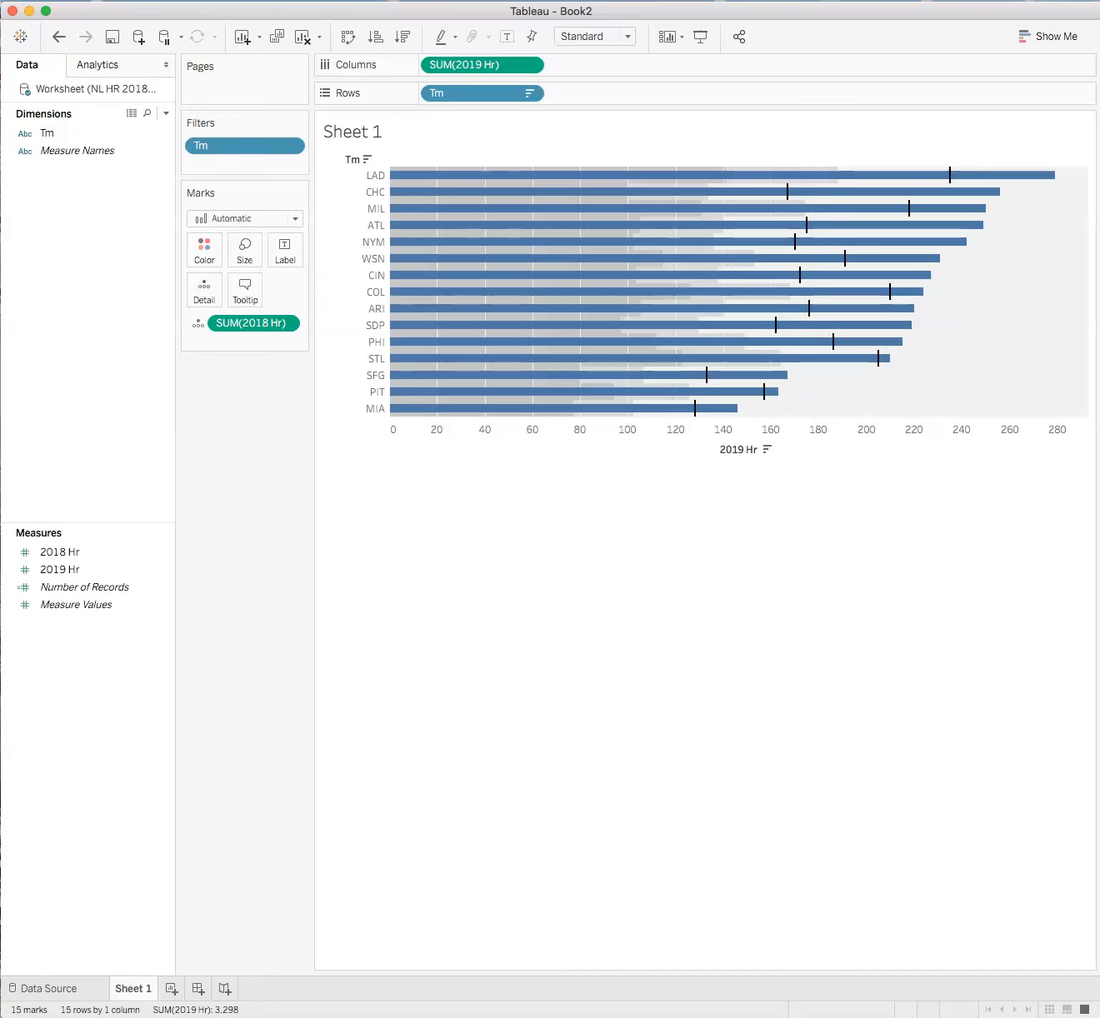
pyautogui.moveTo(786, 543)
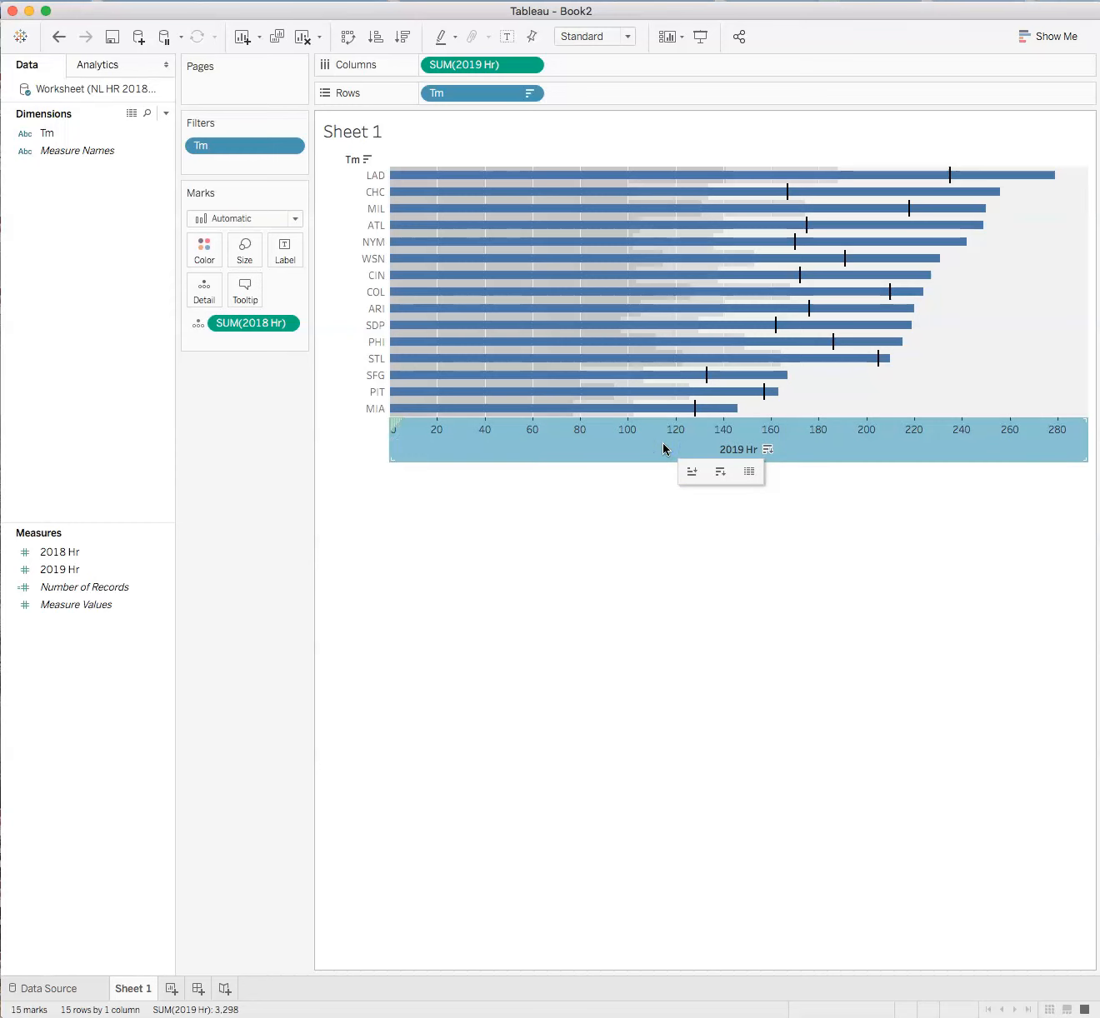
# - Edit the 60%, 80% of Average distribution band and base it on 2019 home runs
pyautogui.rightClick(663, 450)
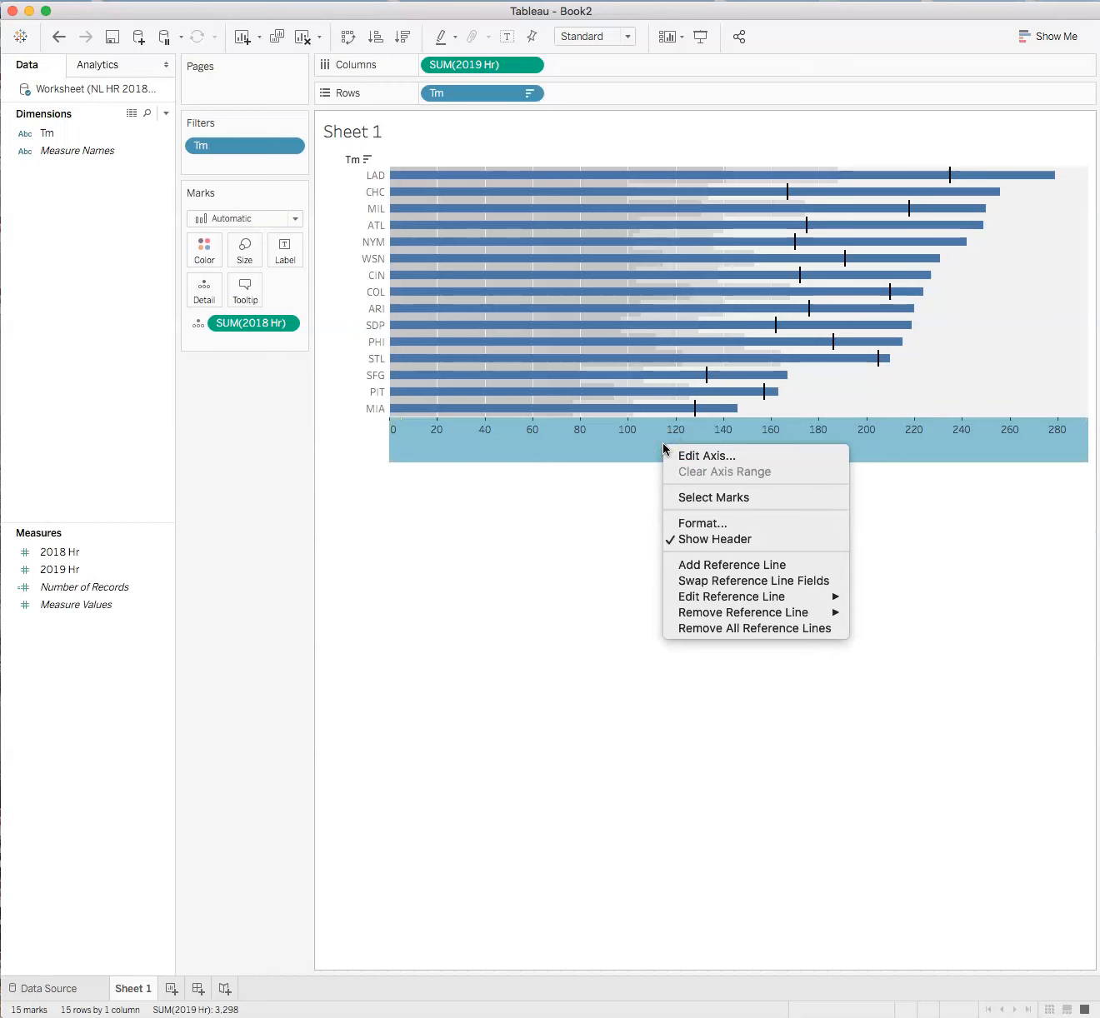
pyautogui.moveTo(730, 597)
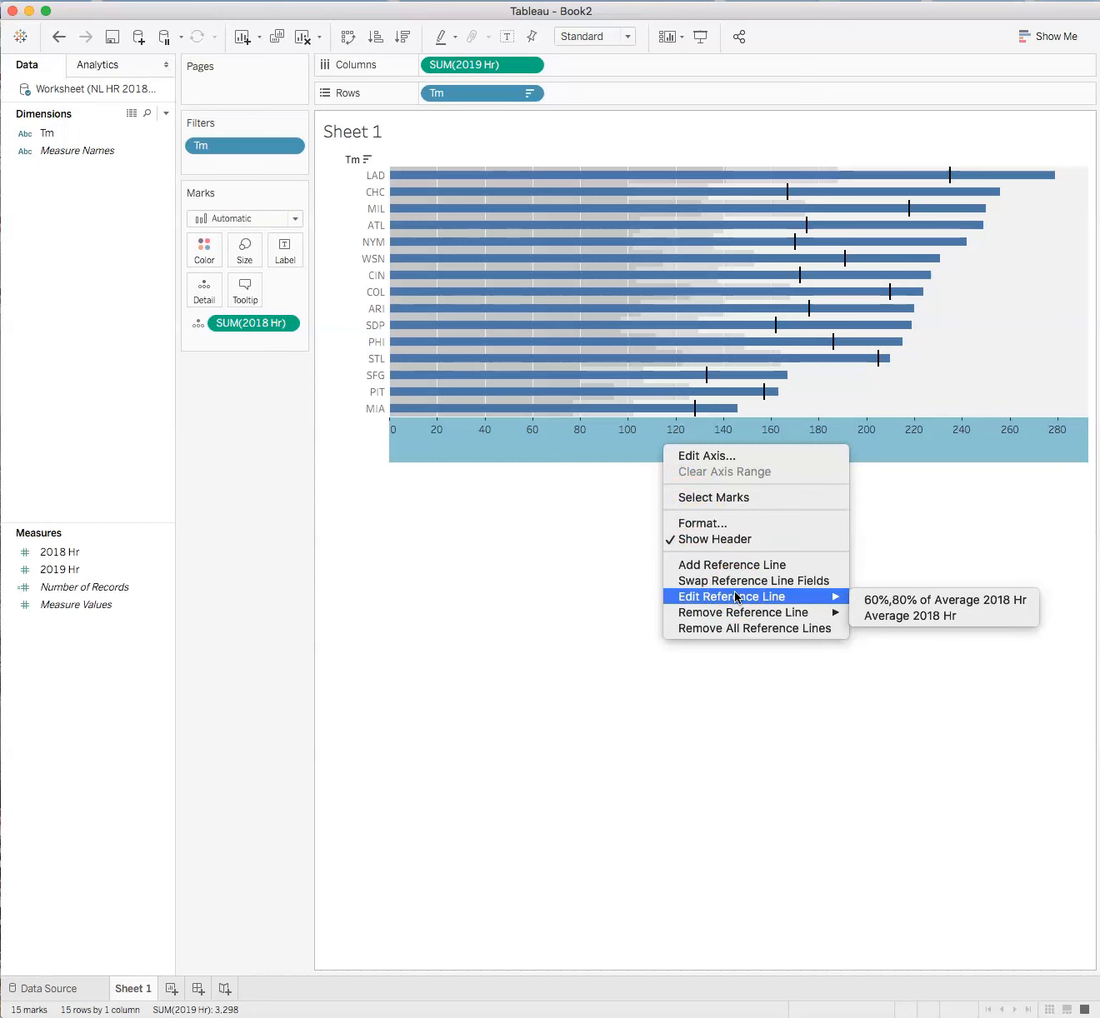
pyautogui.moveTo(873, 607)
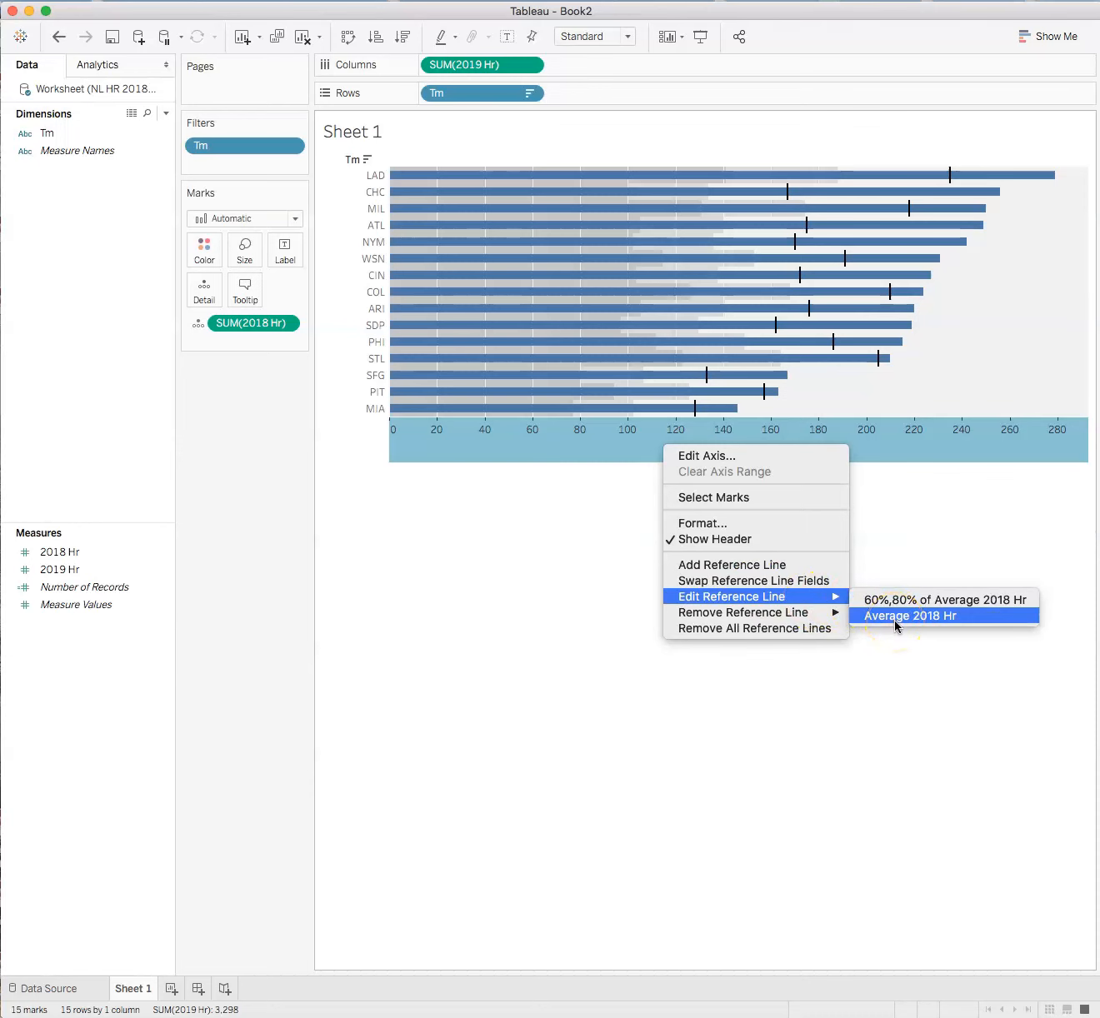
pyautogui.moveTo(942, 598)
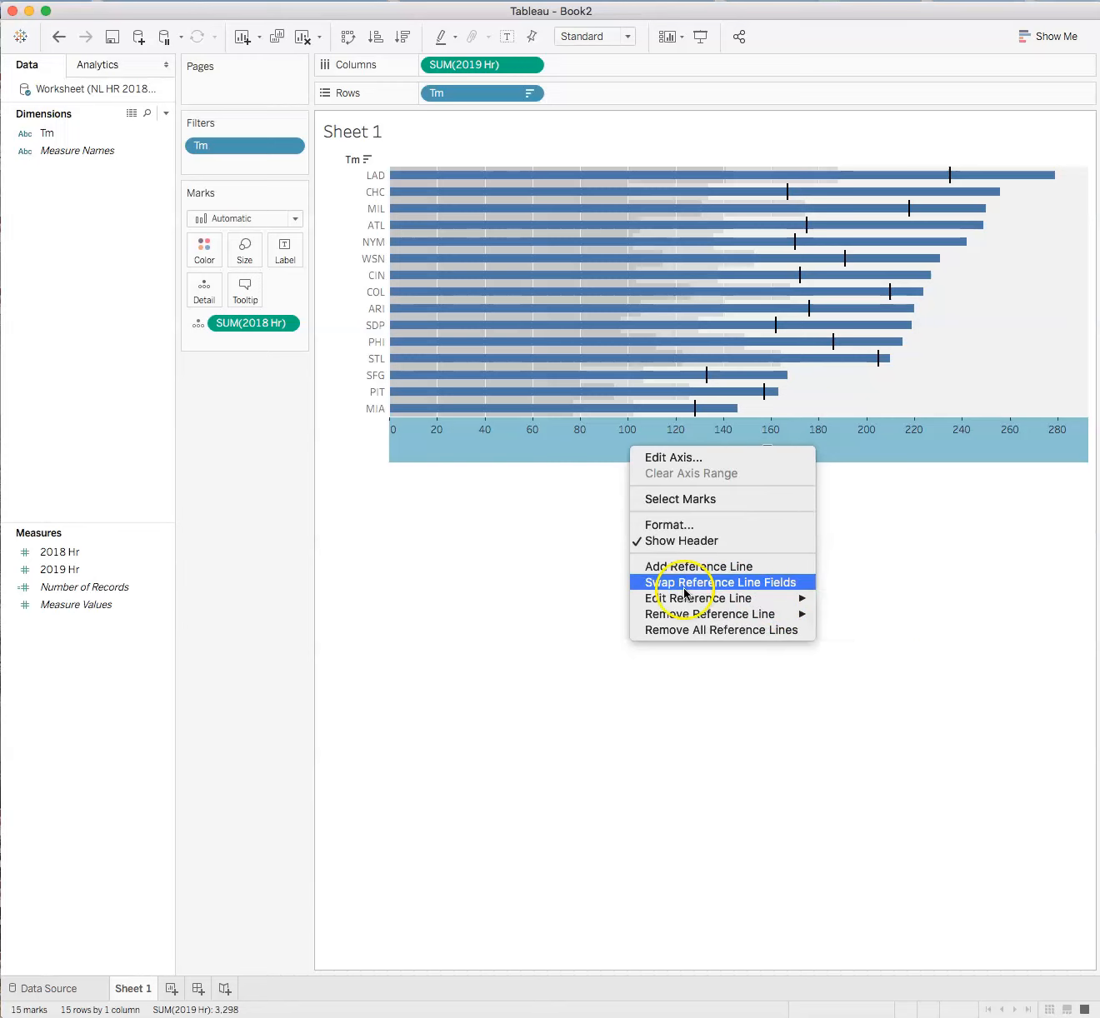
pyautogui.moveTo(697, 598)
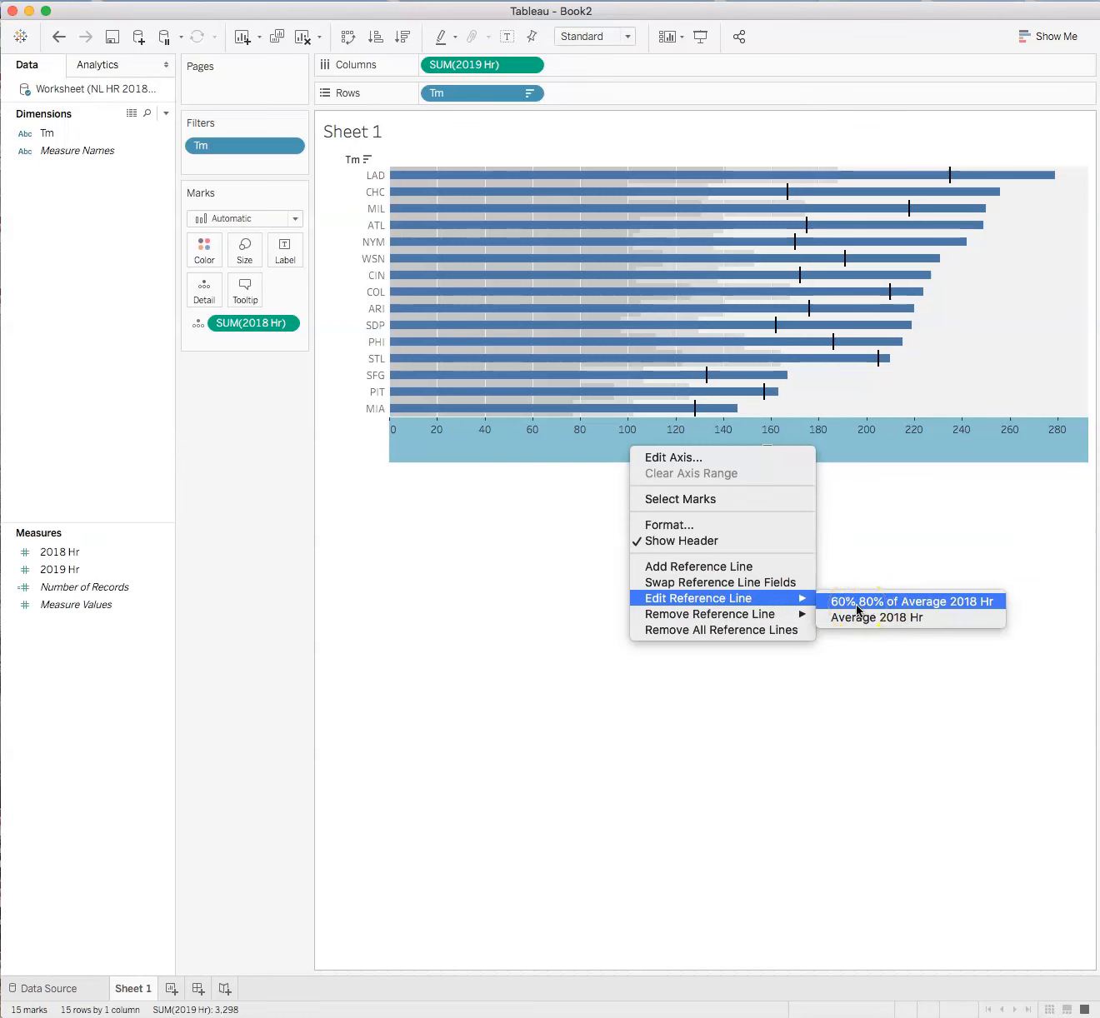
pyautogui.click(856, 607)
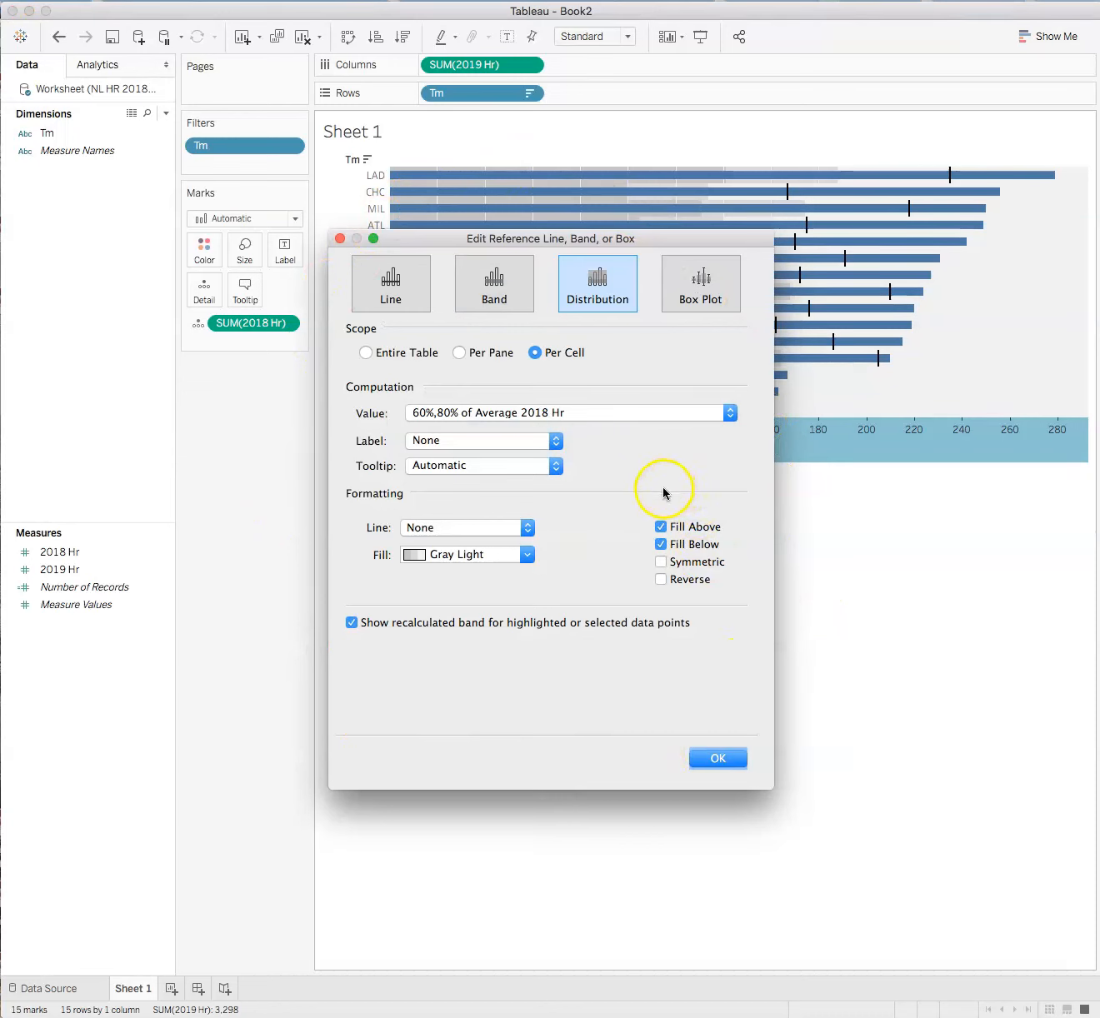
pyautogui.moveTo(745, 544)
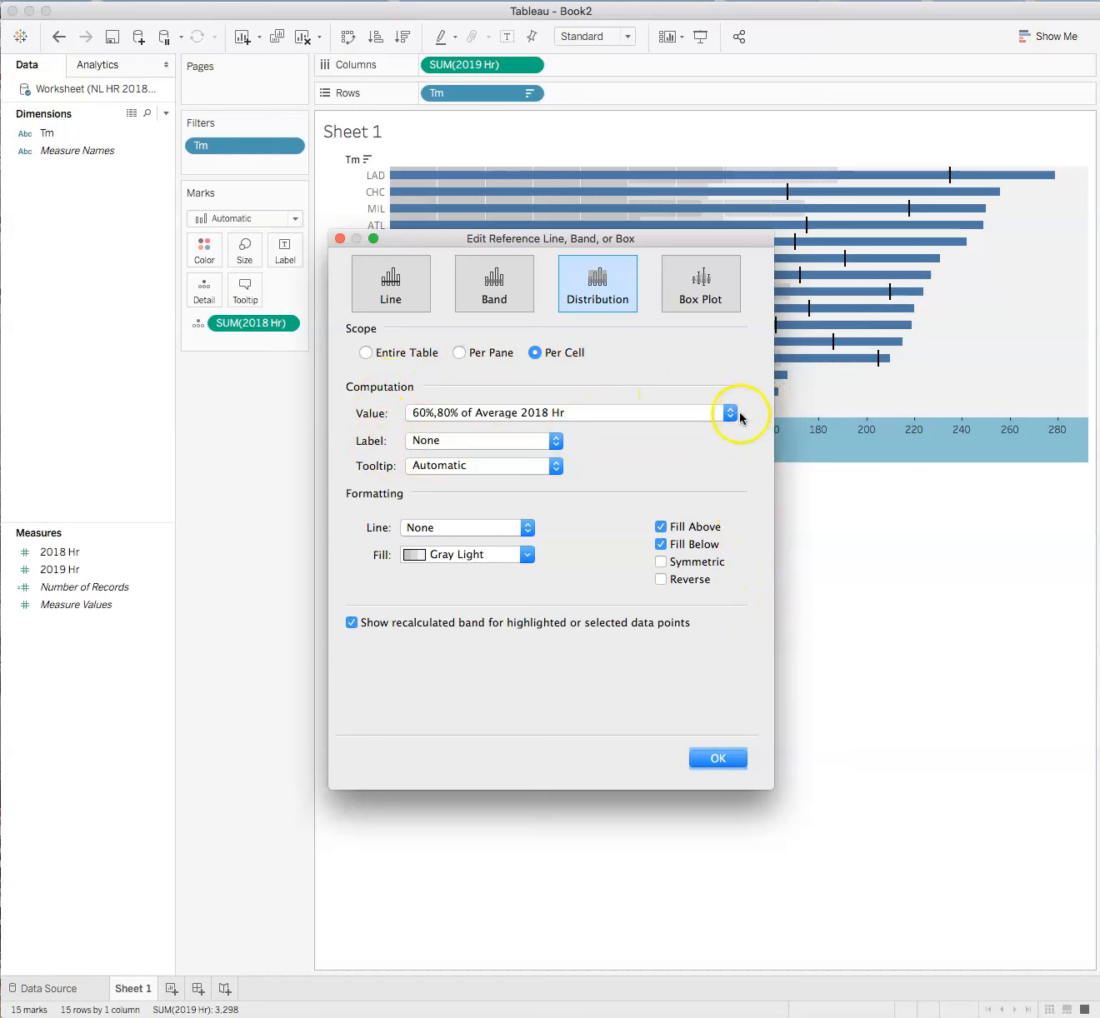
pyautogui.click(729, 413)
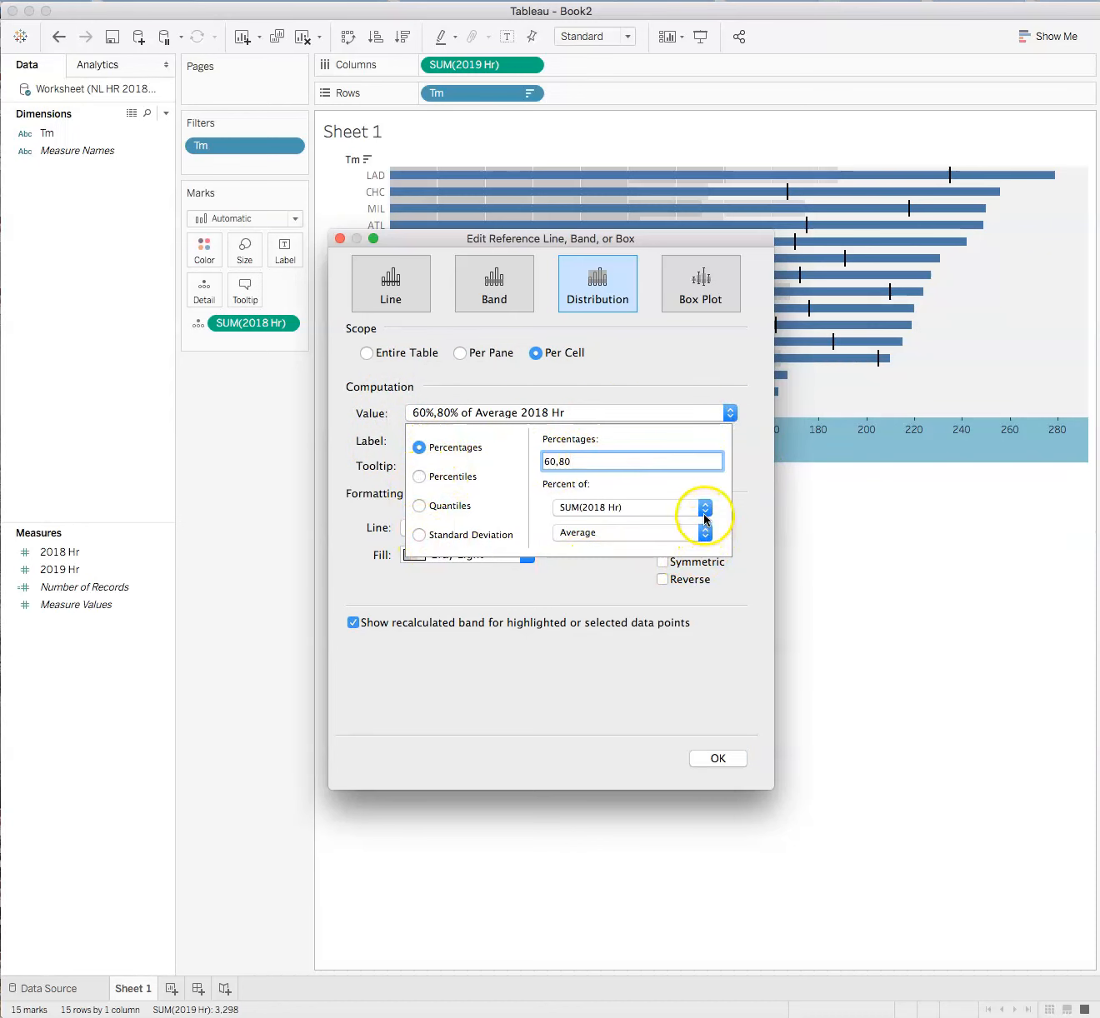
pyautogui.click(704, 507)
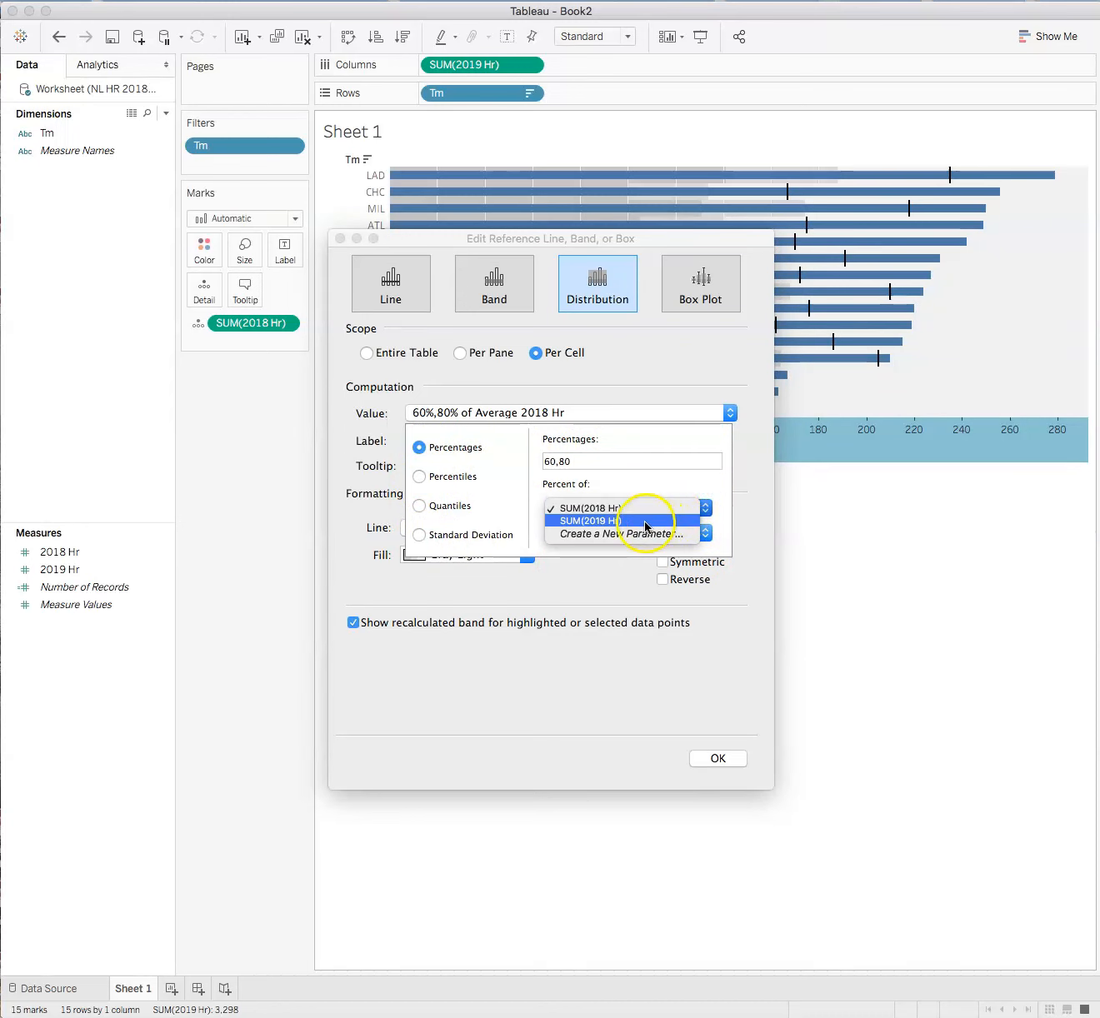
pyautogui.click(590, 520)
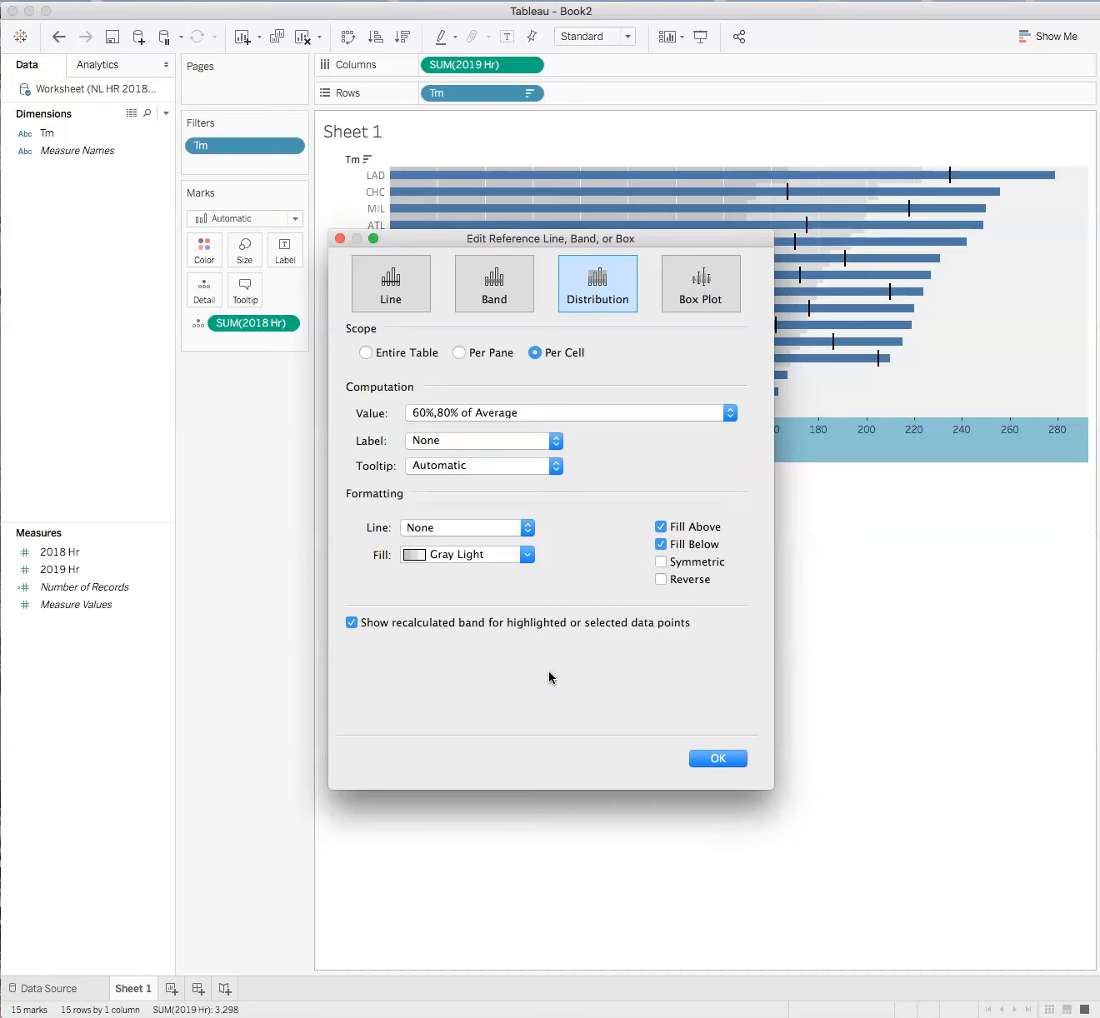
pyautogui.moveTo(513, 776)
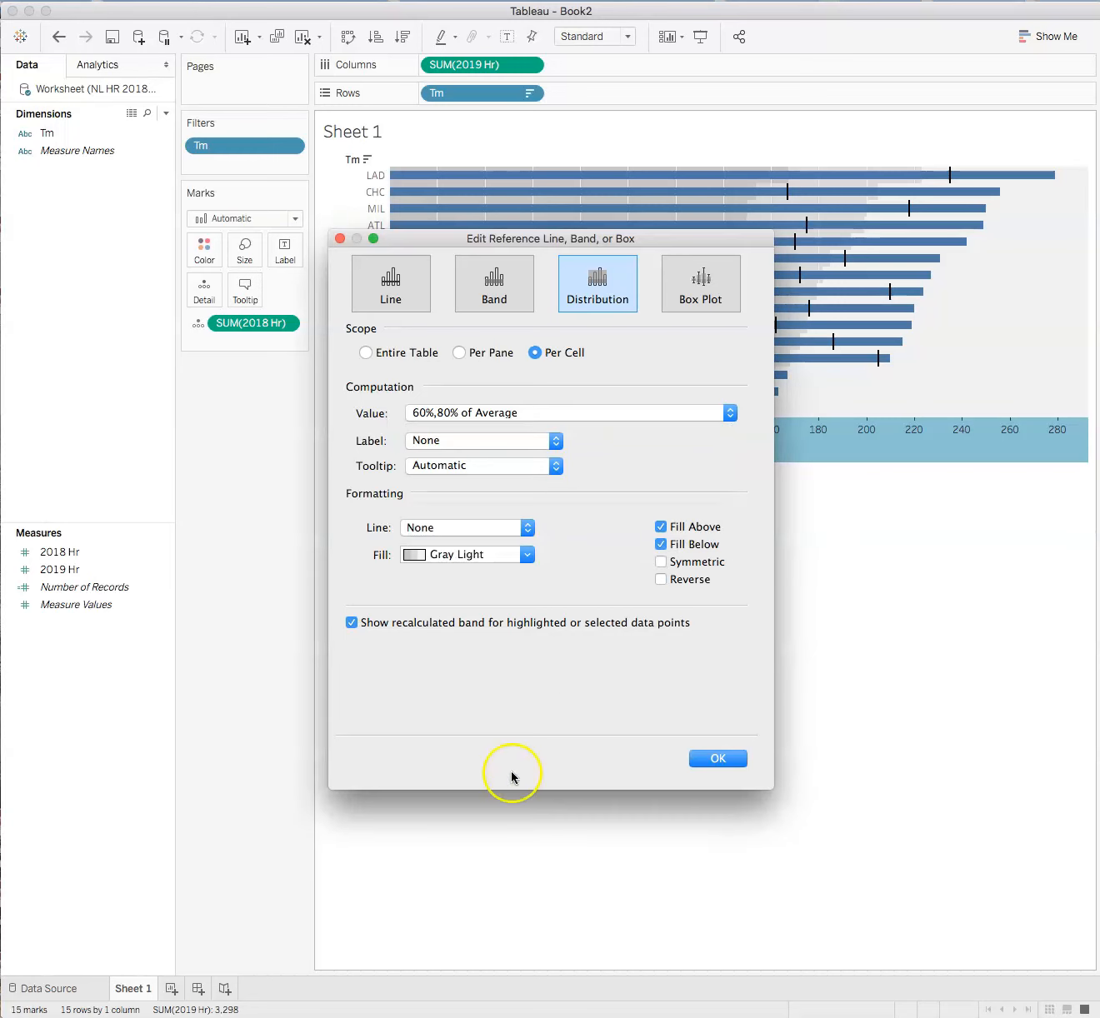
pyautogui.moveTo(643, 813)
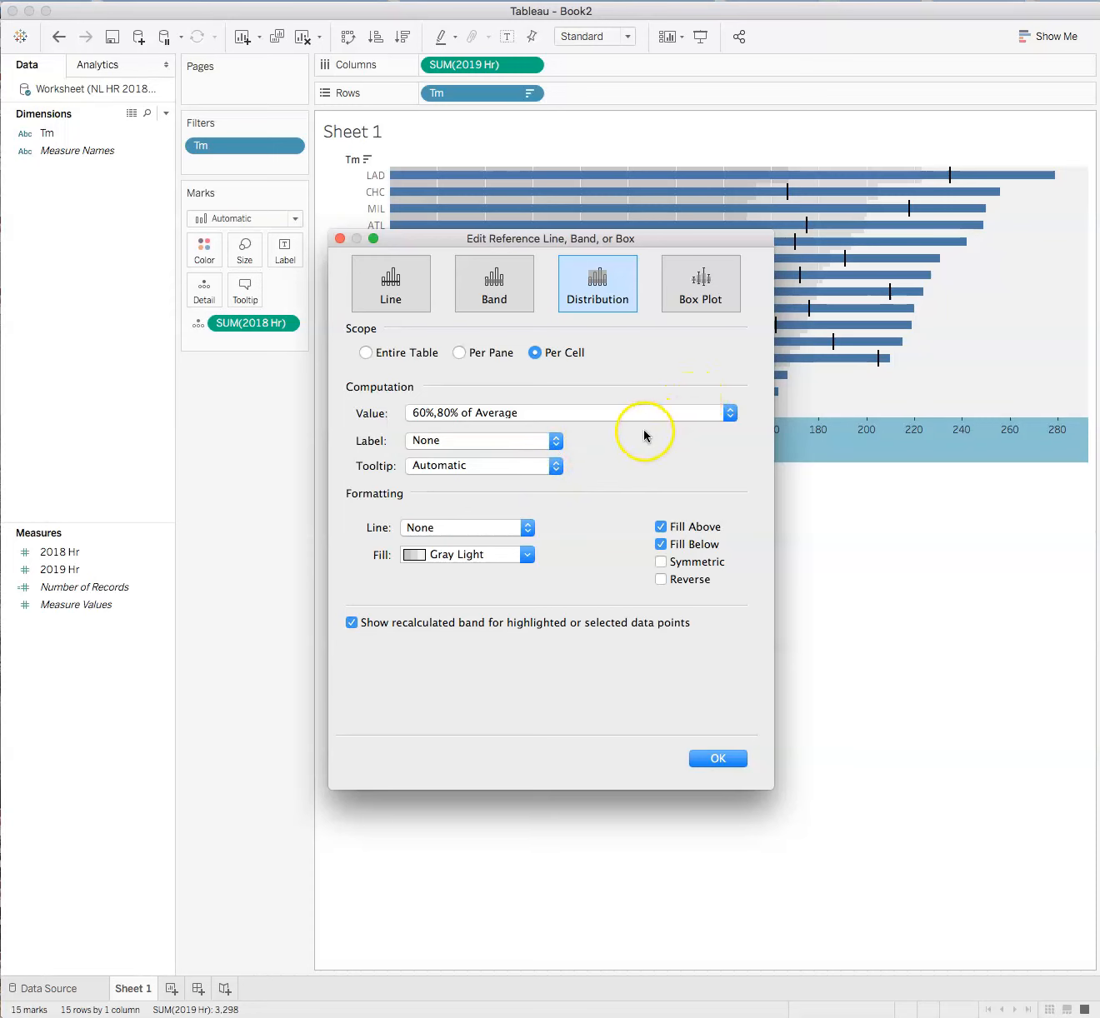
# - Change the band's percentage base back to average 2018 home runs
pyautogui.click(730, 413)
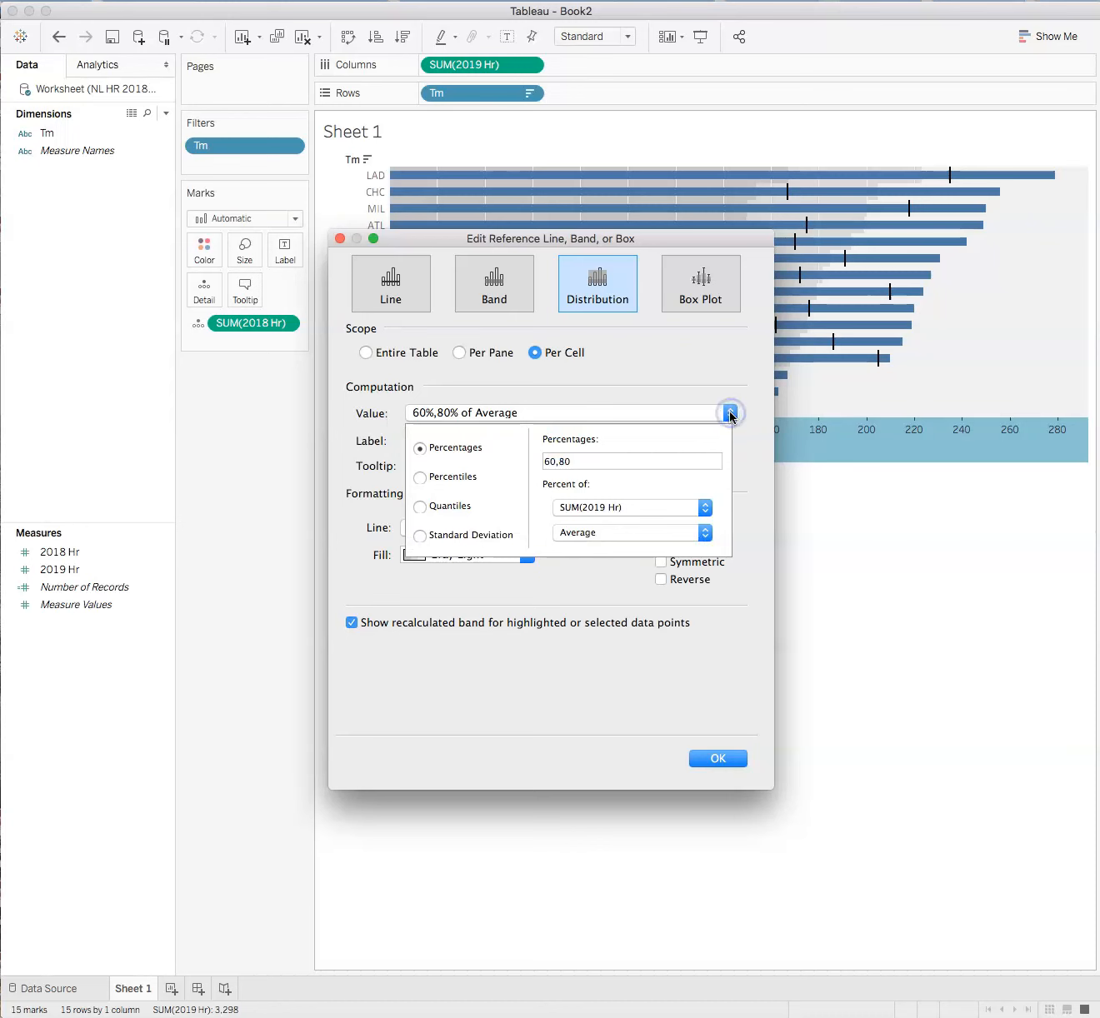
pyautogui.click(703, 507)
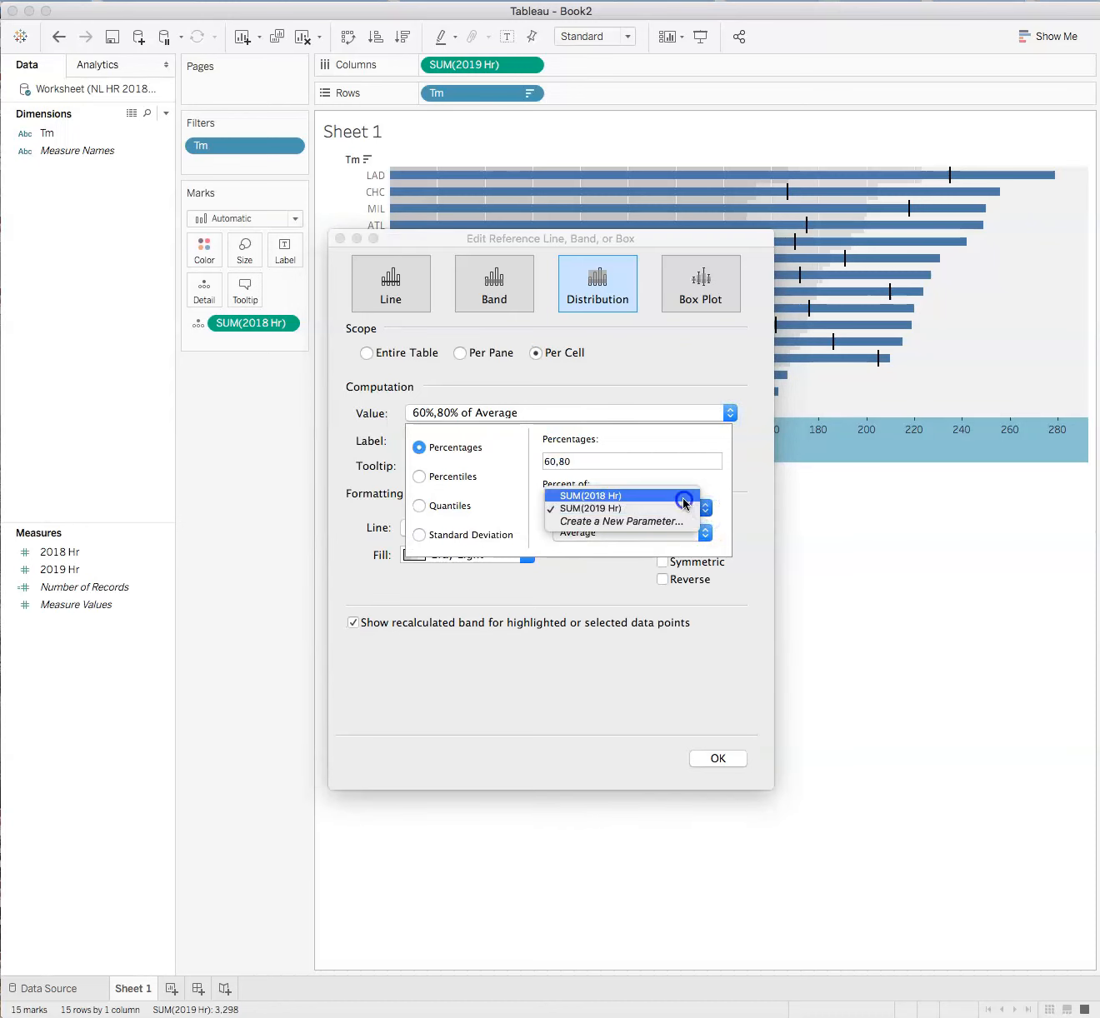
pyautogui.click(617, 494)
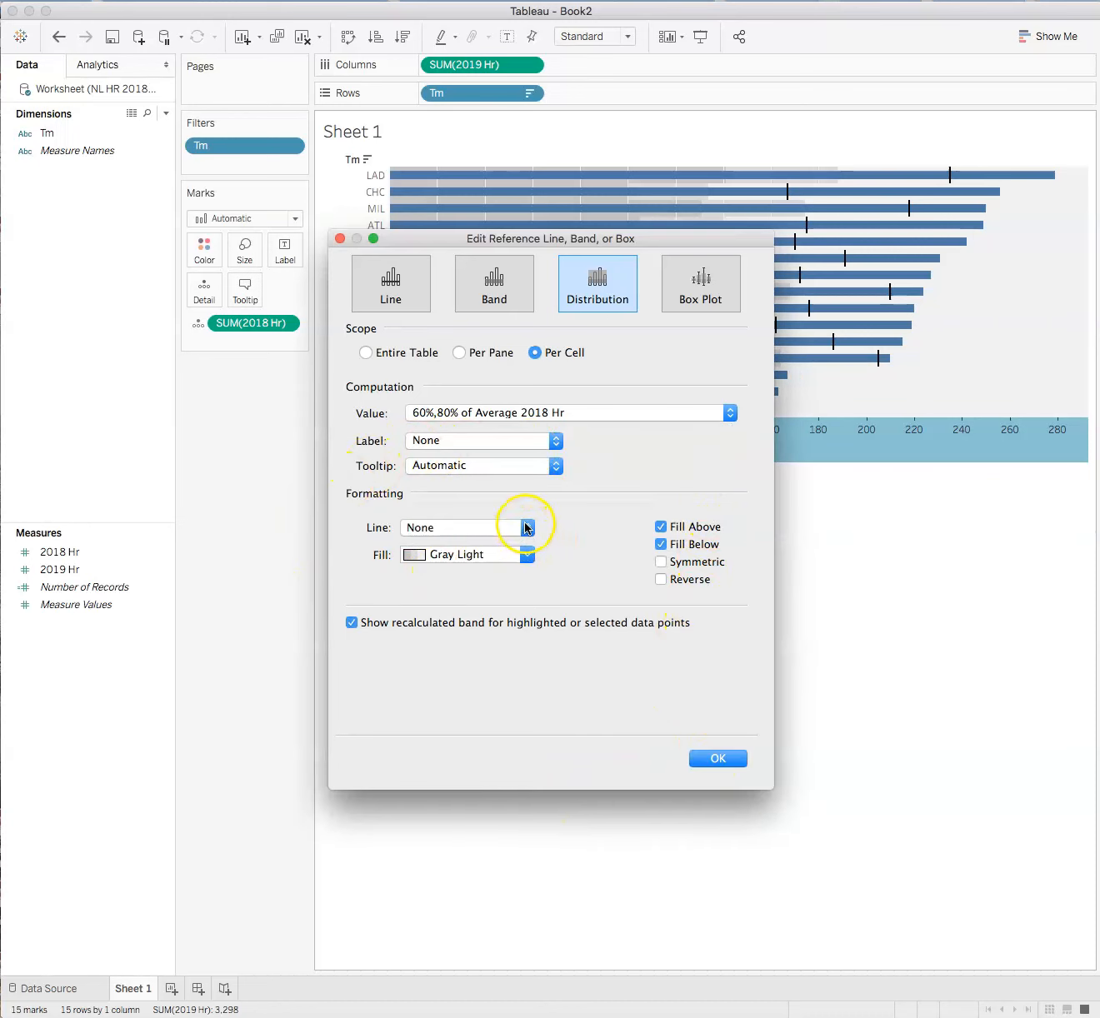
# - Fill the distribution bands with Teal and apply them to the bullet graph
pyautogui.click(529, 553)
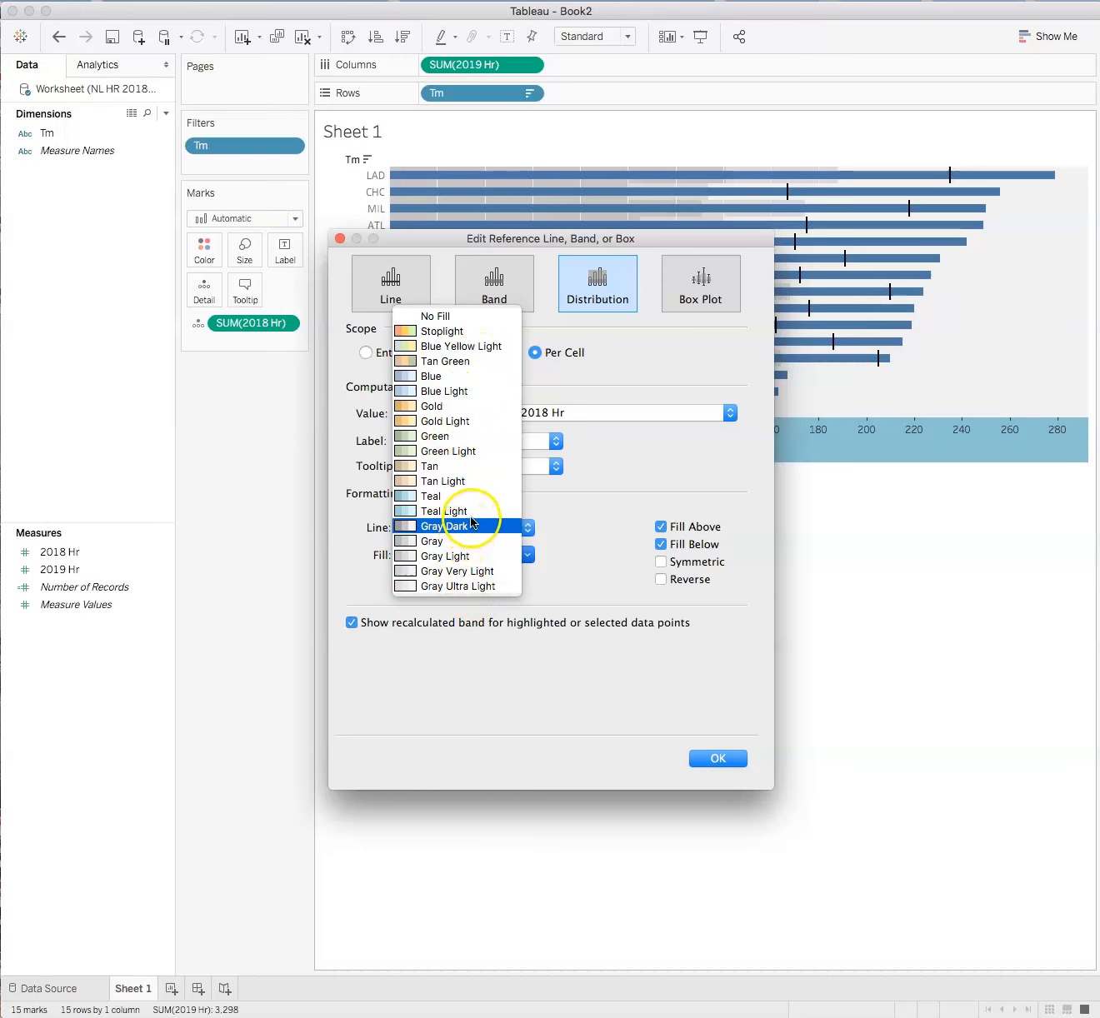
pyautogui.click(430, 497)
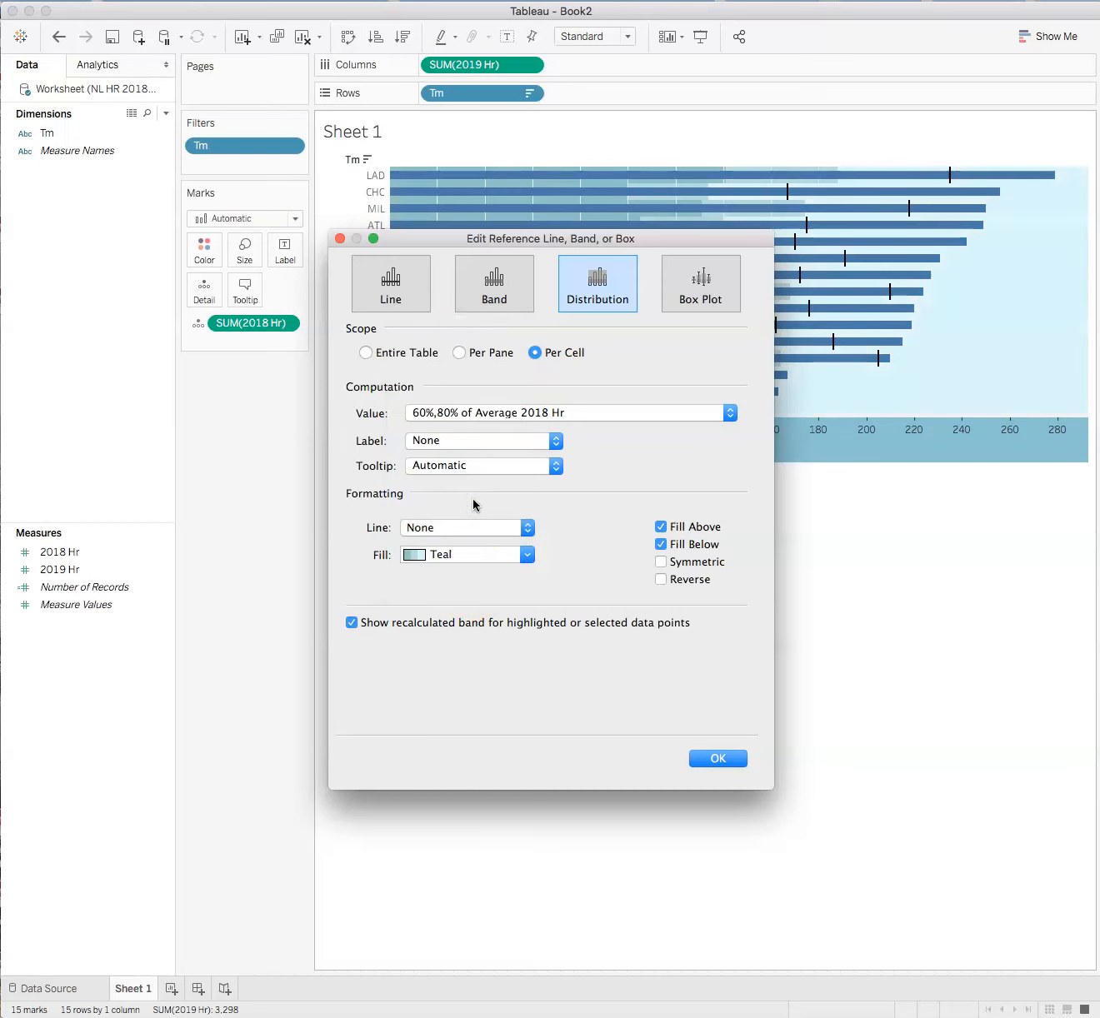
pyautogui.moveTo(683, 823)
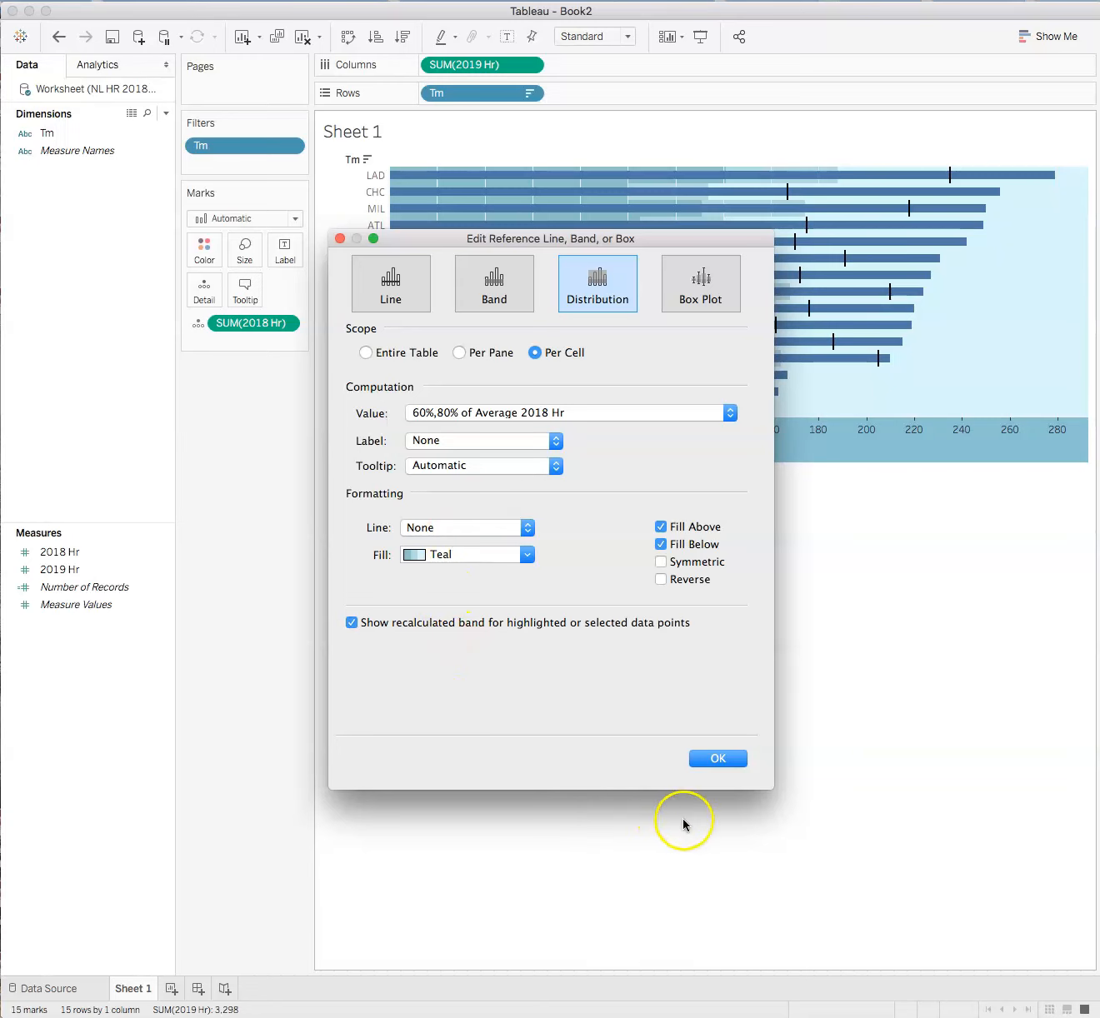
pyautogui.moveTo(696, 787)
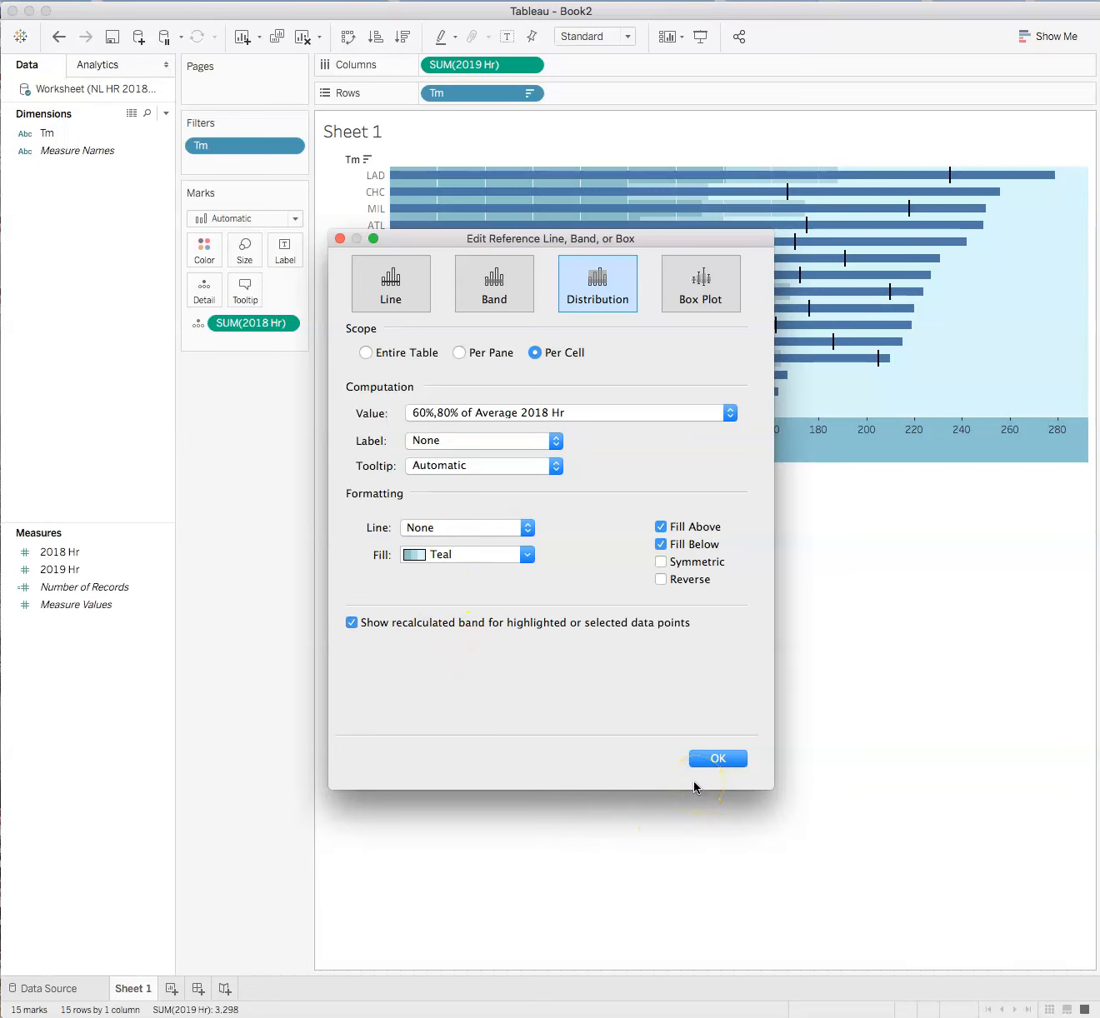
pyautogui.click(717, 758)
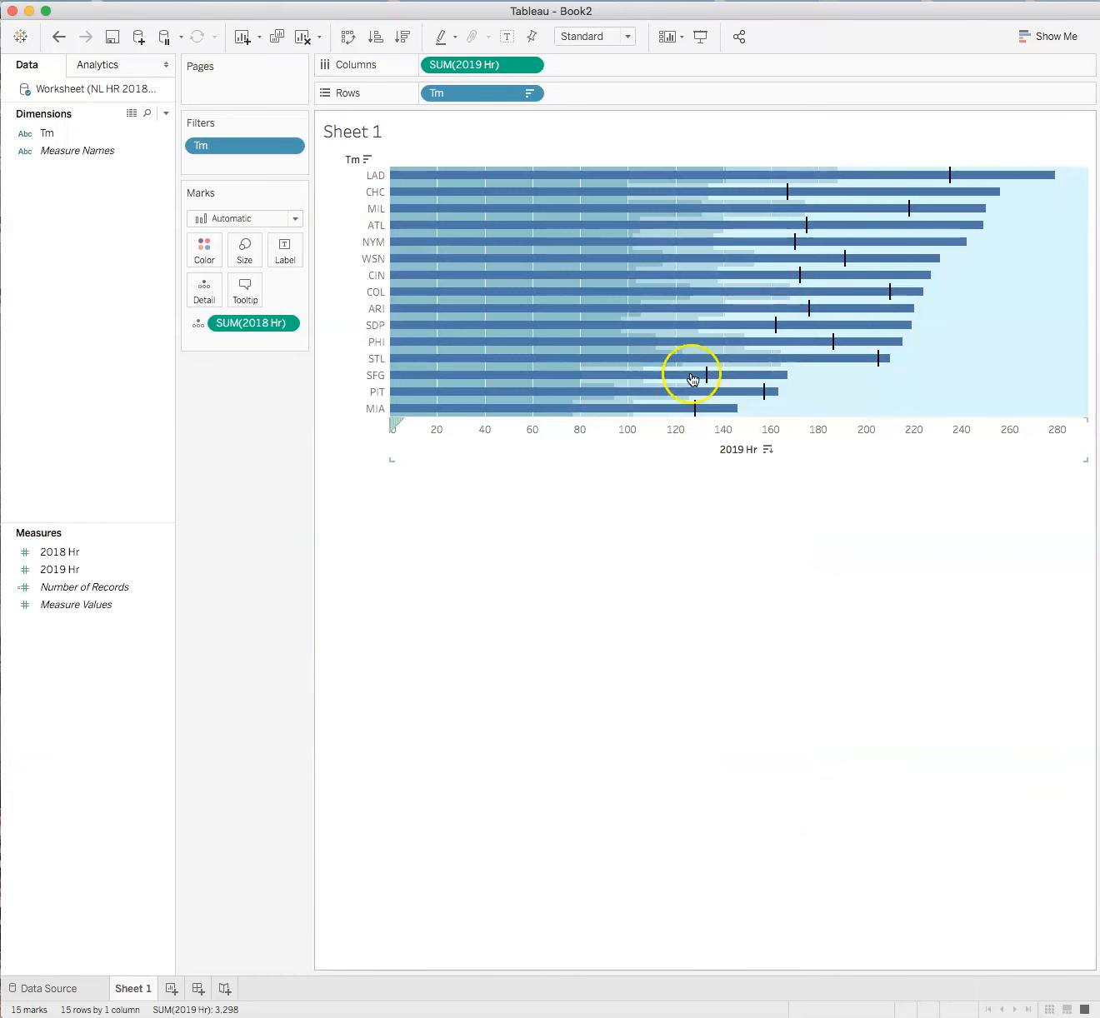
pyautogui.moveTo(781, 302)
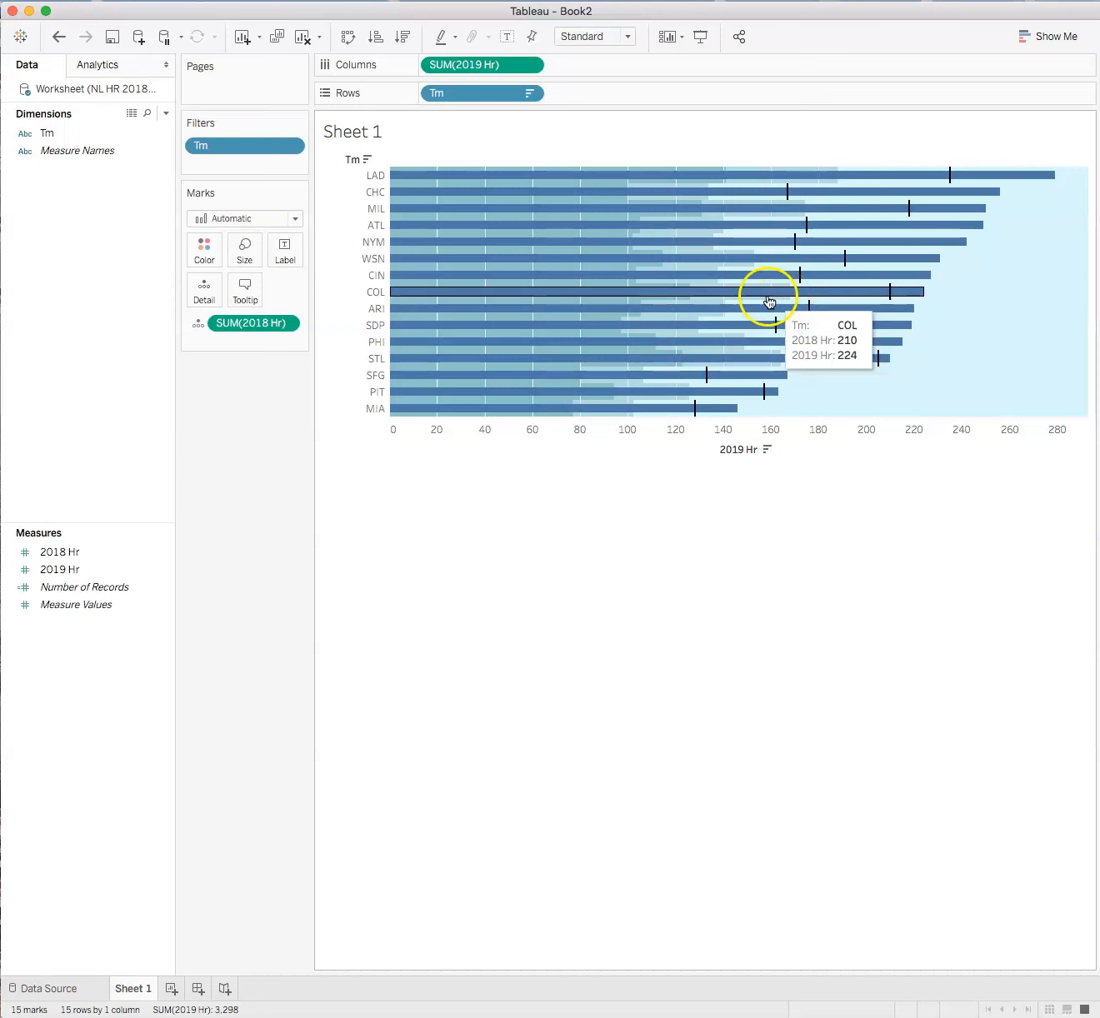
pyautogui.moveTo(714, 258)
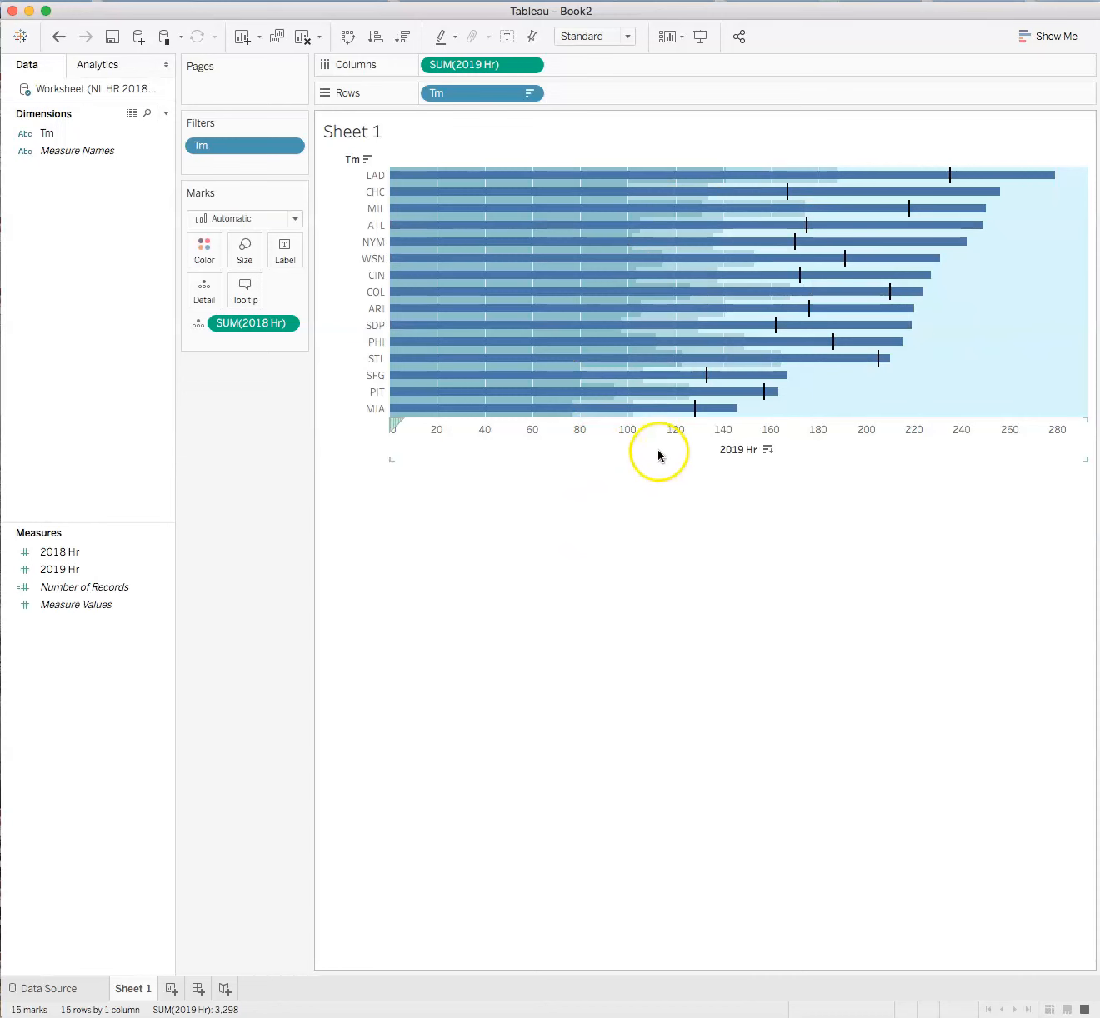
pyautogui.rightClick(658, 430)
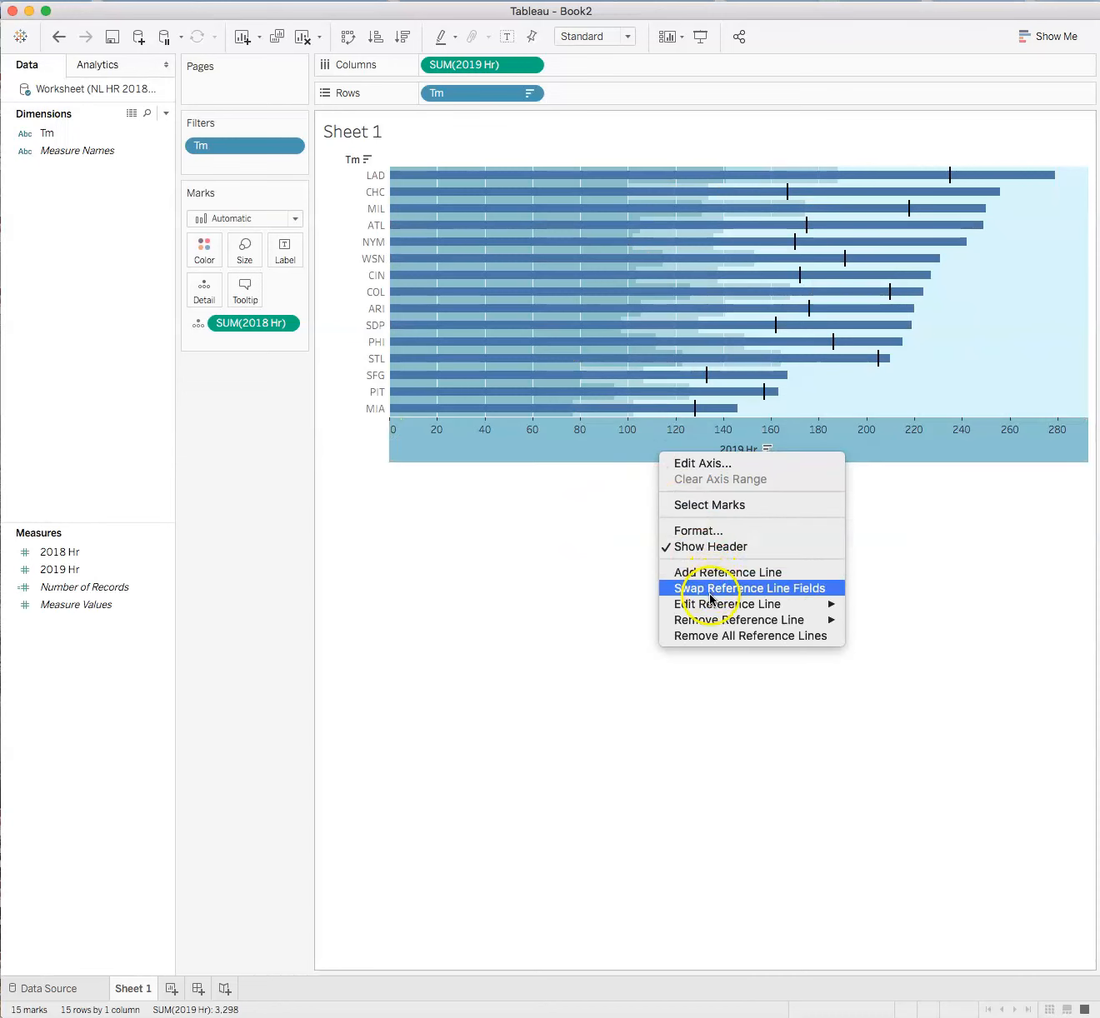
pyautogui.moveTo(730, 603)
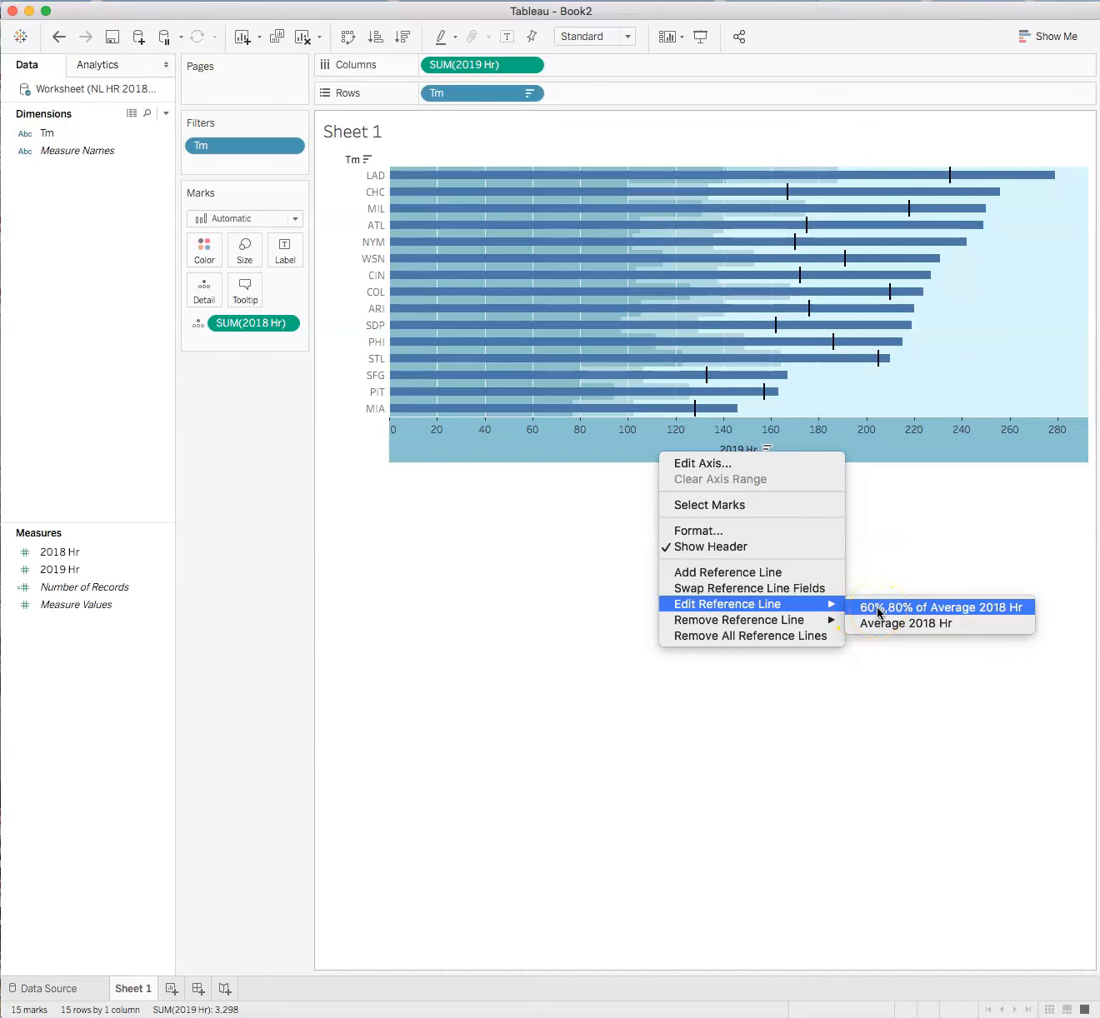
pyautogui.click(939, 606)
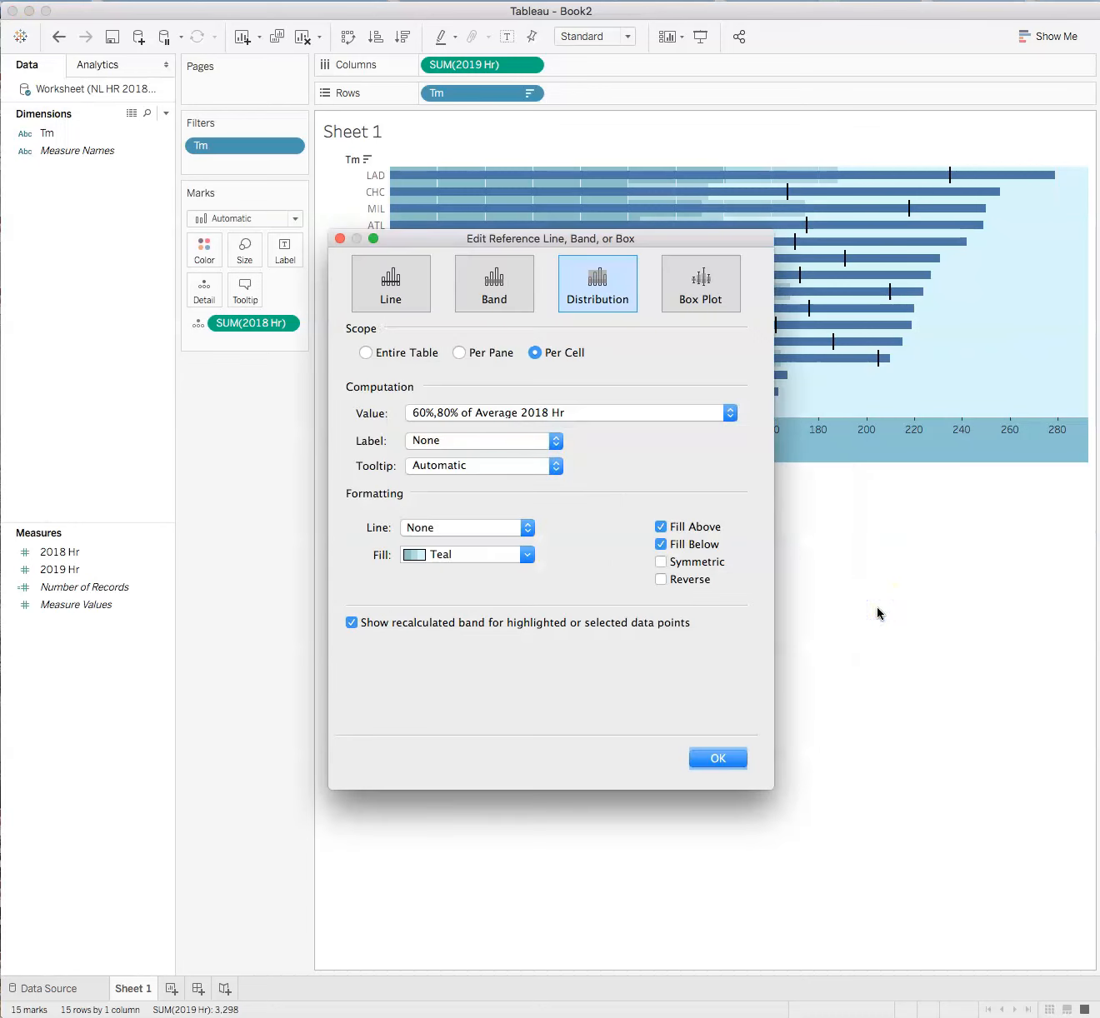
pyautogui.moveTo(736, 330)
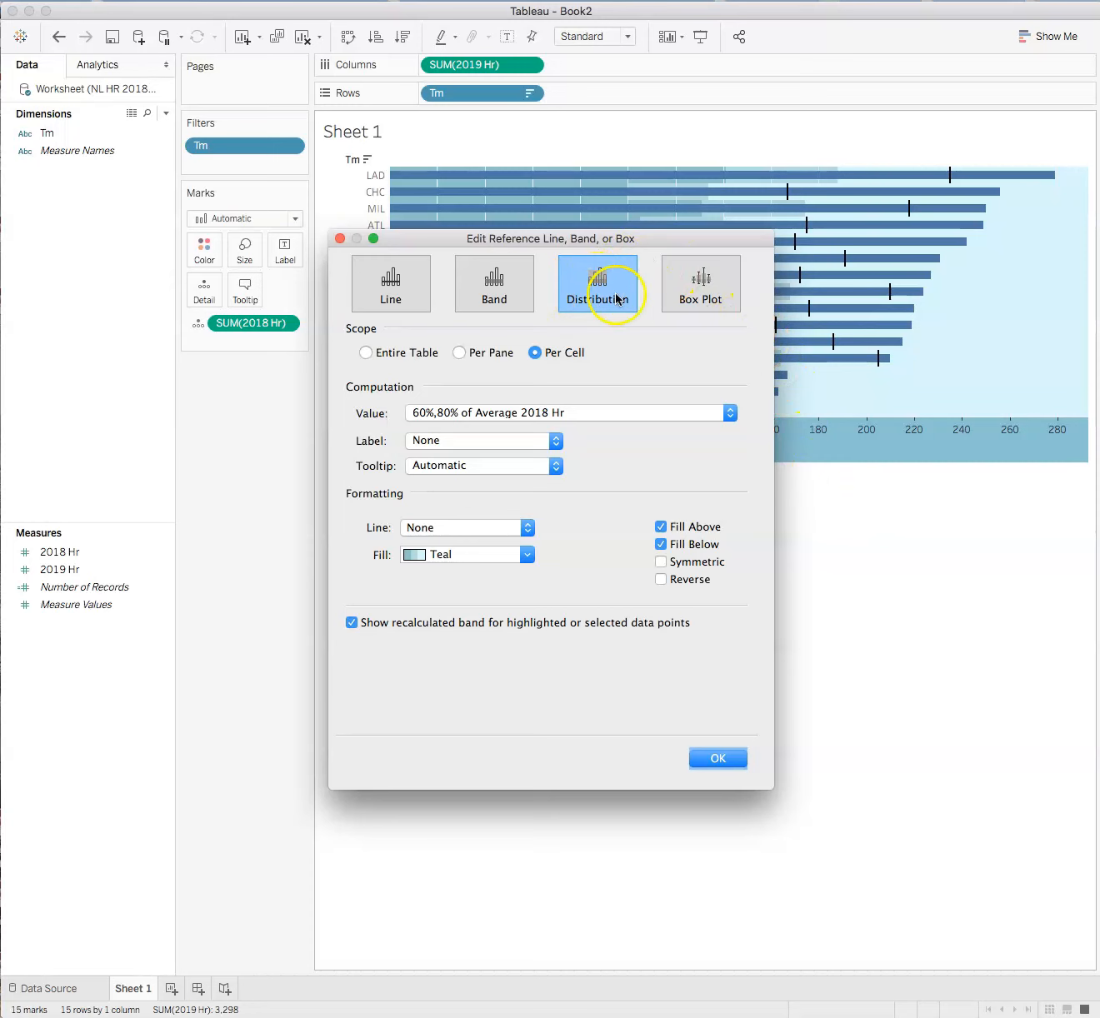
pyautogui.click(700, 283)
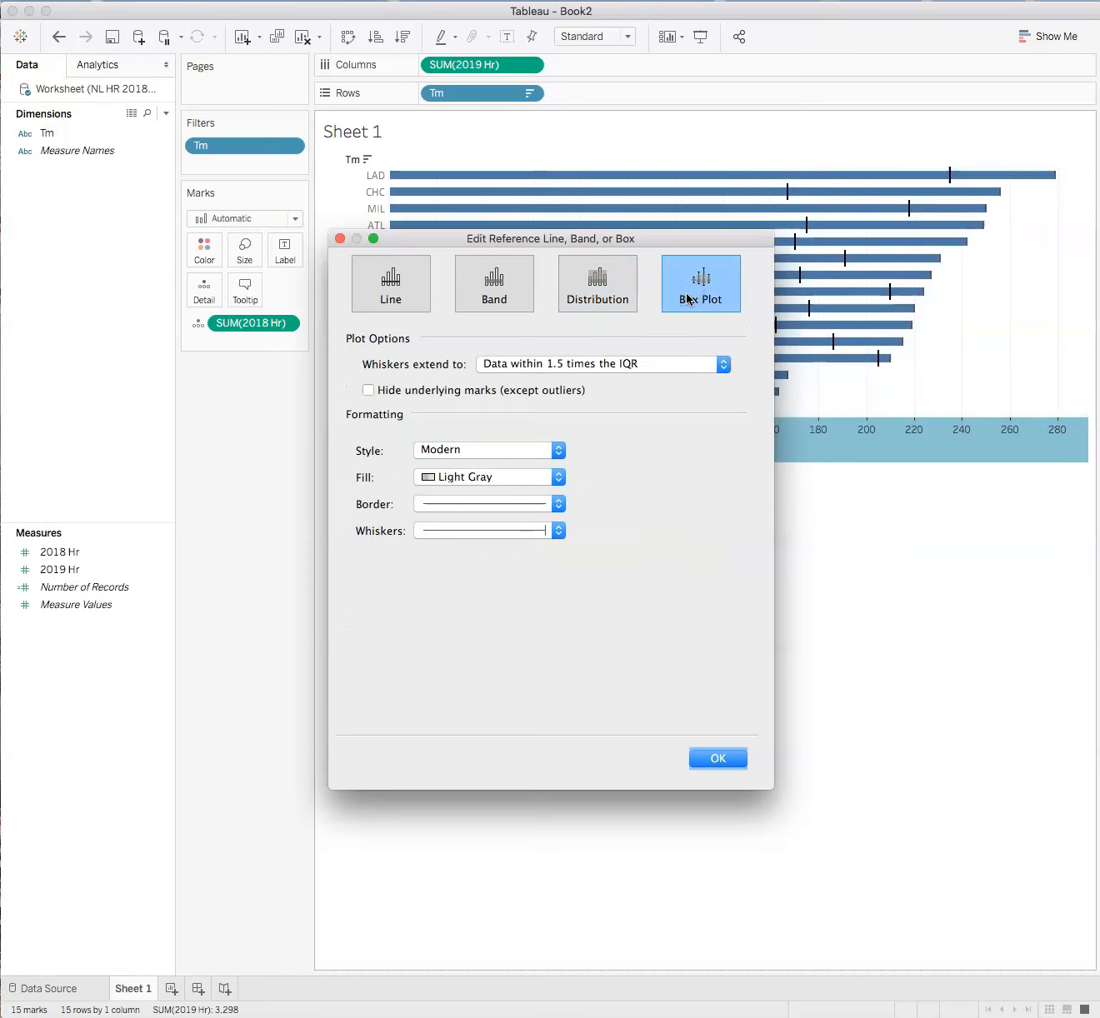
pyautogui.click(493, 283)
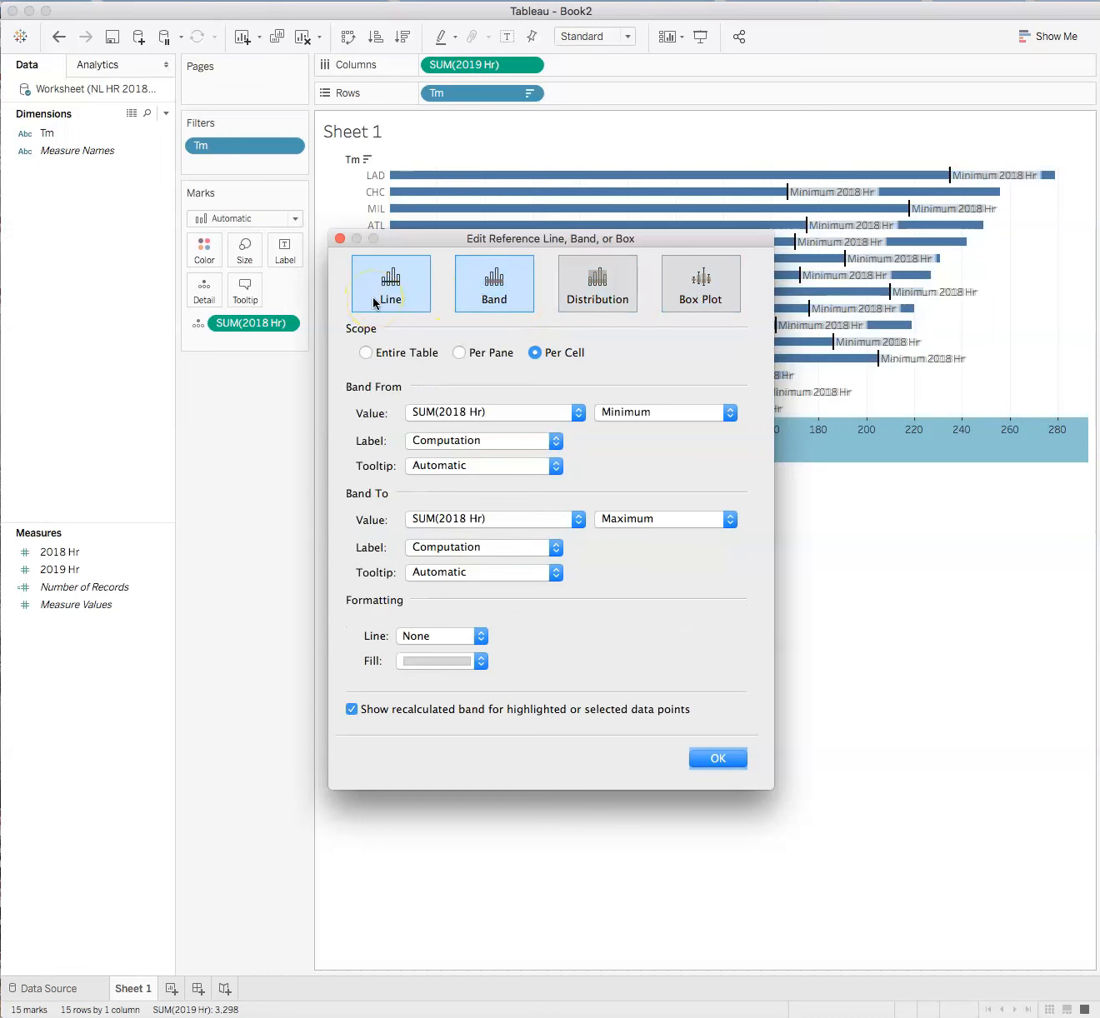
pyautogui.click(494, 284)
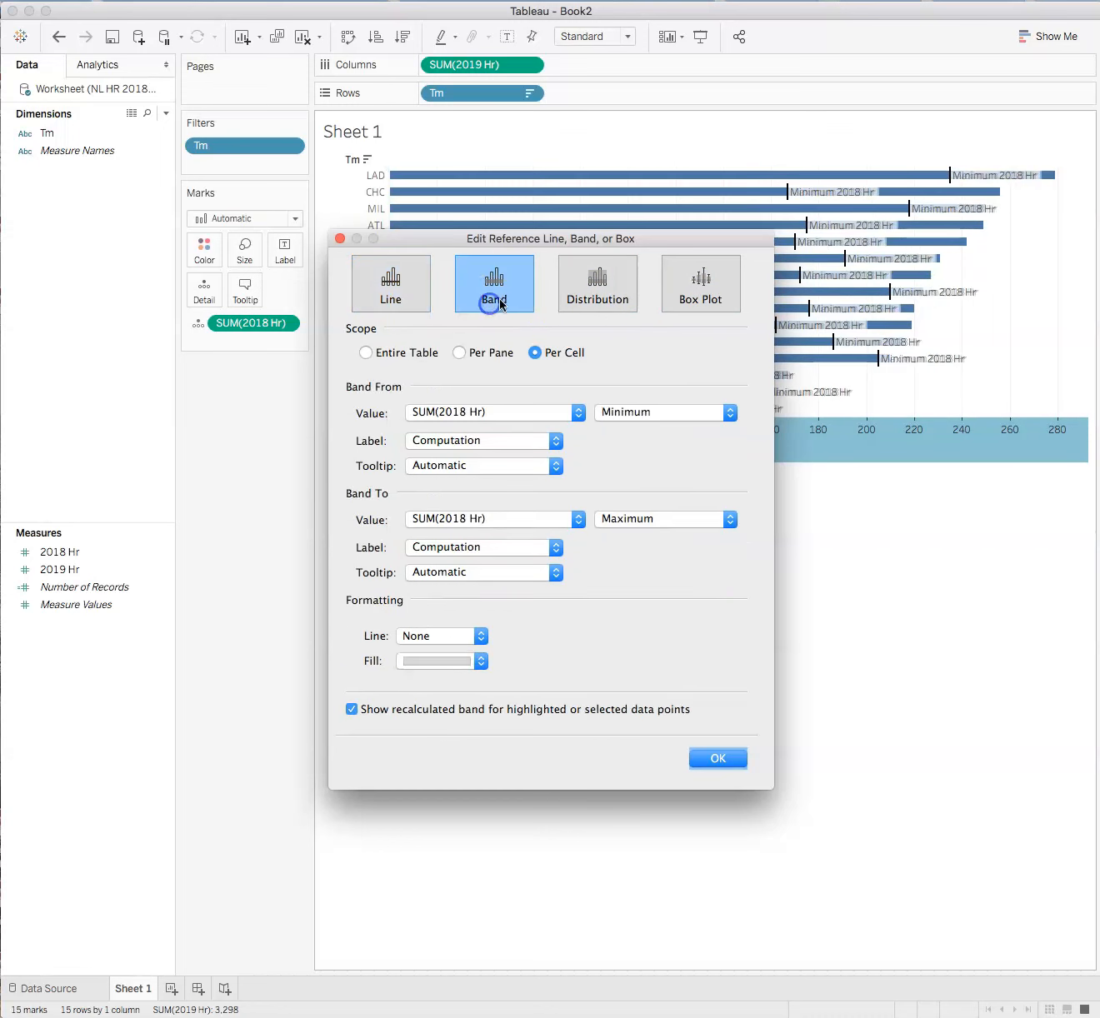
pyautogui.click(597, 283)
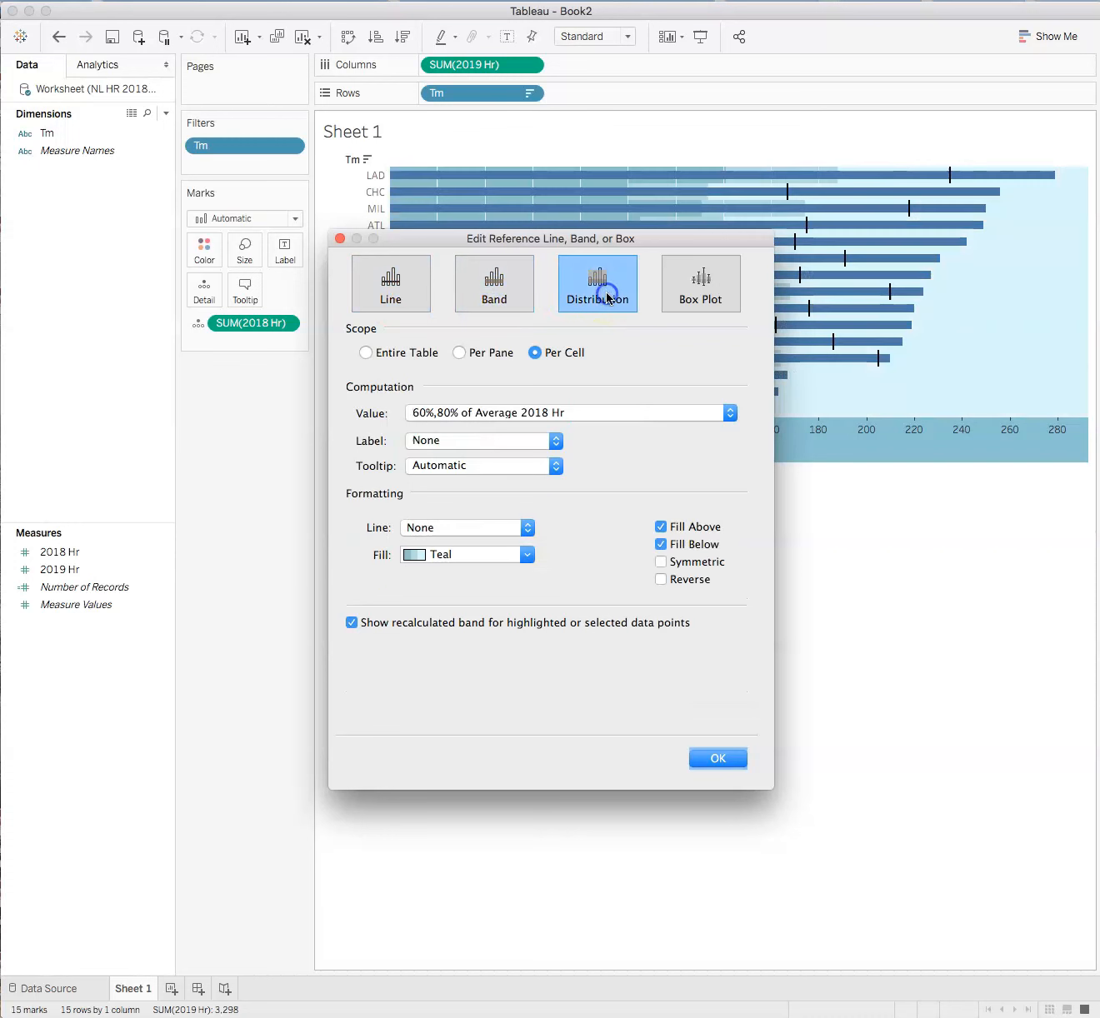
pyautogui.click(717, 758)
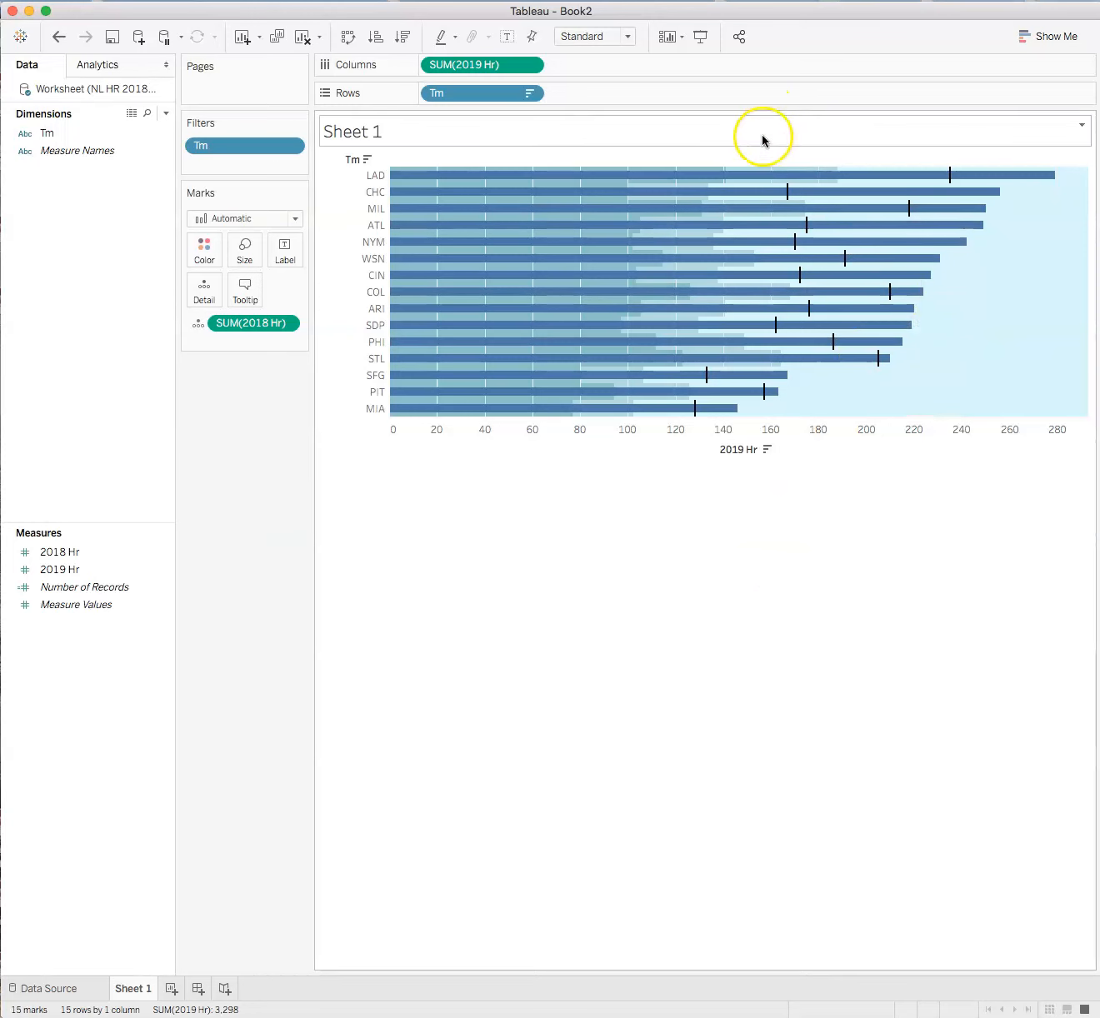
pyautogui.moveTo(923, 636)
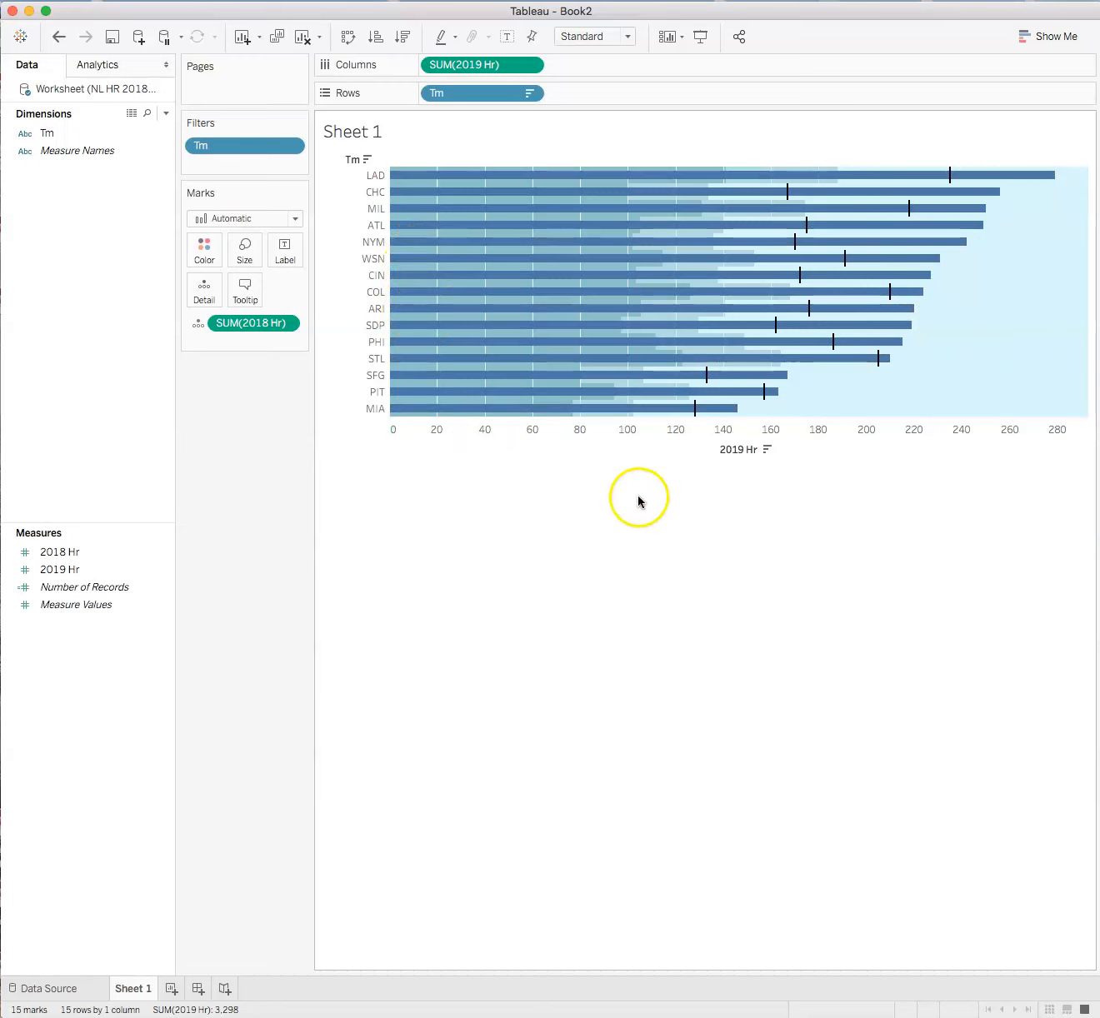
pyautogui.moveTo(837, 558)
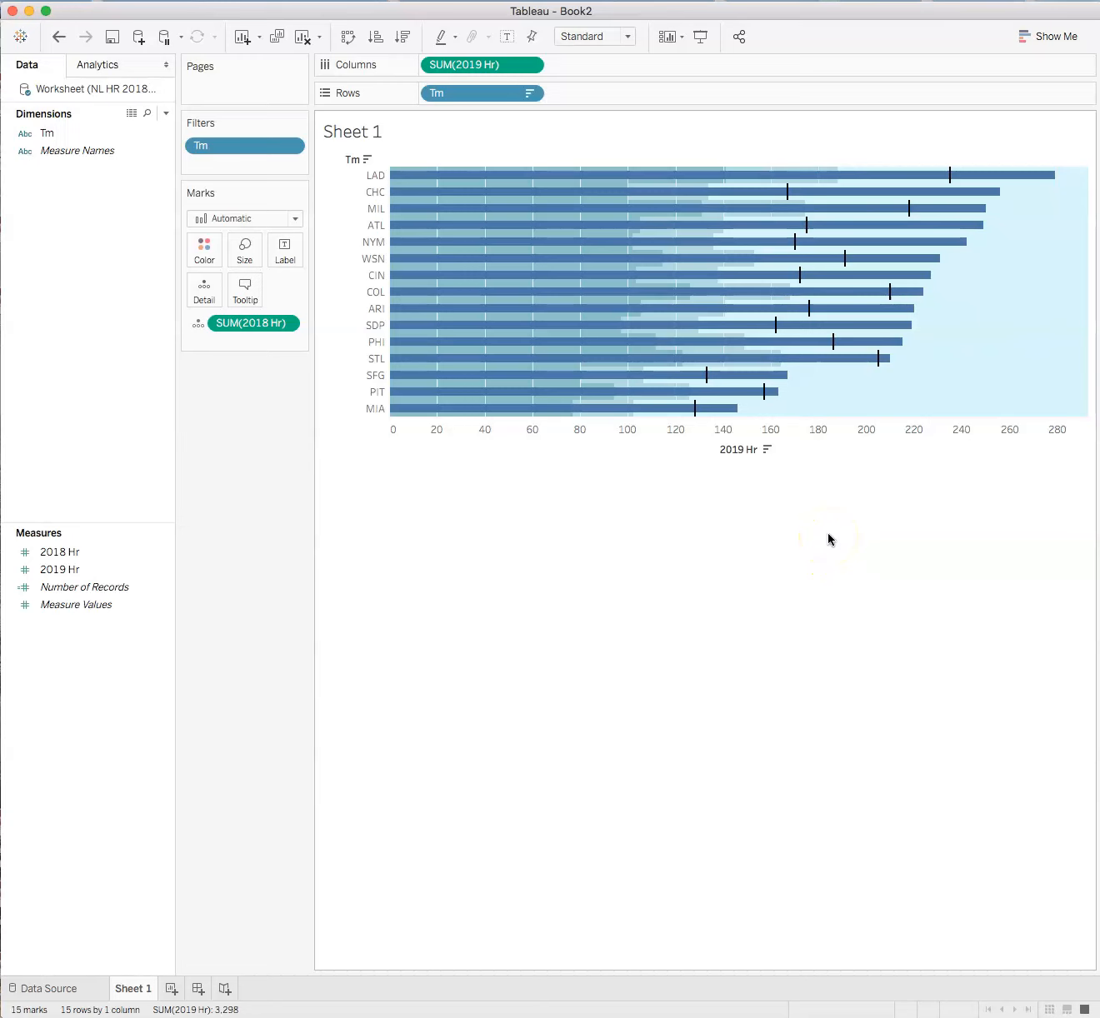
pyautogui.moveTo(829, 540)
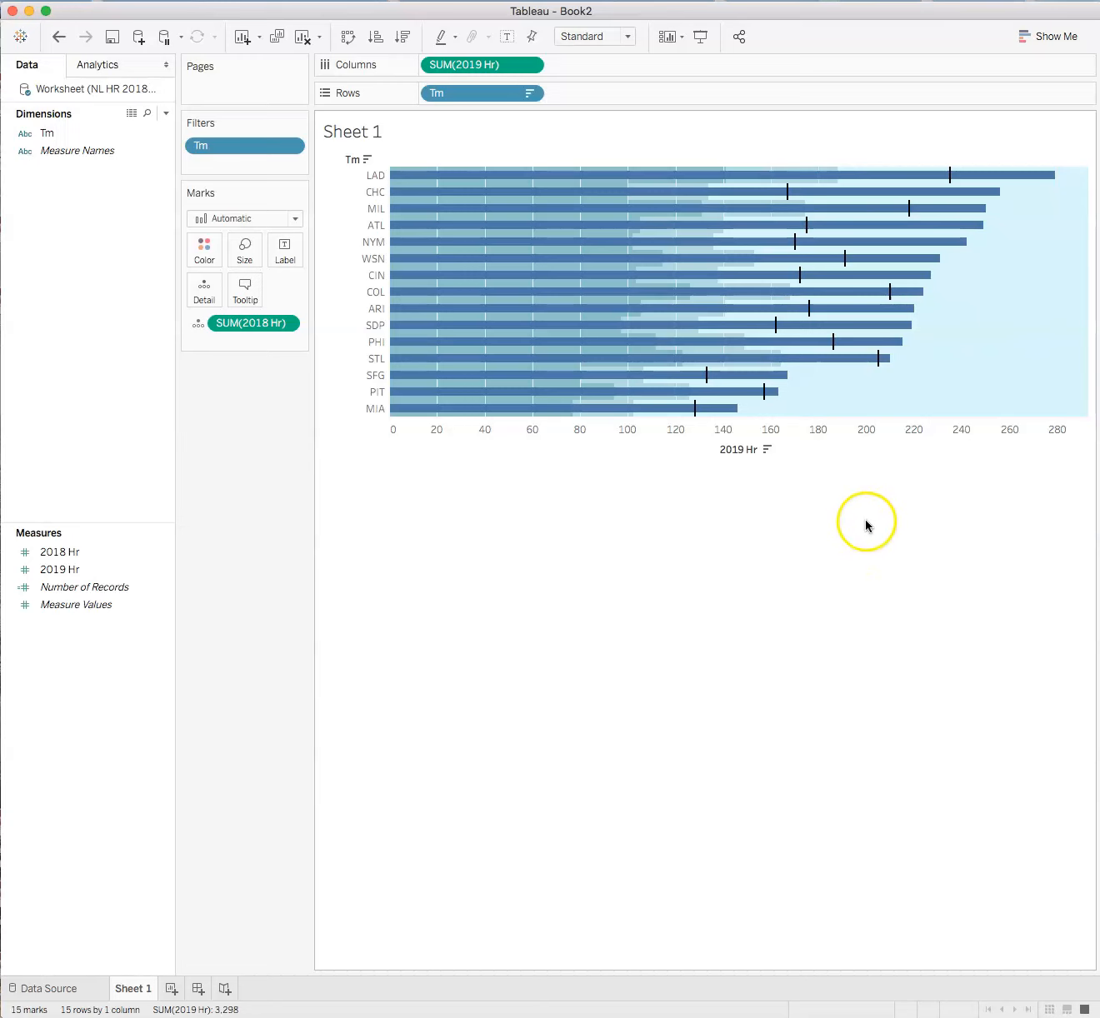
pyautogui.click(730, 192)
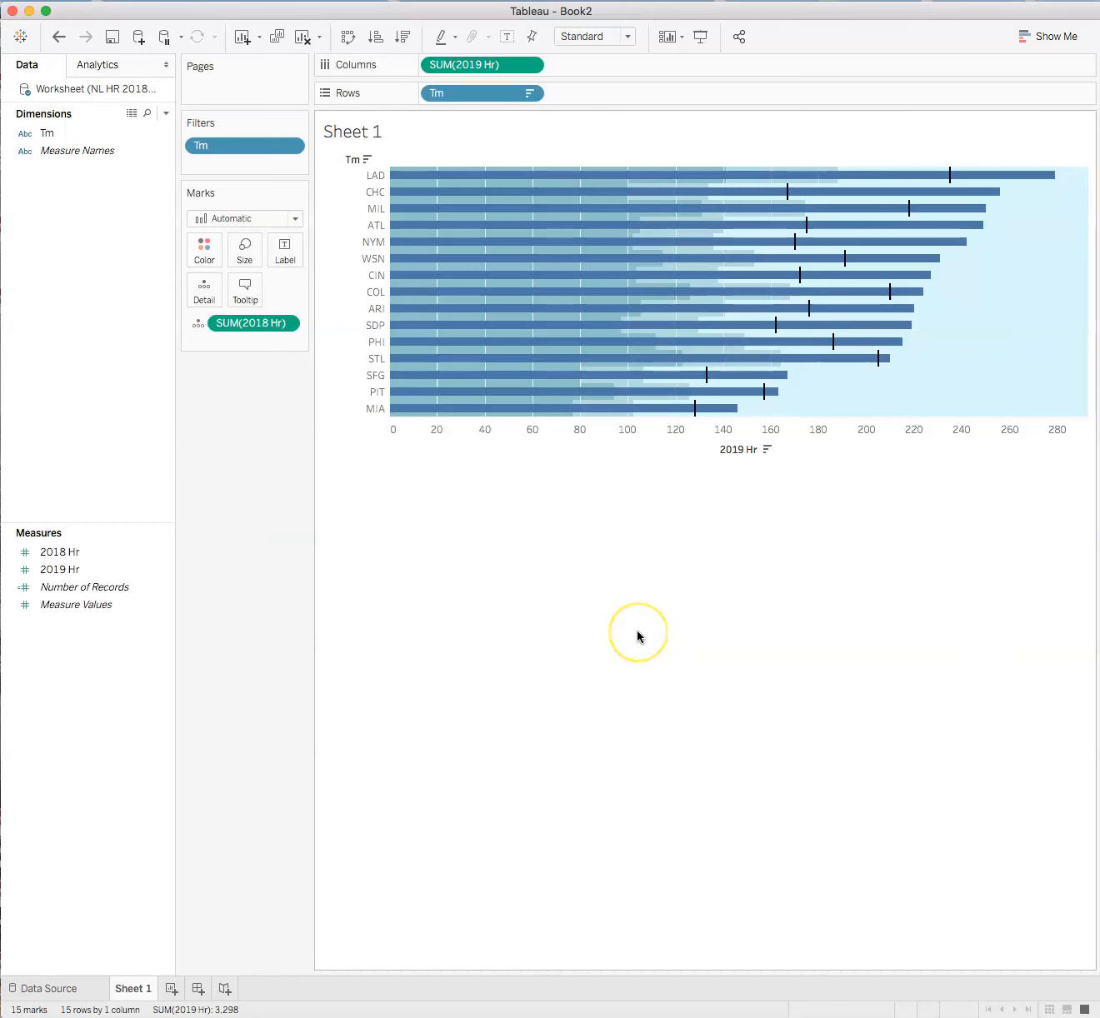
pyautogui.moveTo(623, 642)
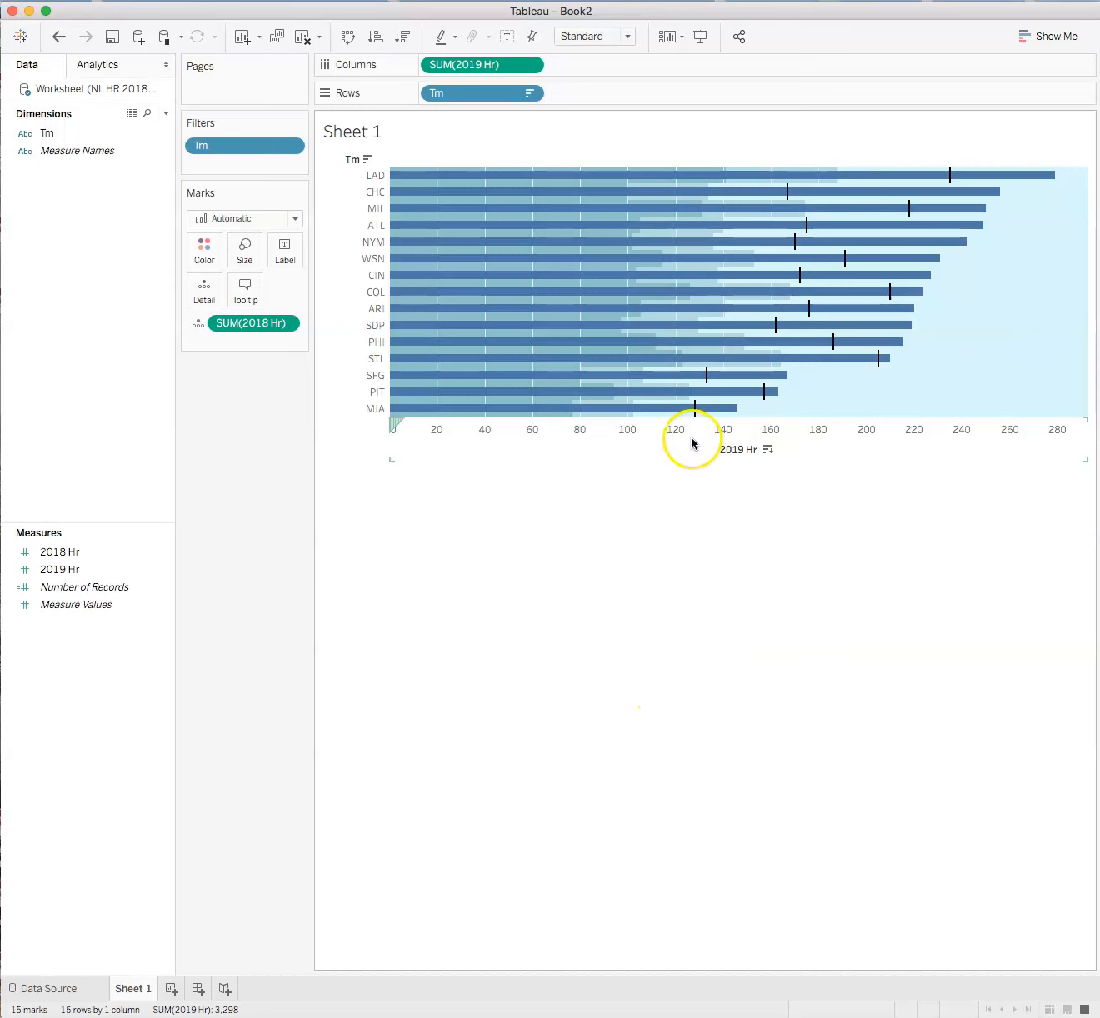
pyautogui.moveTo(723, 341)
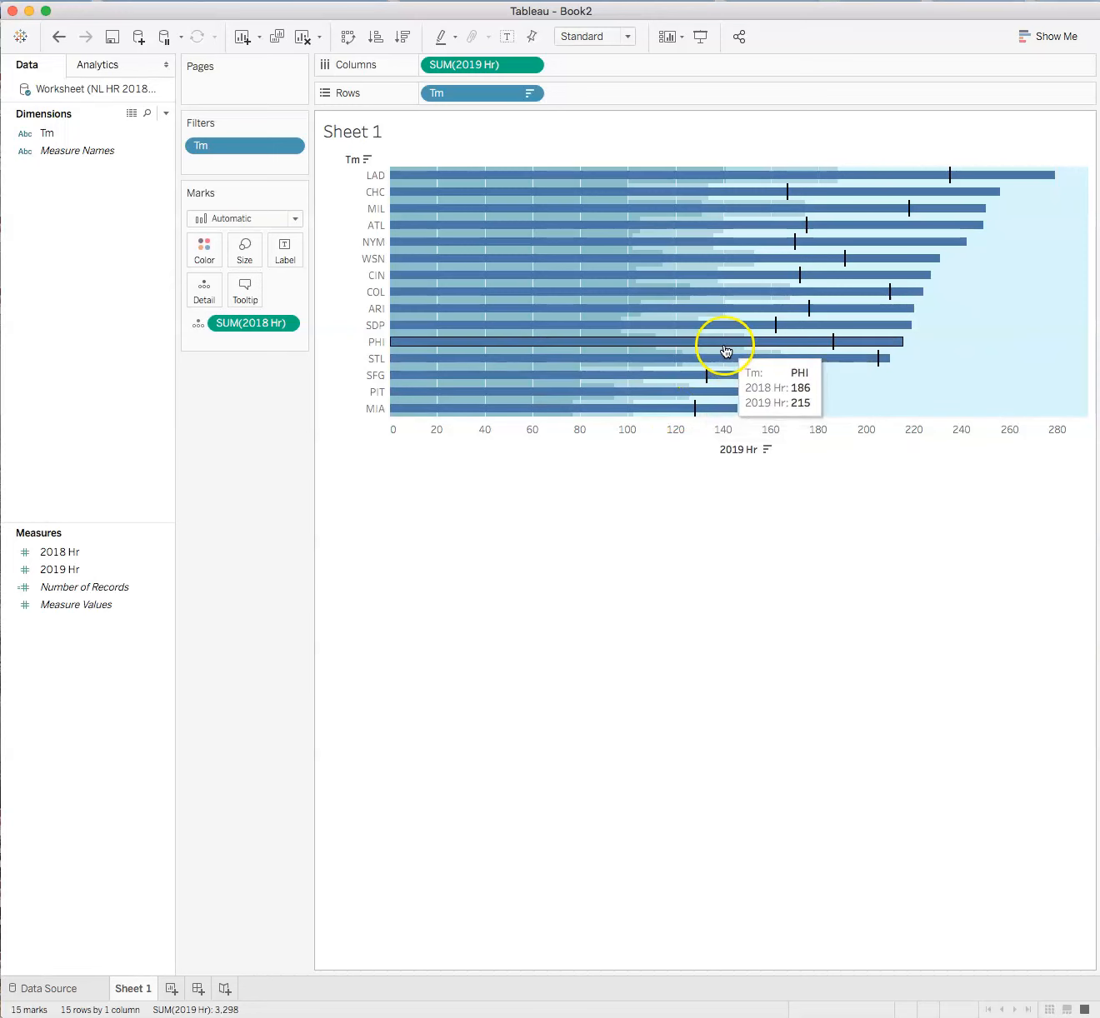